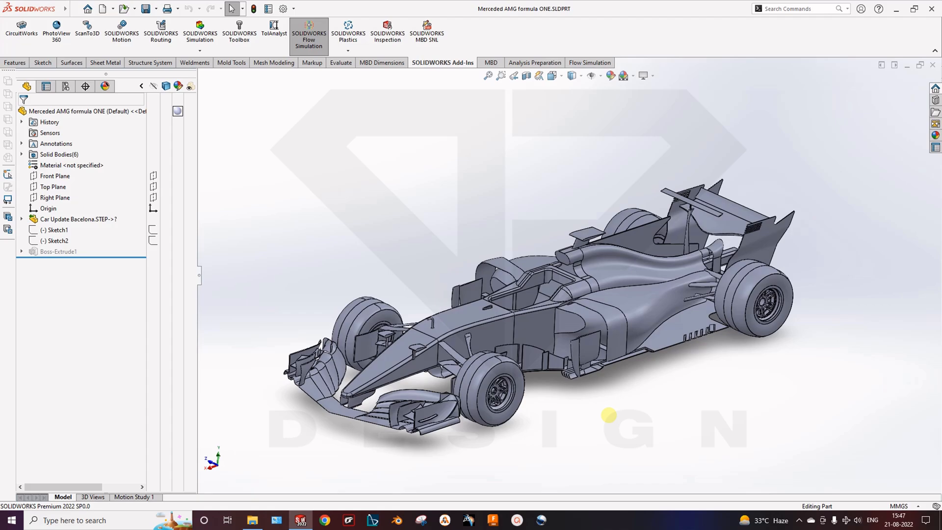
Step: Orbit the car and select the imported Car Update Bacelona body
{"action": "left_click_drag", "start_coordinate": [608, 415], "coordinate": [553, 416]}
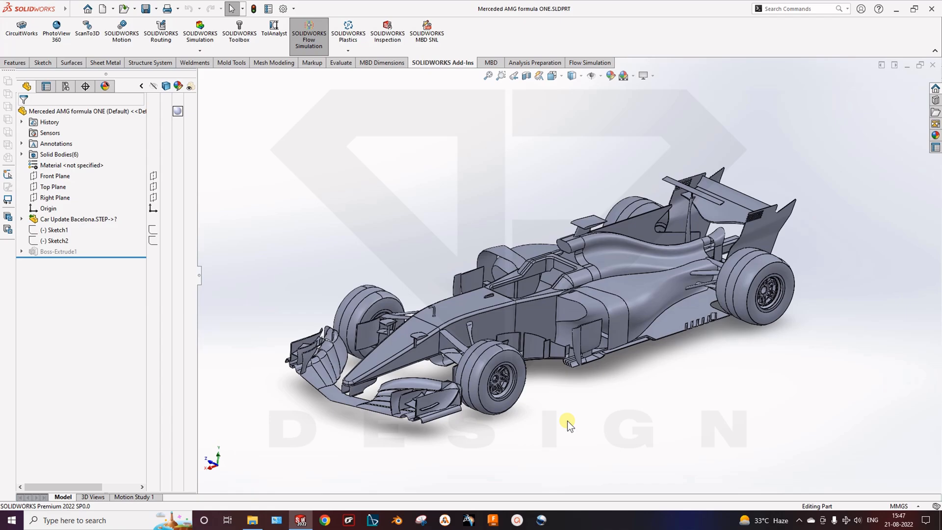
{"action": "mouse_move", "coordinate": [396, 383]}
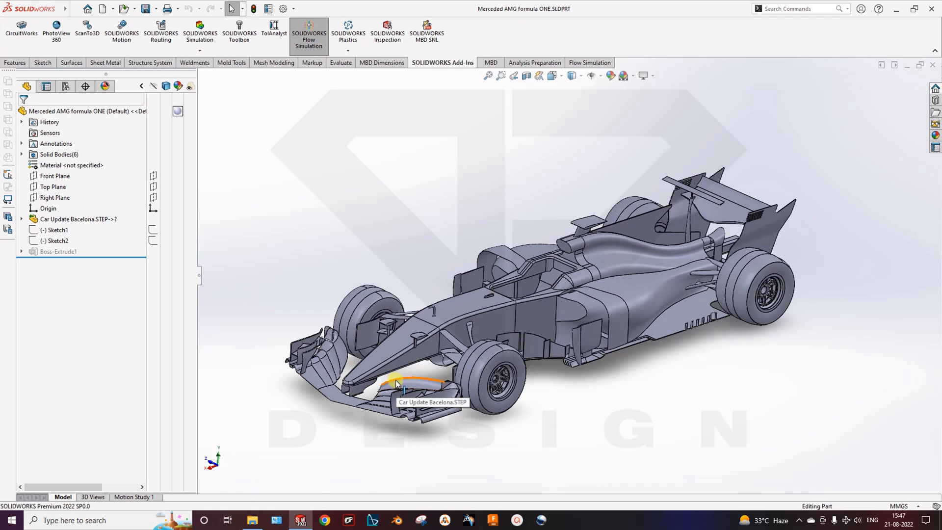
{"action": "left_click", "coordinate": [78, 218]}
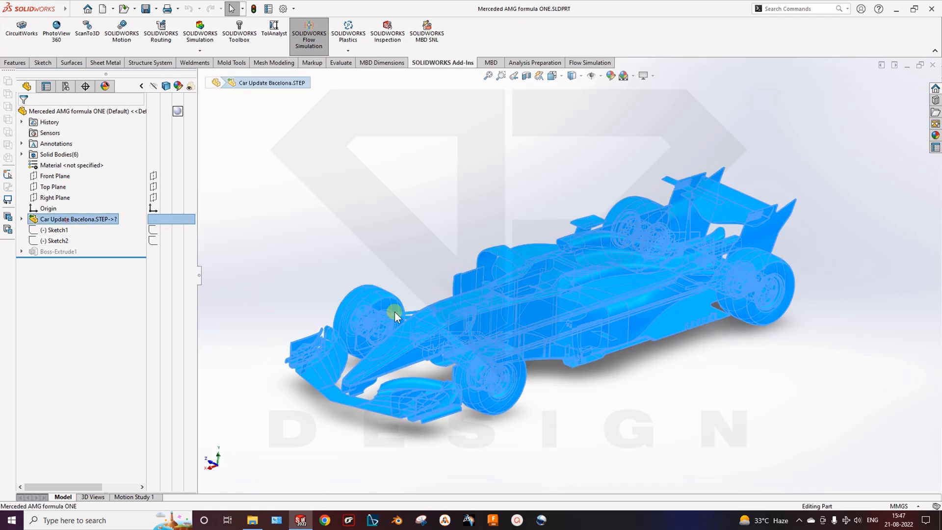
{"action": "left_click_drag", "start_coordinate": [395, 318], "coordinate": [557, 437]}
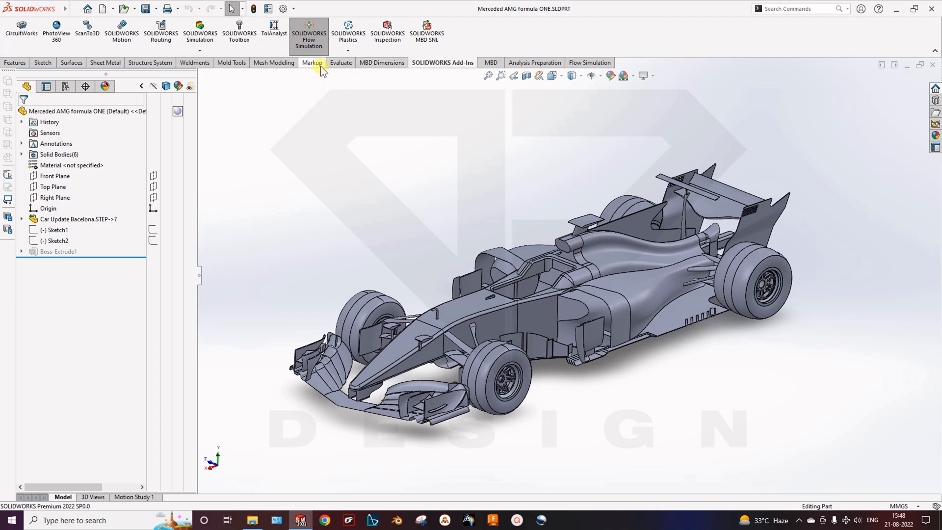
{"action": "mouse_move", "coordinate": [308, 34]}
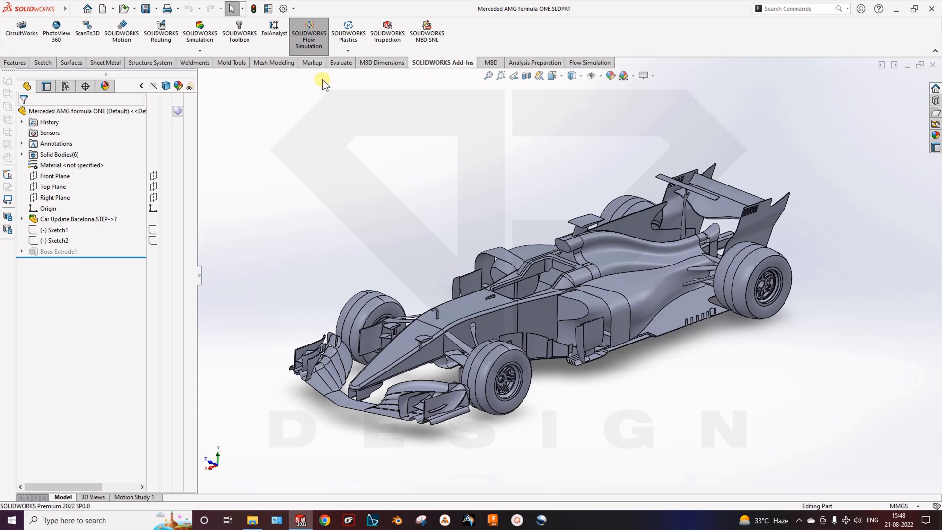
{"action": "mouse_move", "coordinate": [294, 55]}
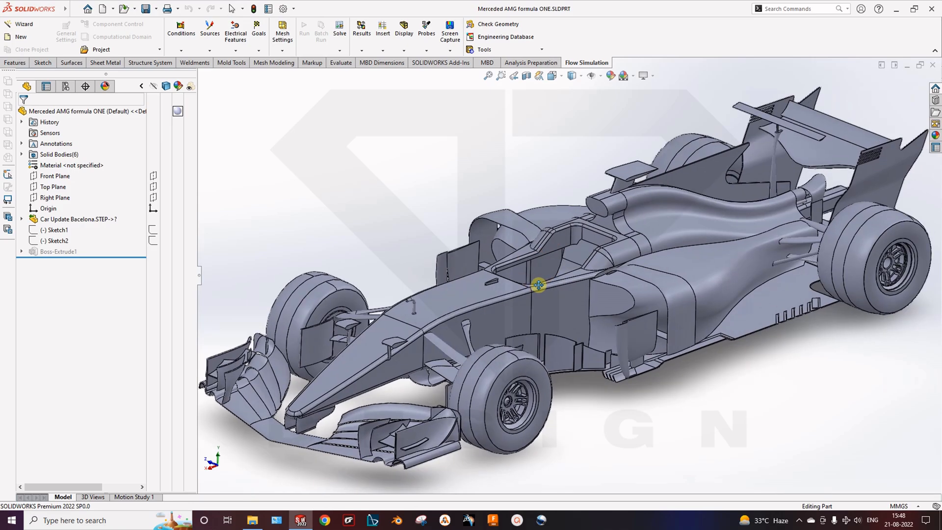
{"action": "mouse_move", "coordinate": [25, 24]}
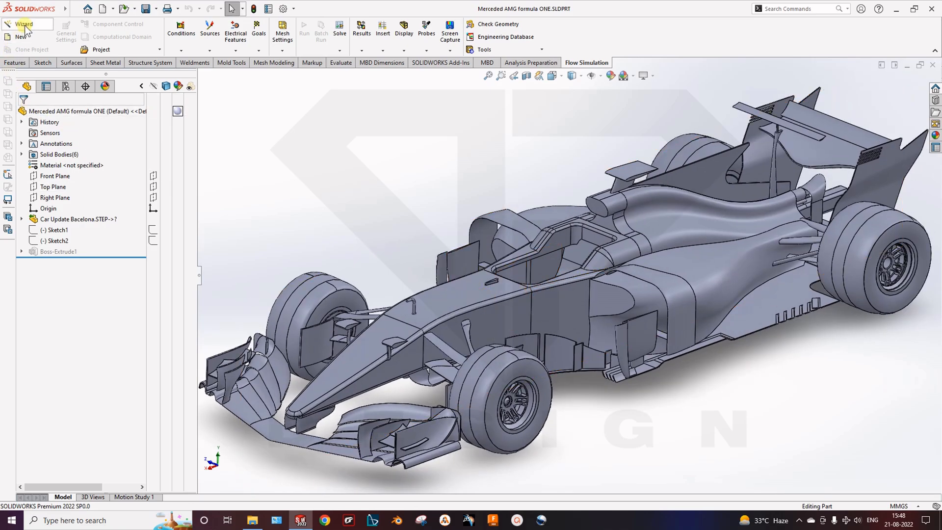
{"action": "mouse_move", "coordinate": [24, 24]}
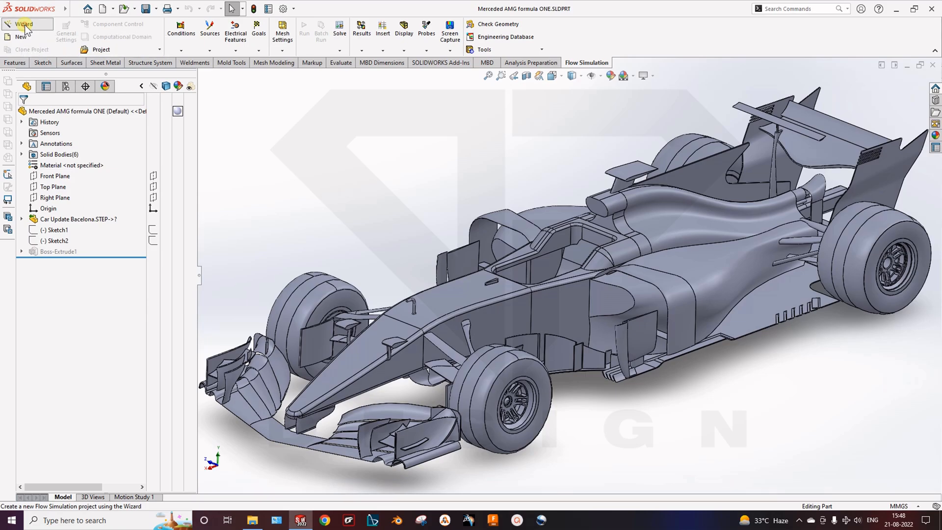
Step: Launch the Wizard, name the project 'Formula one CFD' and keep Use Current configuration
{"action": "left_click", "coordinate": [24, 24]}
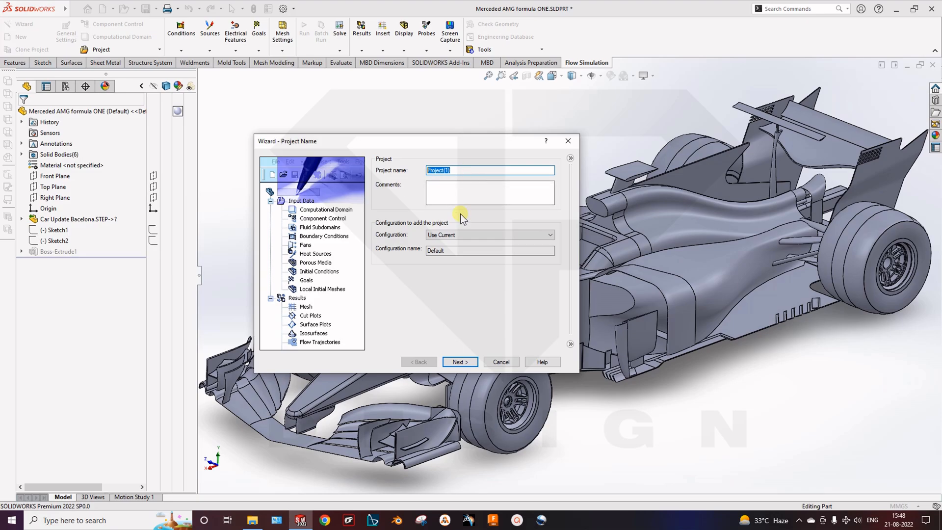
{"action": "type", "text": "Formula"}
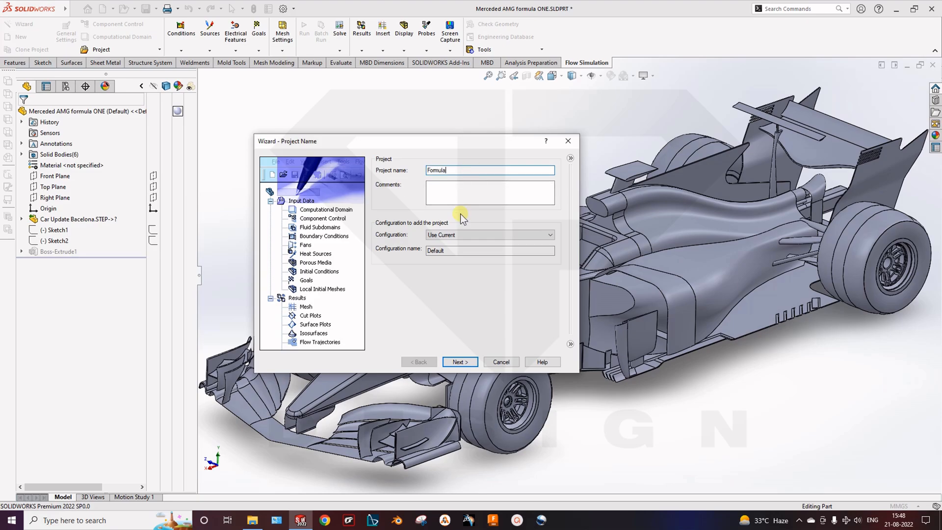
{"action": "type", "text": "one"}
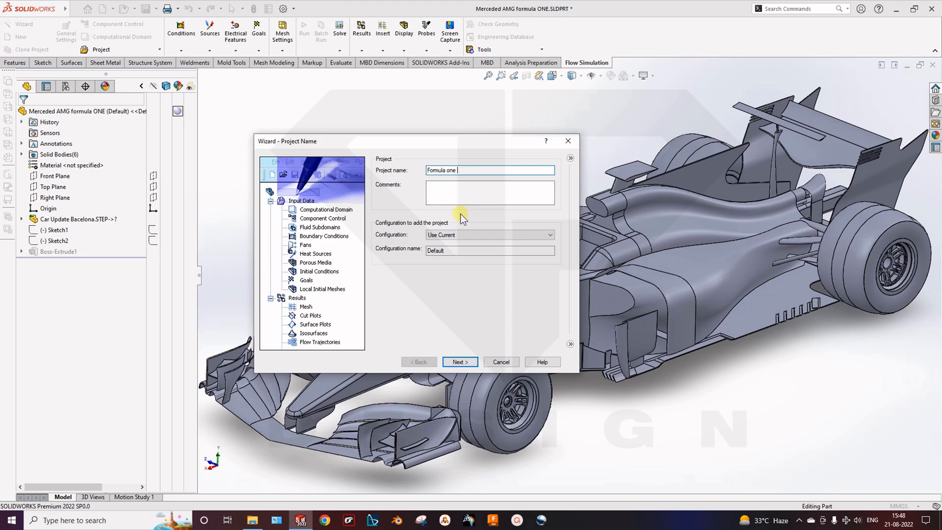
{"action": "type", "text": "CFD"}
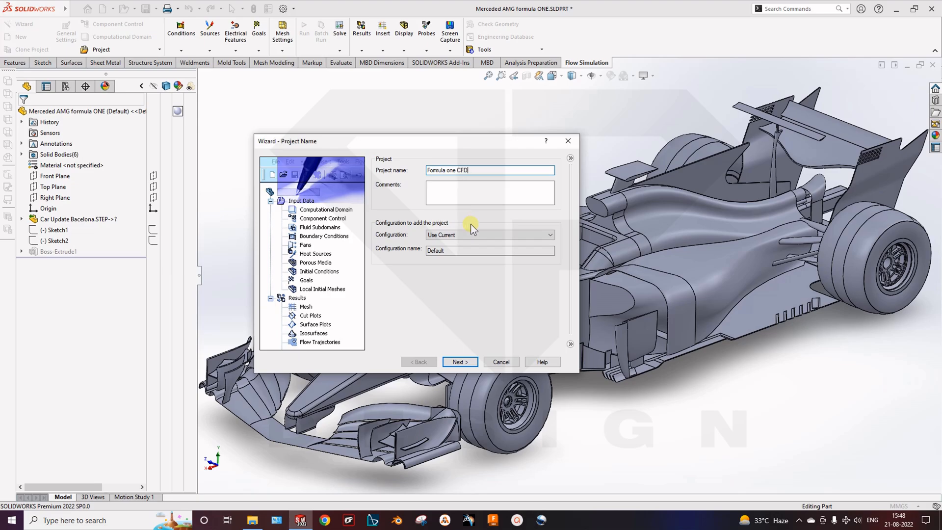
{"action": "left_click", "coordinate": [547, 234]}
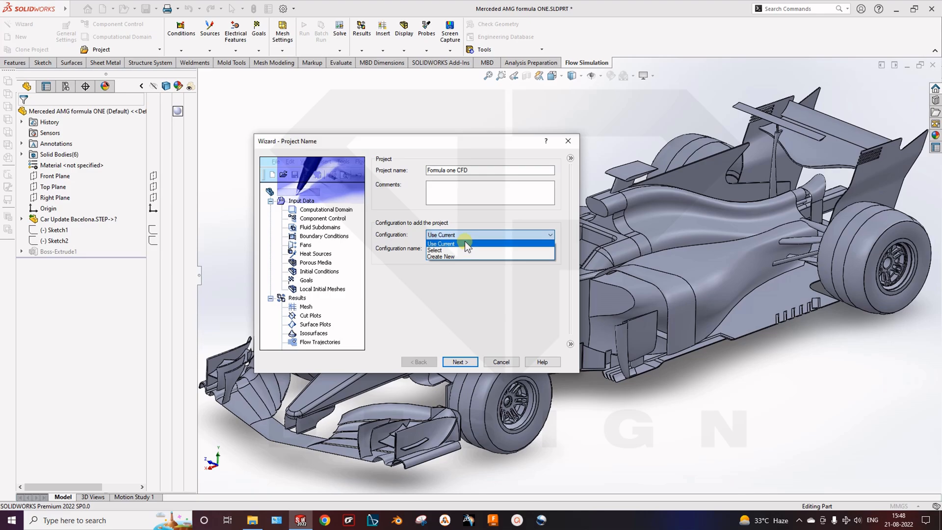
{"action": "left_click", "coordinate": [441, 243]}
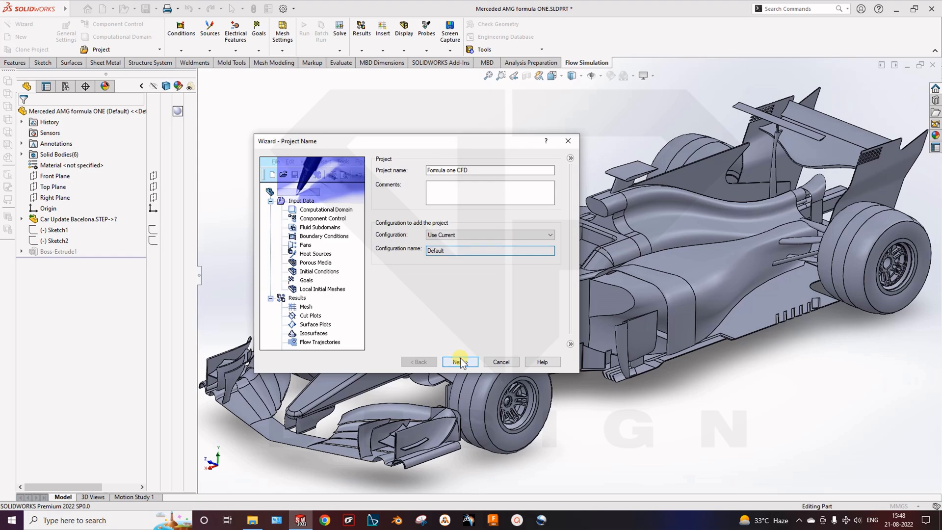
Step: Keep SI units with temperature in °C and advance to the Analysis Type page
{"action": "left_click", "coordinate": [459, 362]}
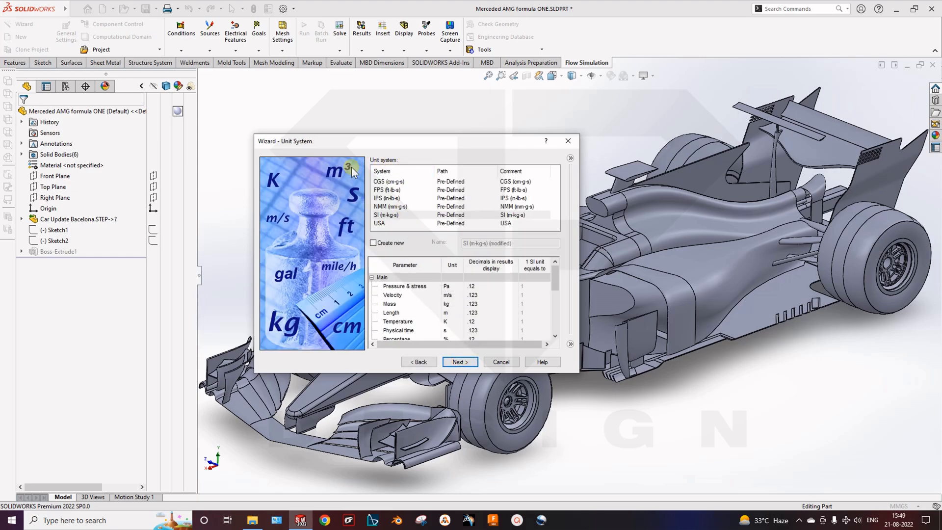
{"action": "mouse_move", "coordinate": [434, 328]}
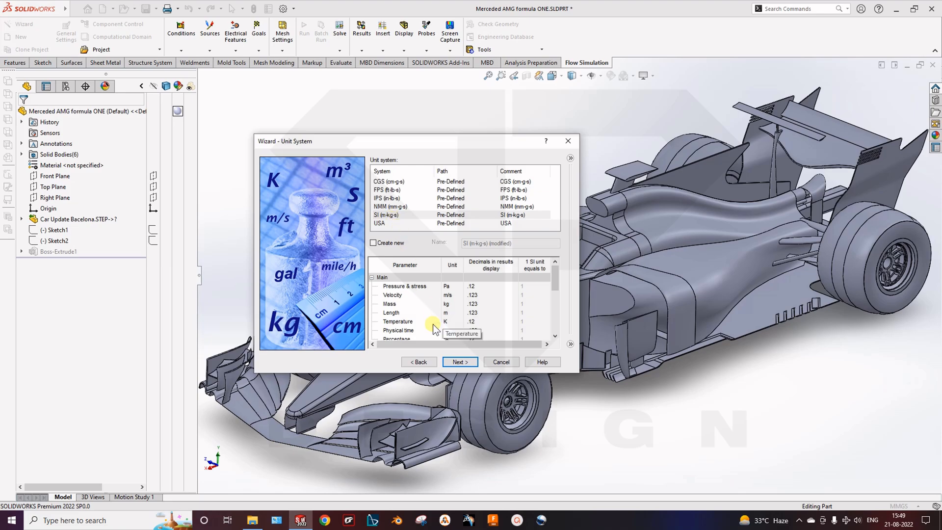
{"action": "mouse_move", "coordinate": [427, 330]}
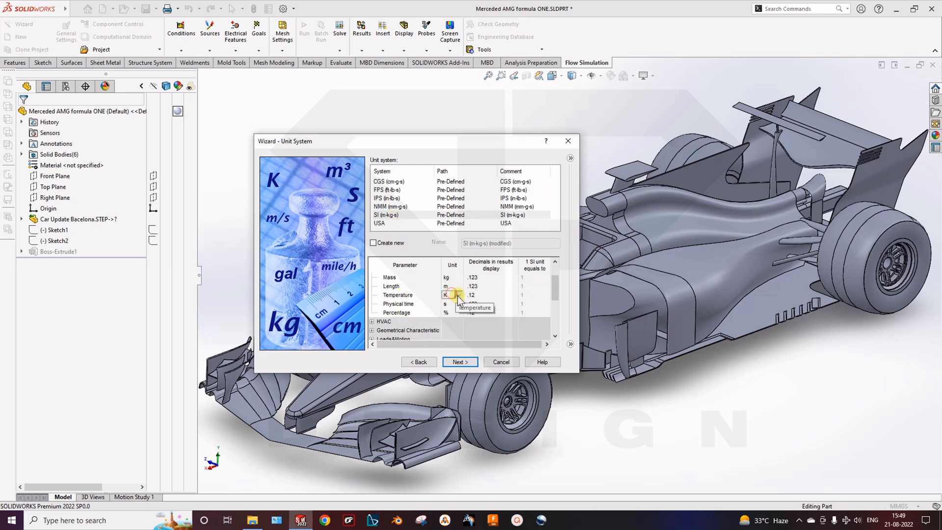
{"action": "left_click", "coordinate": [447, 295]}
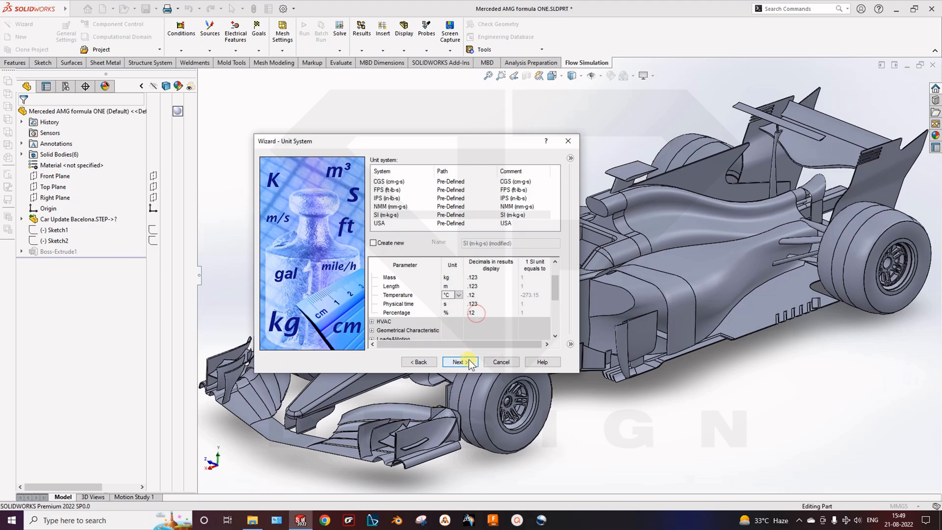
{"action": "left_click", "coordinate": [458, 361]}
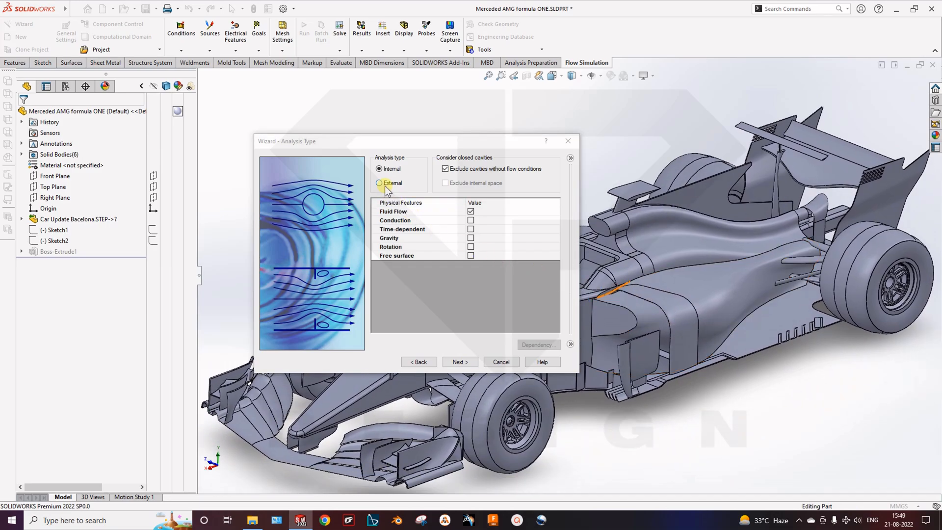
Step: Choose External analysis and review physical features, leaving only Fluid Flow checked
{"action": "left_click", "coordinate": [379, 183]}
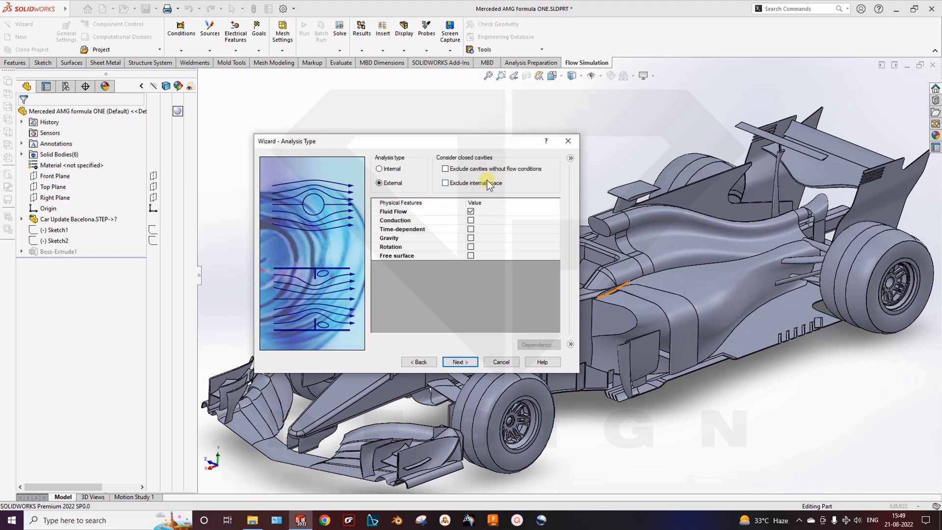
{"action": "mouse_move", "coordinate": [479, 191]}
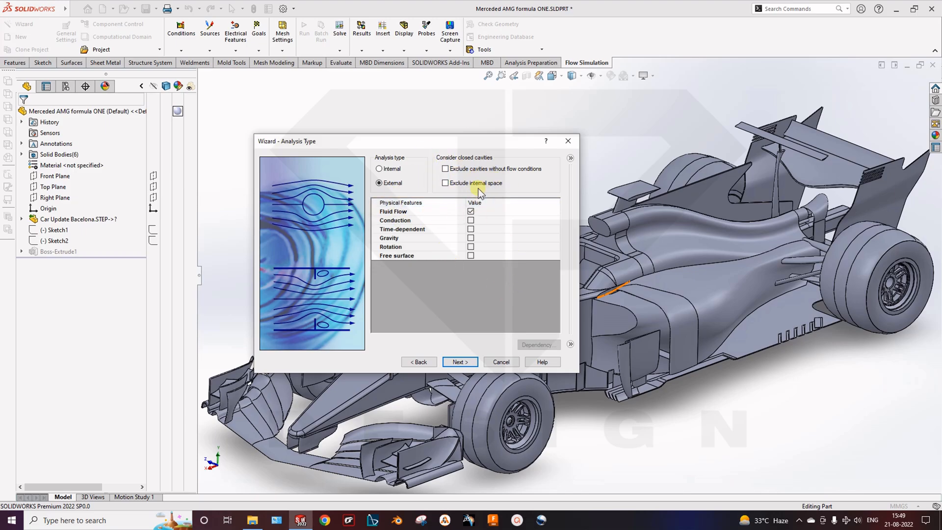
{"action": "mouse_move", "coordinate": [518, 176]}
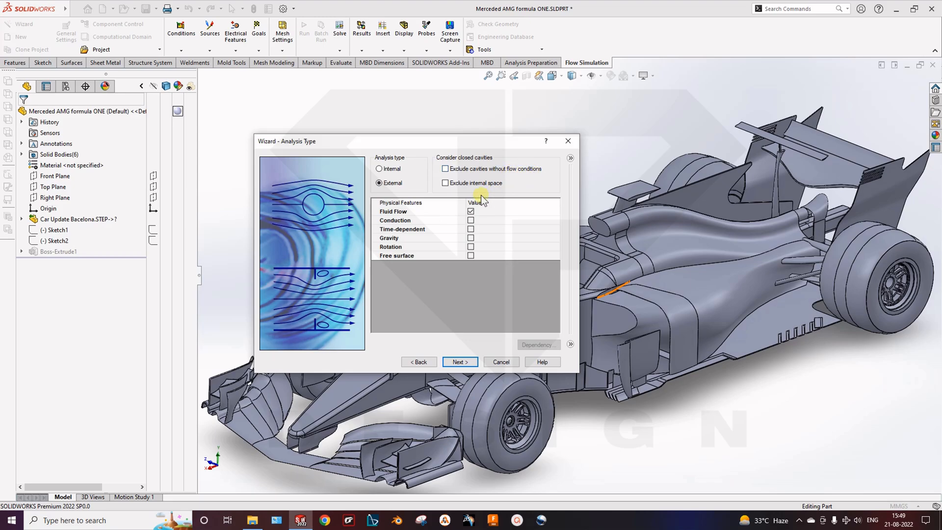
{"action": "mouse_move", "coordinate": [514, 198]}
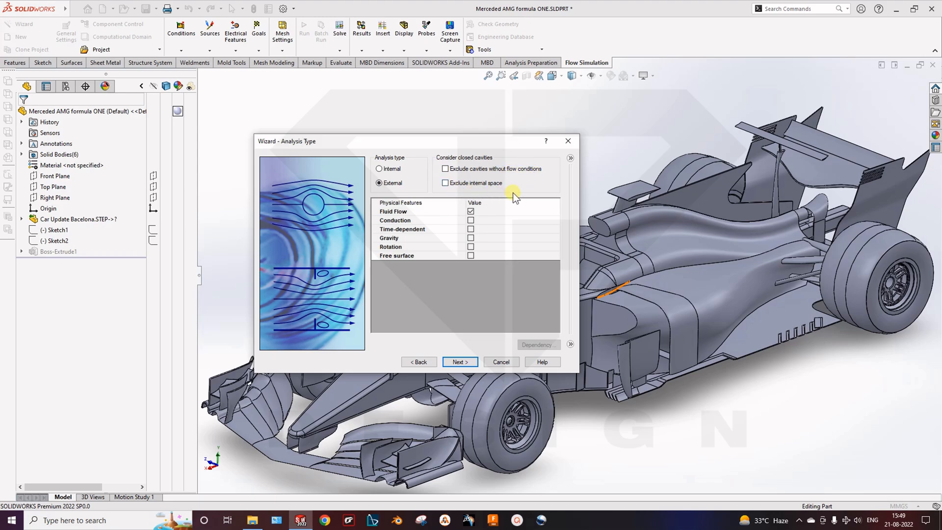
{"action": "left_click", "coordinate": [402, 229]}
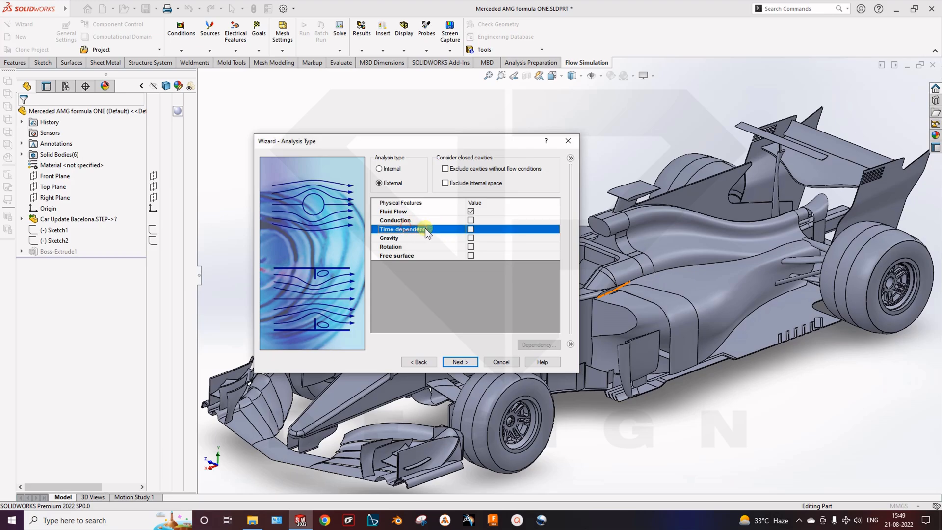
{"action": "left_click", "coordinate": [393, 211]}
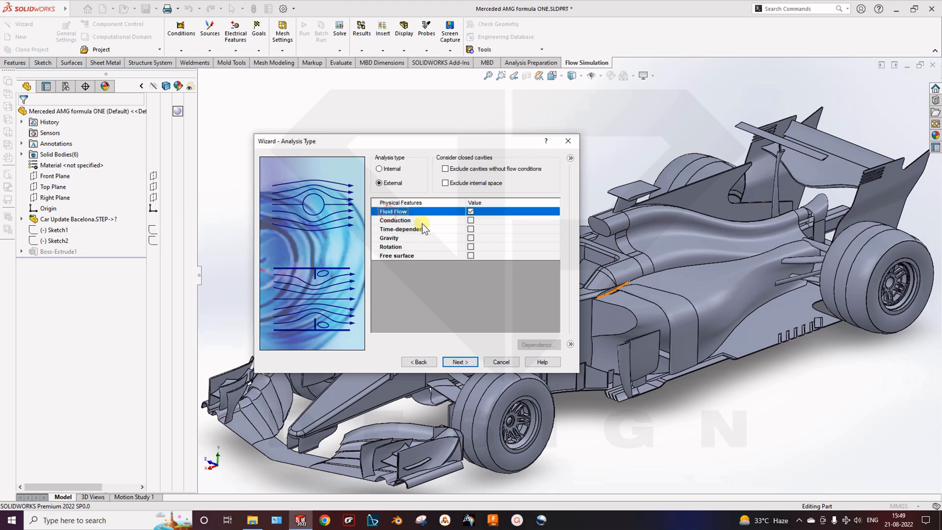
{"action": "left_click", "coordinate": [395, 220]}
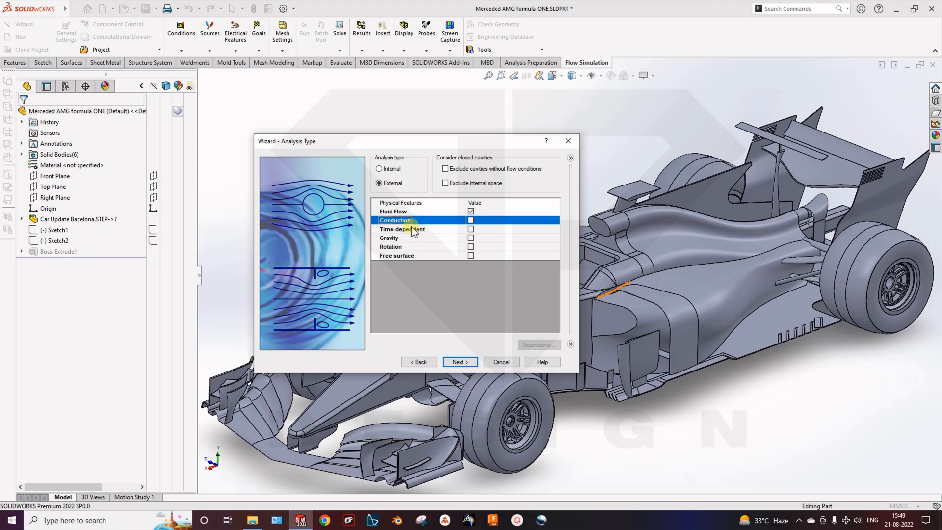
{"action": "left_click", "coordinate": [402, 229]}
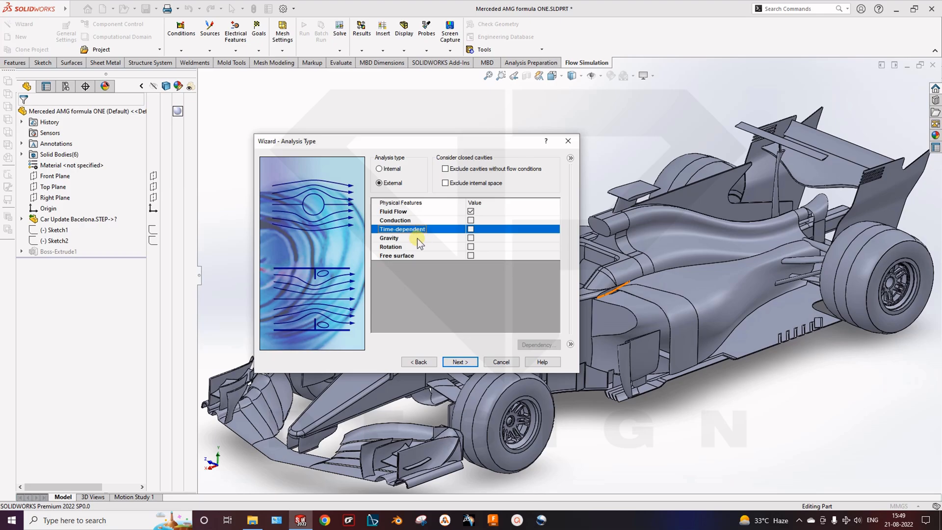
{"action": "left_click", "coordinate": [389, 237]}
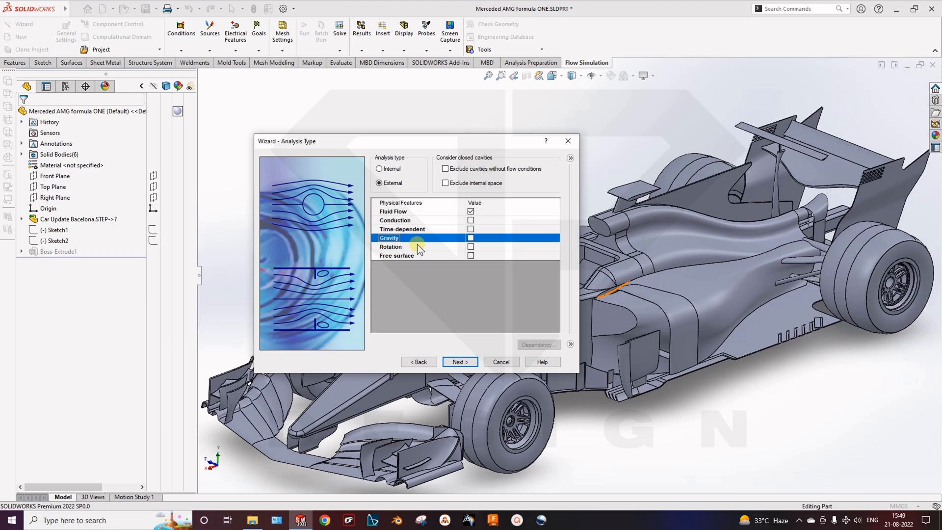
{"action": "left_click", "coordinate": [390, 246]}
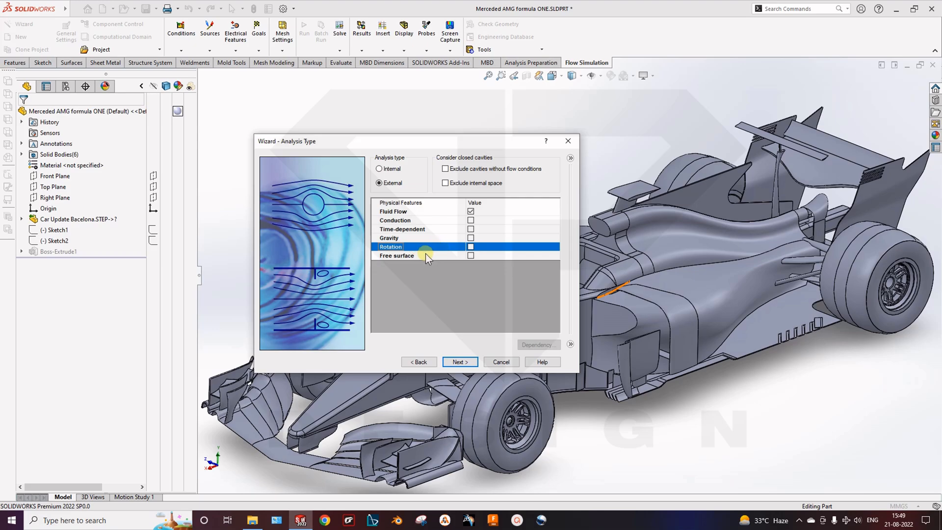
{"action": "mouse_move", "coordinate": [611, 426]}
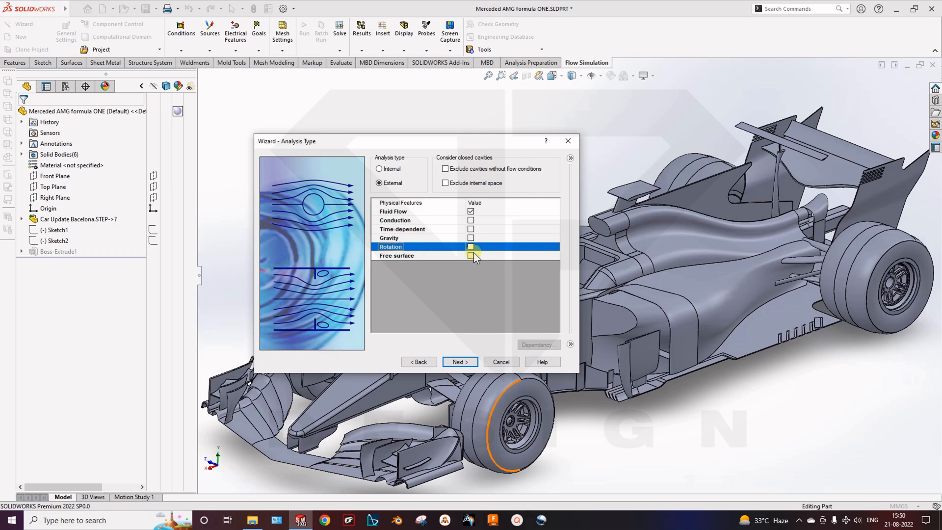
{"action": "left_click", "coordinate": [396, 255]}
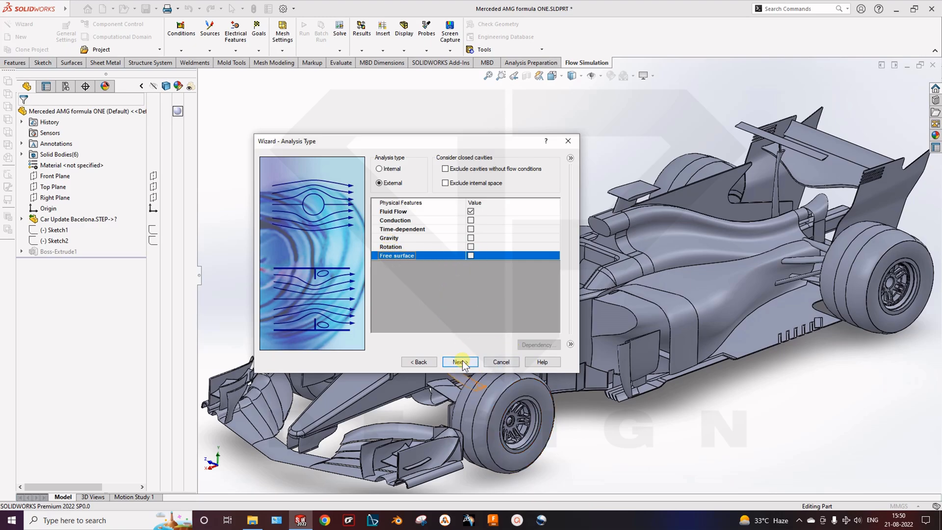
Step: Add predefined Air as the project fluid and continue to Wall Conditions
{"action": "left_click", "coordinate": [459, 362]}
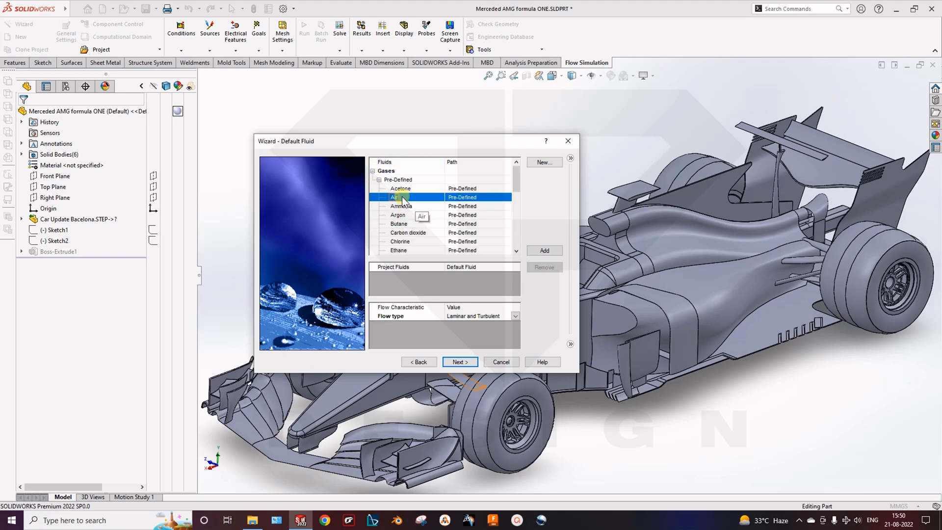
{"action": "left_click", "coordinate": [542, 251]}
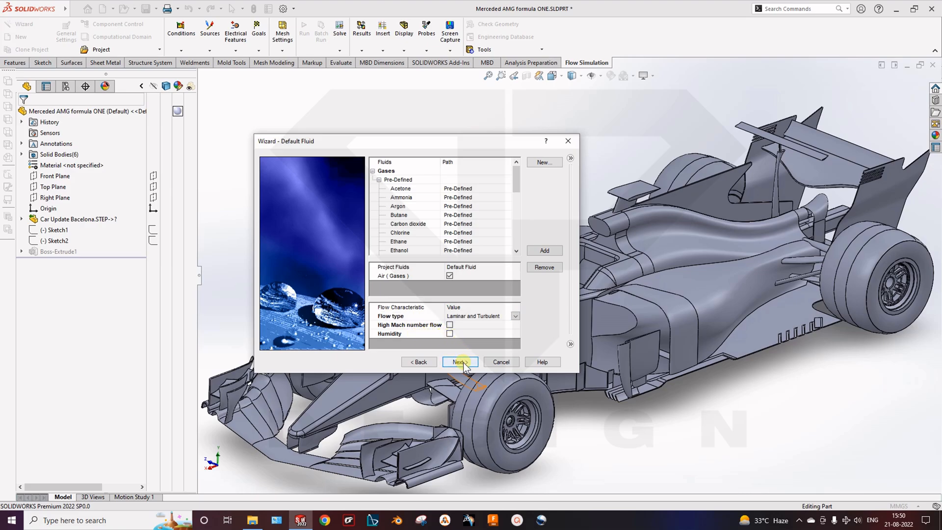
{"action": "left_click", "coordinate": [460, 362]}
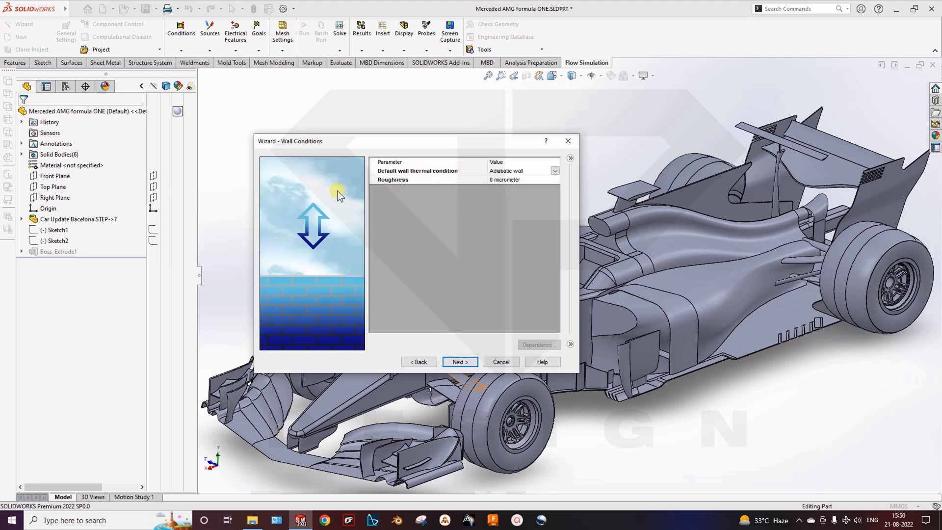
{"action": "mouse_move", "coordinate": [460, 180]}
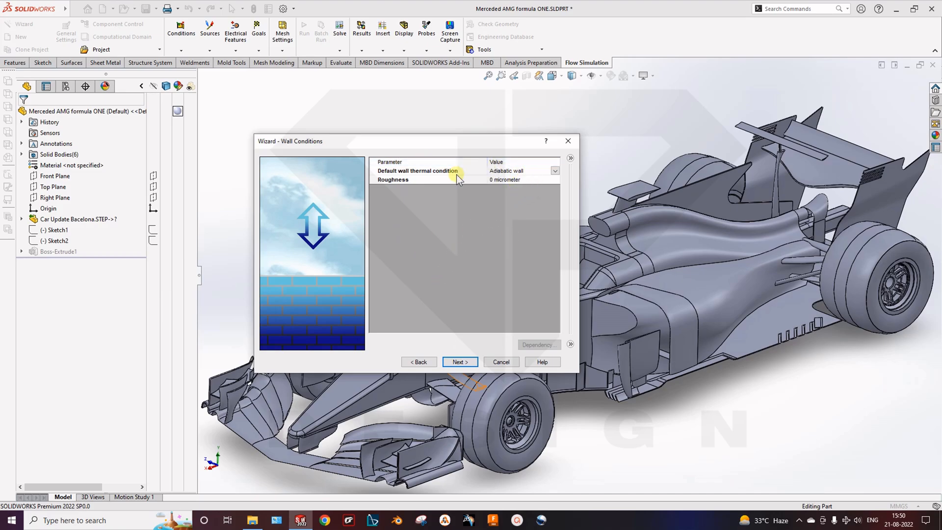
Step: Keep adiabatic smooth walls and review the default turbulence length and intensity
{"action": "left_click", "coordinate": [459, 361]}
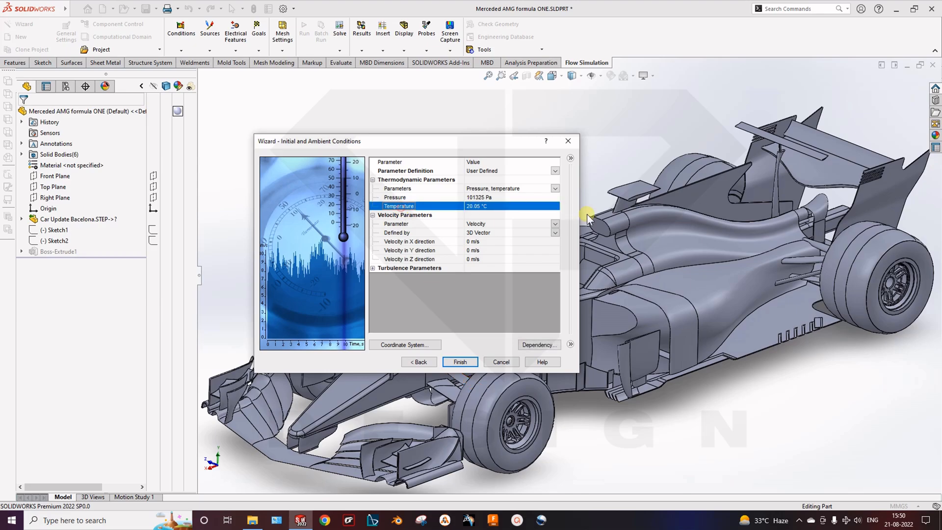
{"action": "left_click", "coordinate": [373, 268]}
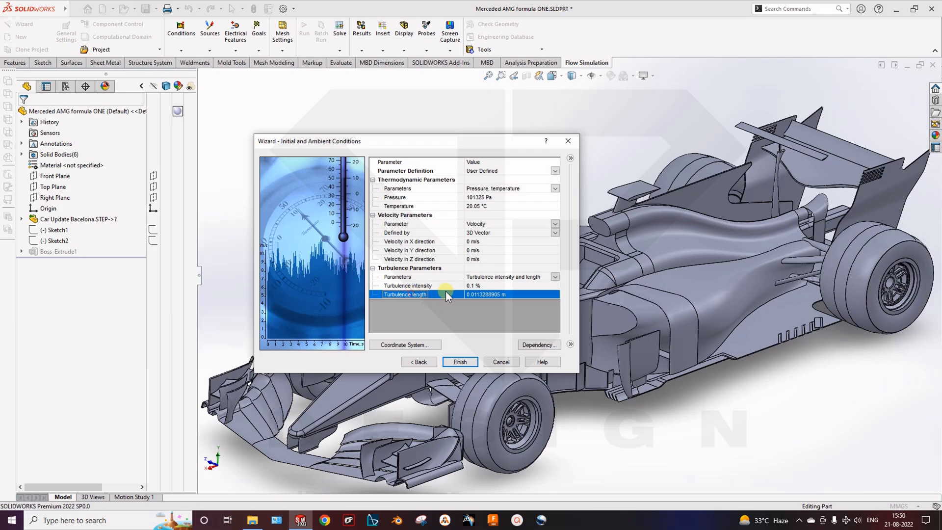
{"action": "left_click", "coordinate": [408, 285]}
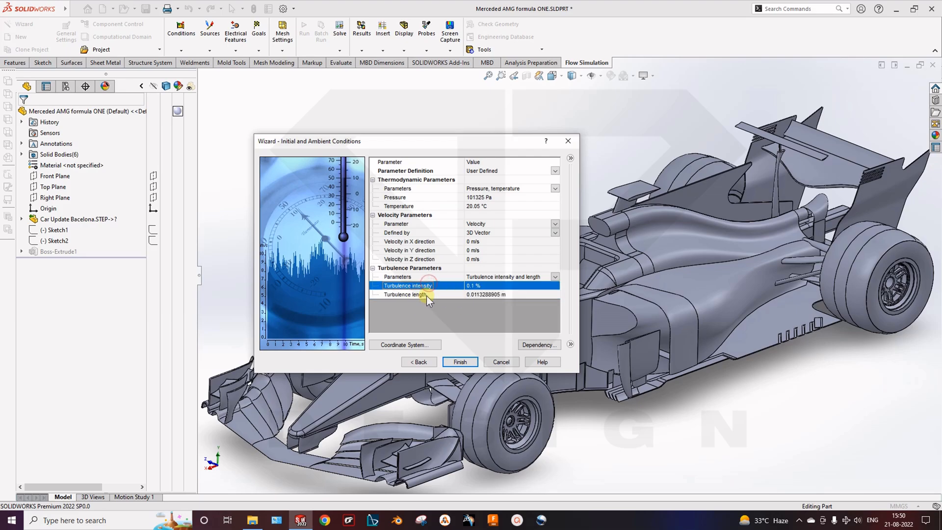
{"action": "left_click", "coordinate": [405, 294]}
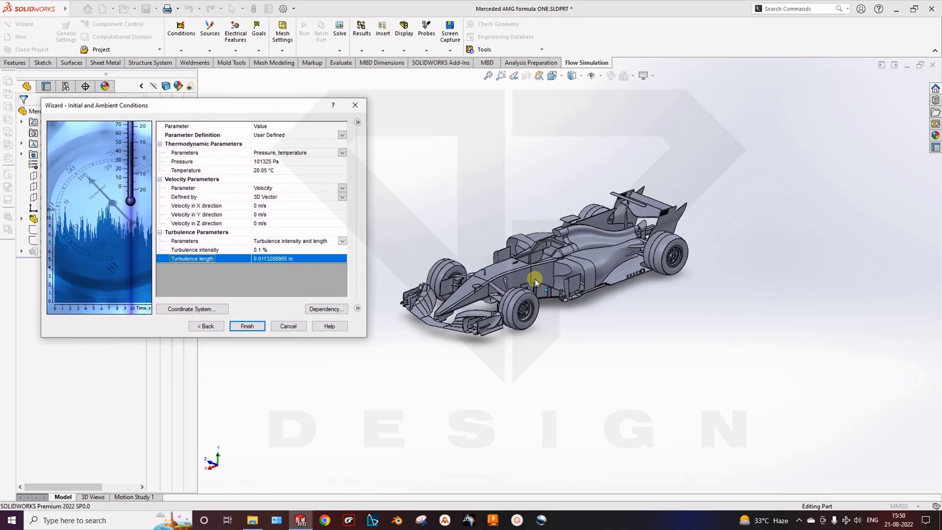
Step: Set the X-direction velocity to -100 km/h and finish the wizard
{"action": "left_click_drag", "start_coordinate": [535, 283], "coordinate": [485, 304]}
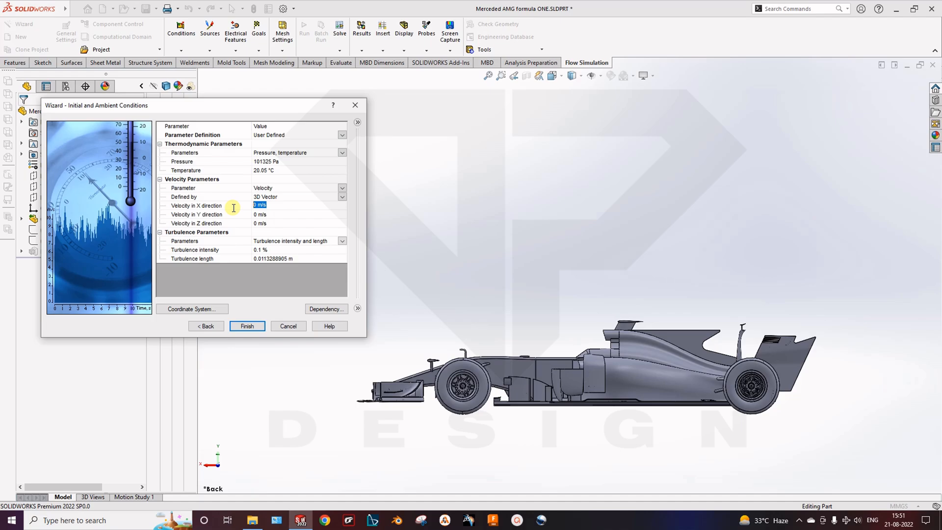
{"action": "type", "text": "100"}
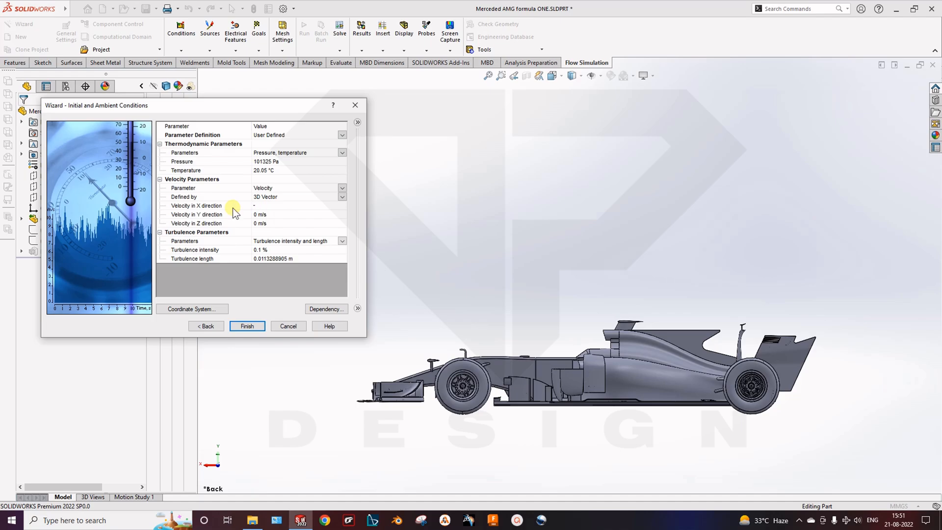
{"action": "type", "text": "-100k"}
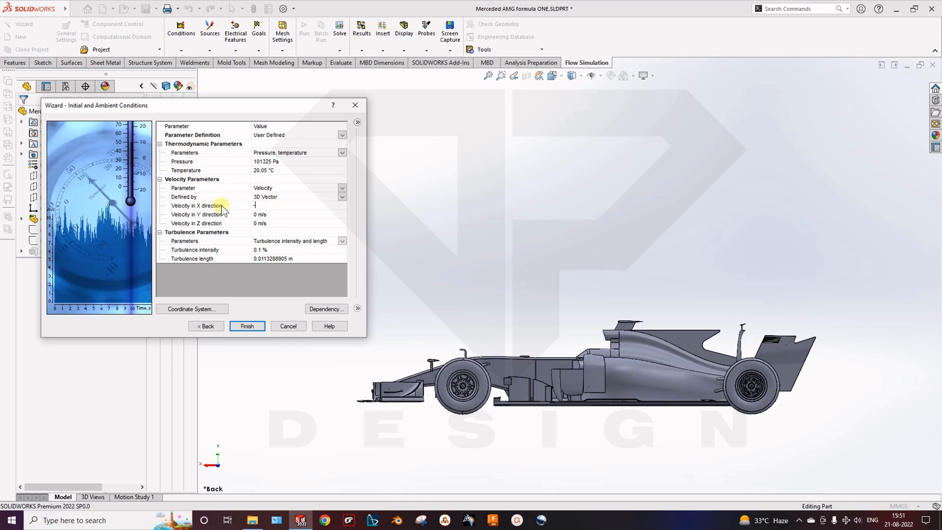
{"action": "type", "text": "-100"}
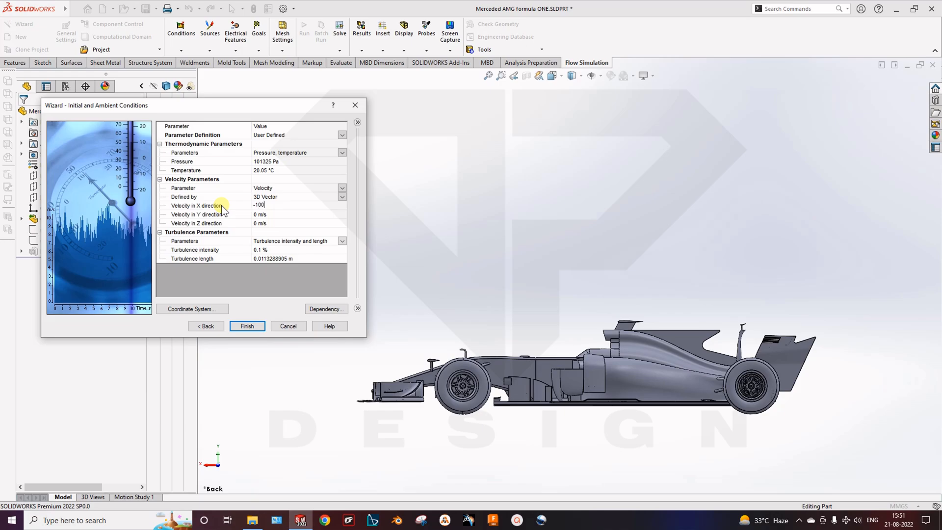
{"action": "type", "text": "km"}
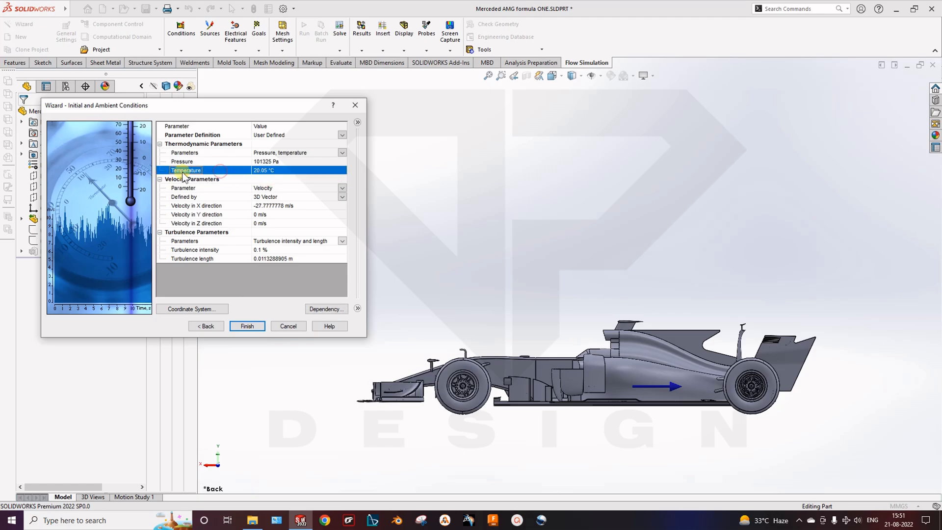
{"action": "mouse_move", "coordinate": [214, 174]}
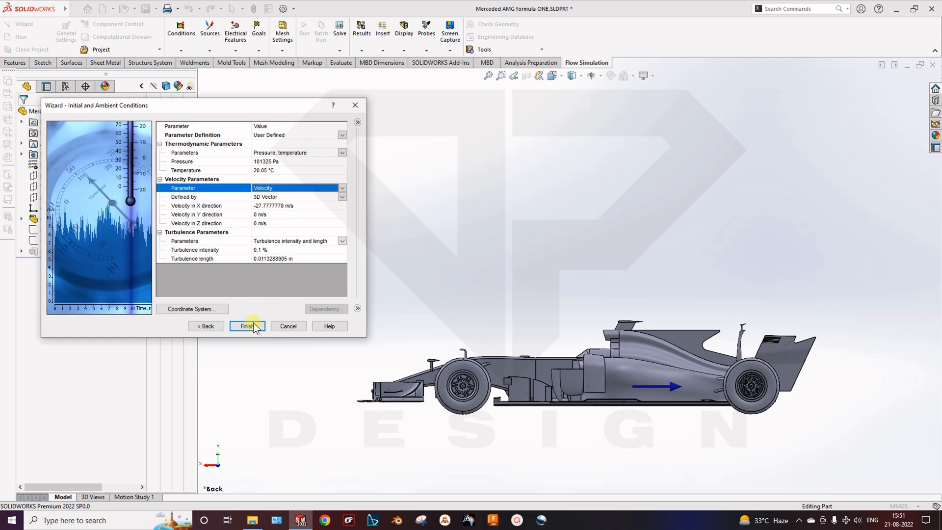
{"action": "left_click", "coordinate": [246, 326]}
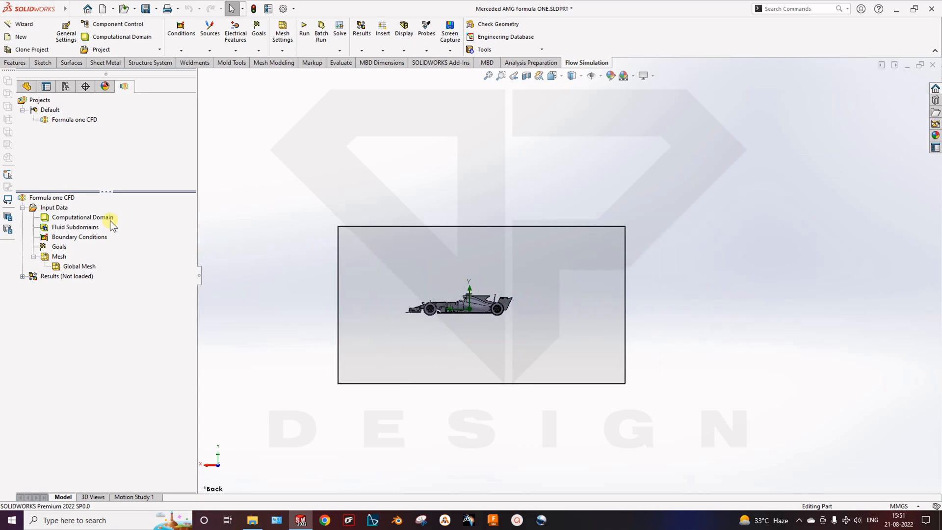
Step: Drag the domain handles to extend X and raise the floor beneath the wheels
{"action": "left_click", "coordinate": [83, 217]}
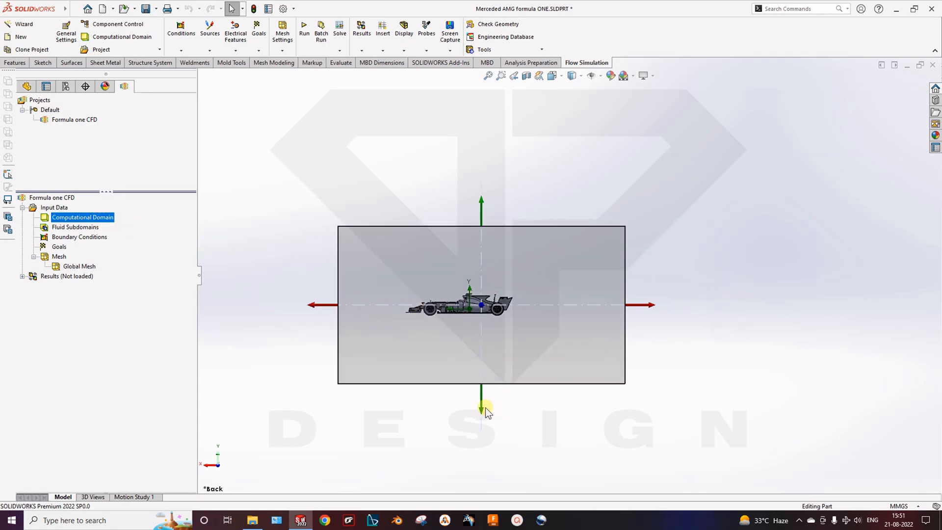
{"action": "mouse_move", "coordinate": [651, 315]}
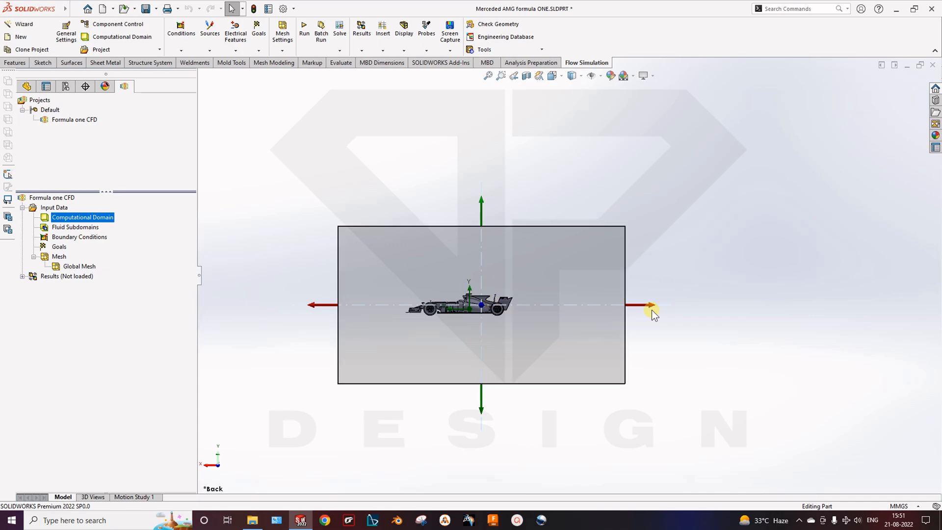
{"action": "mouse_move", "coordinate": [672, 300]}
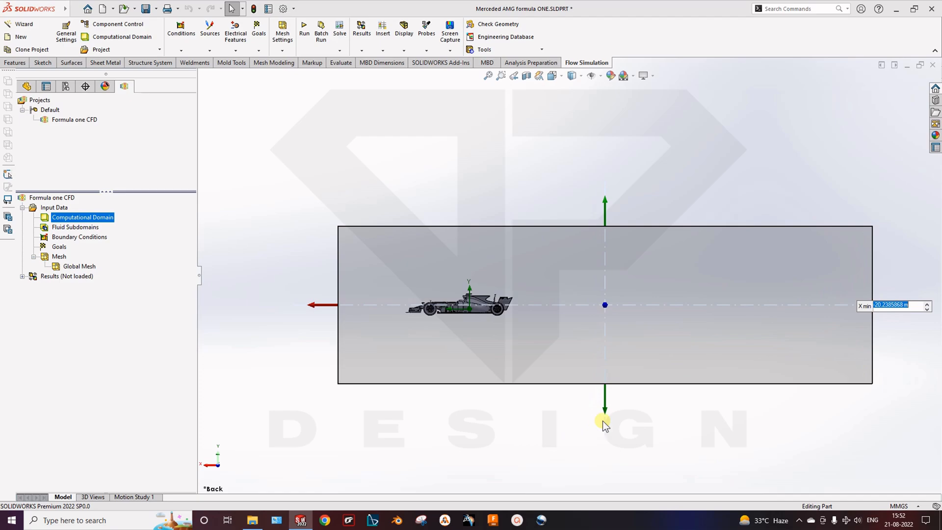
{"action": "left_click_drag", "start_coordinate": [604, 420], "coordinate": [612, 348]}
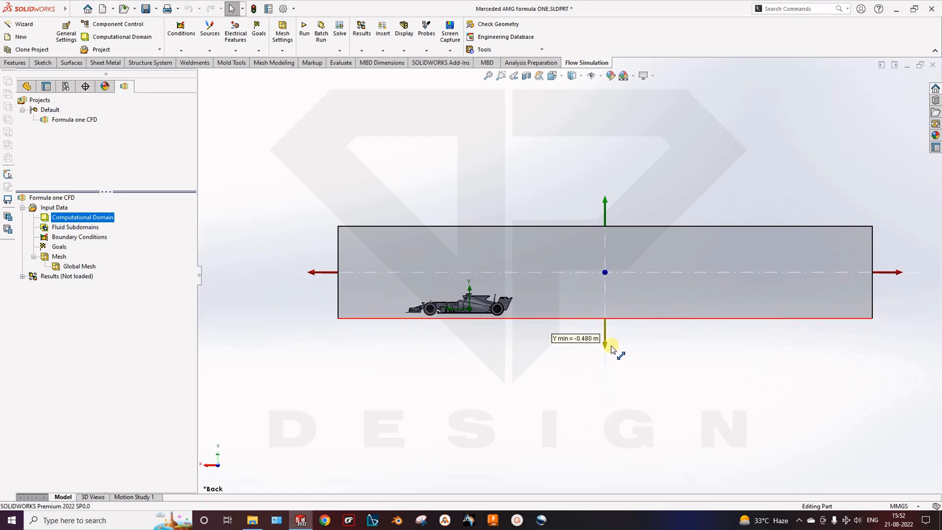
{"action": "left_click_drag", "start_coordinate": [605, 340], "coordinate": [605, 349]}
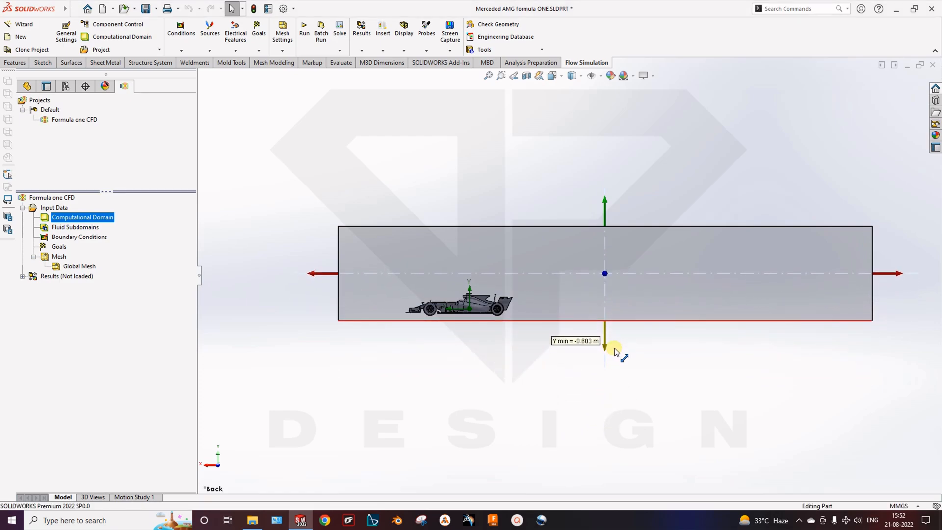
{"action": "left_click_drag", "start_coordinate": [613, 351], "coordinate": [396, 318]}
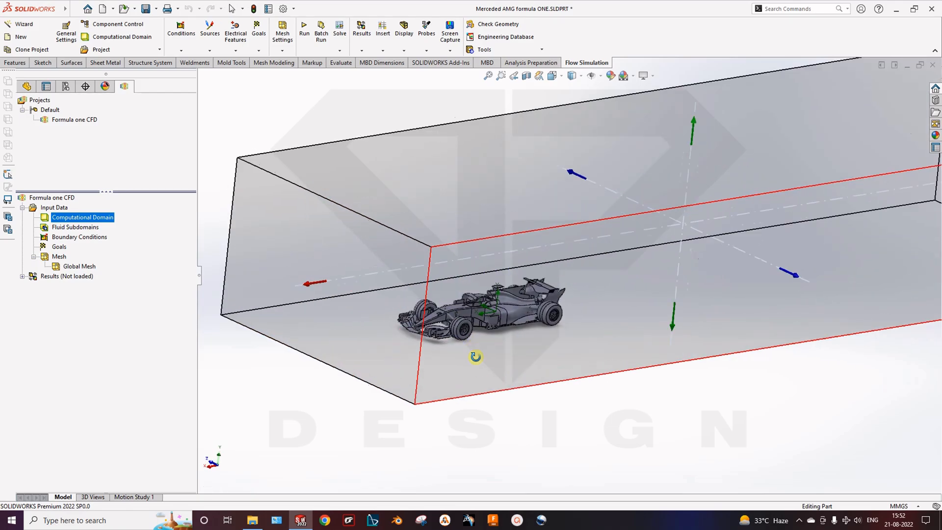
{"action": "left_click_drag", "start_coordinate": [475, 357], "coordinate": [490, 432]}
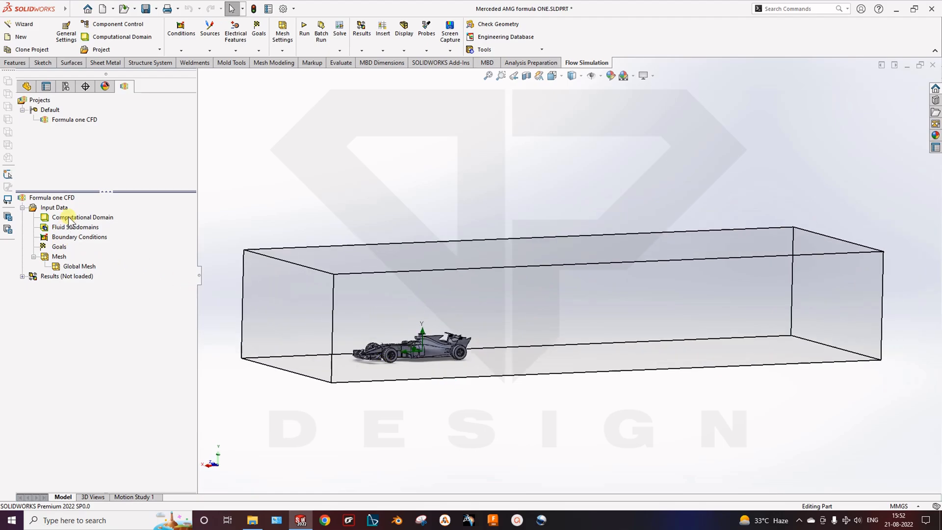
Step: Select the Computational Domain and drag its Z max side boundary inward
{"action": "left_click", "coordinate": [83, 217]}
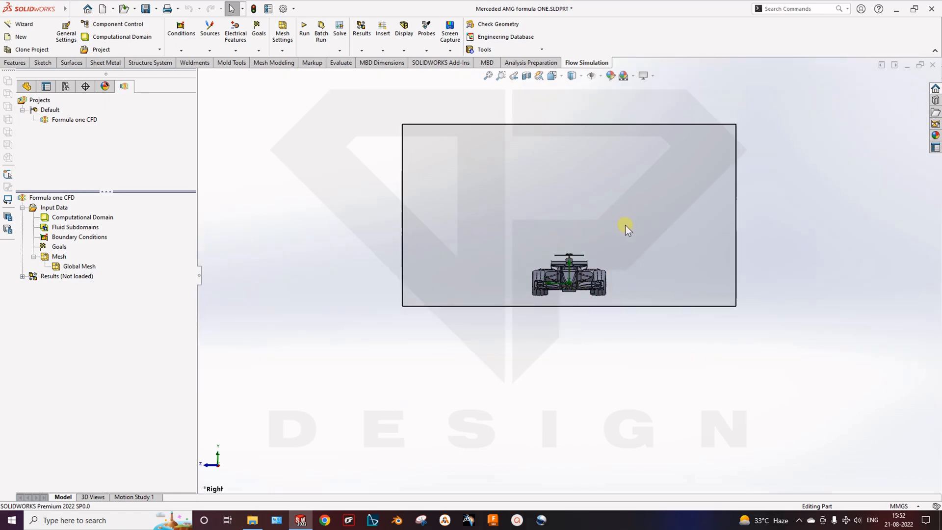
{"action": "left_click", "coordinate": [82, 217]}
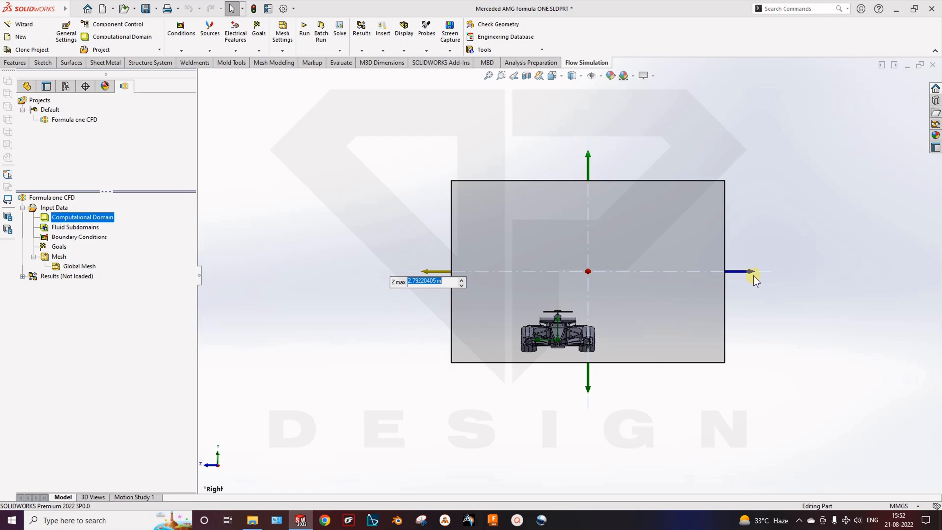
{"action": "left_click_drag", "start_coordinate": [756, 271], "coordinate": [693, 279]}
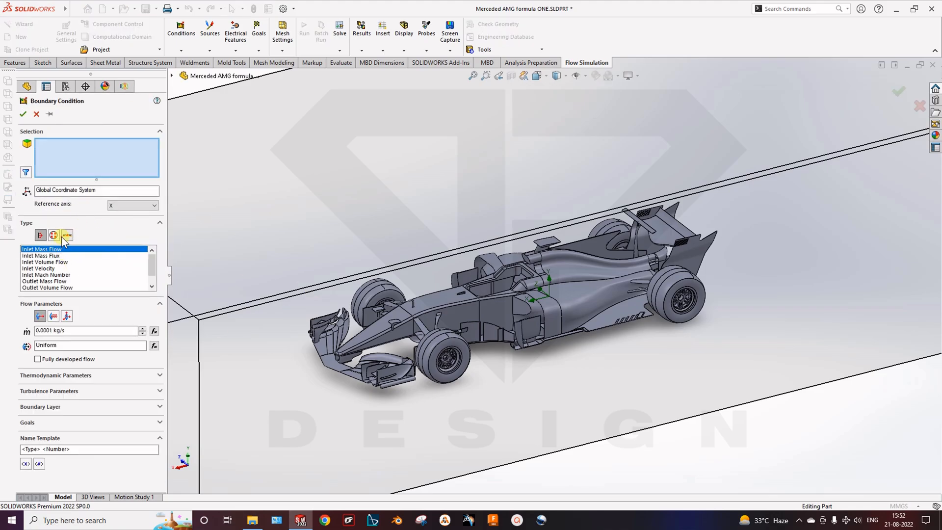
Step: Apply a Real Wall with X-axis wall motion to the front wheel face
{"action": "left_click", "coordinate": [67, 235]}
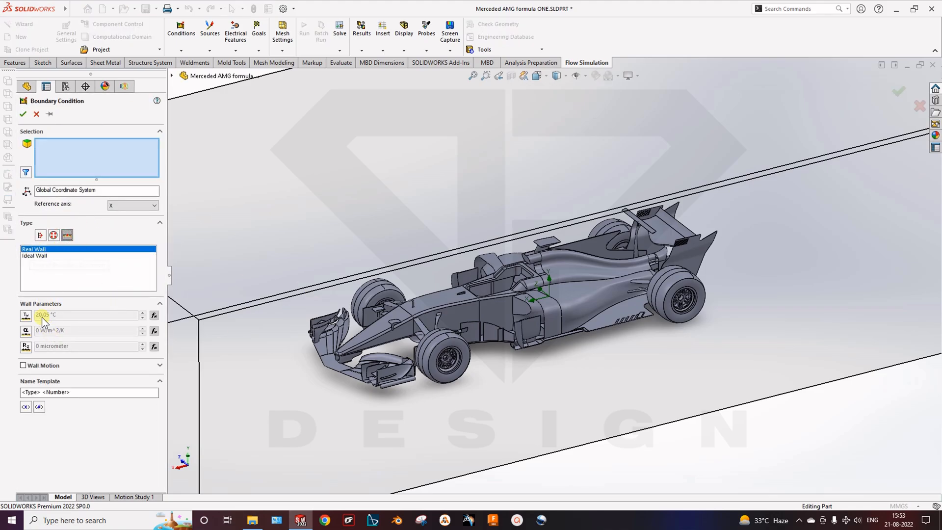
{"action": "left_click", "coordinate": [23, 365]}
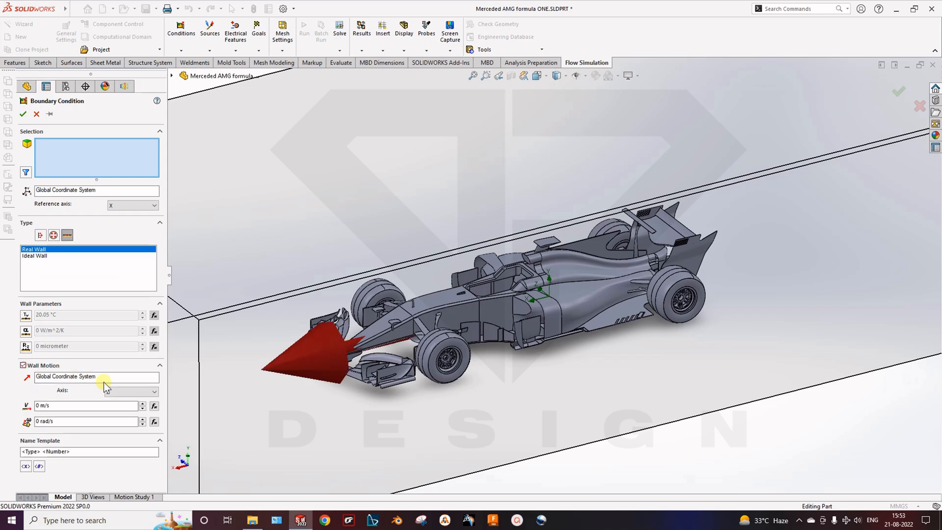
{"action": "left_click", "coordinate": [84, 405]}
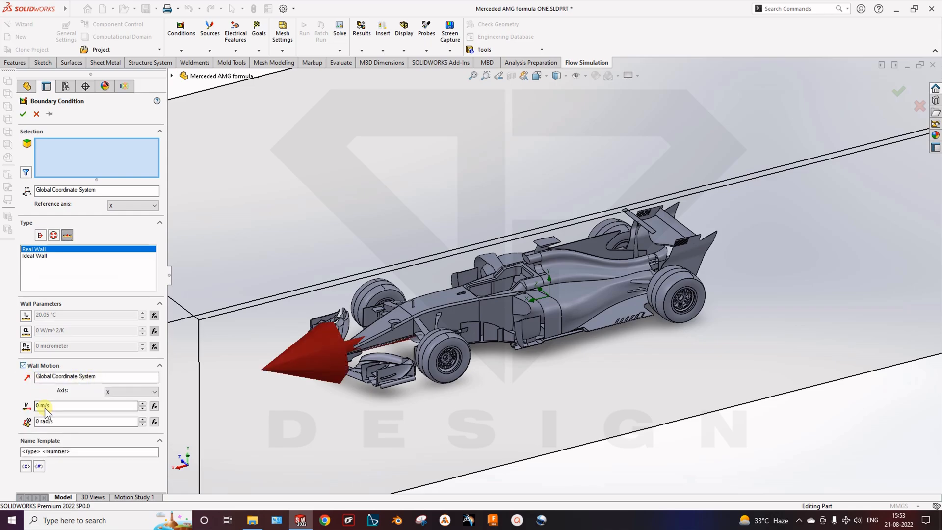
{"action": "left_click", "coordinate": [442, 342]}
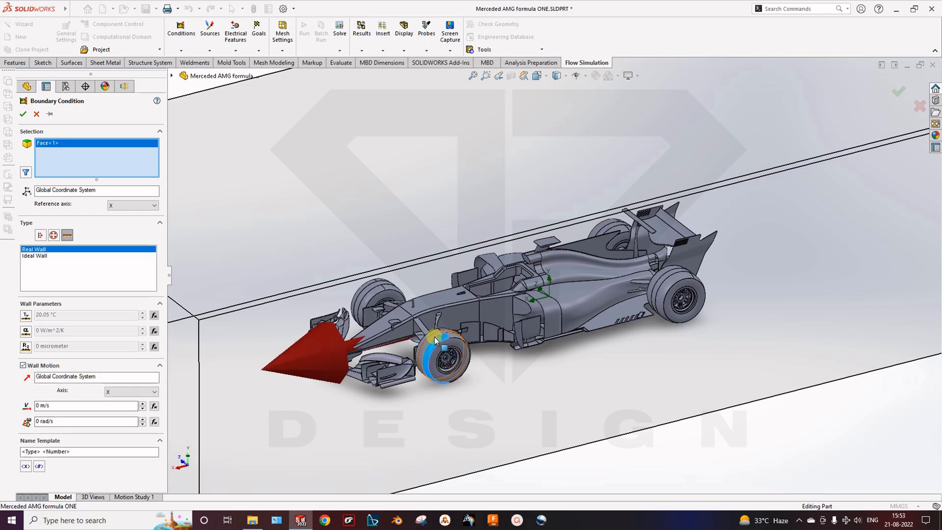
{"action": "left_click", "coordinate": [439, 351]}
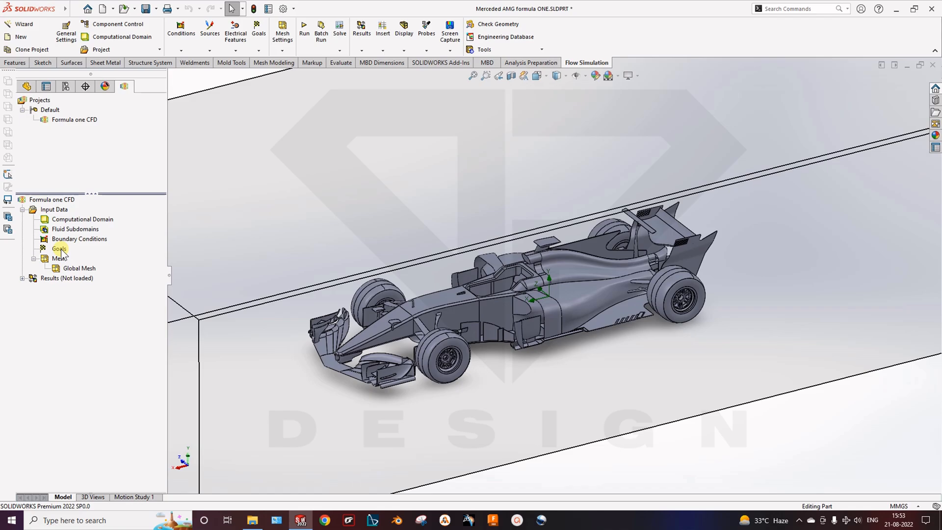
Step: Insert global goals for Normal Force (X) and Normal Force (Y) in the Formula one study
{"action": "right_click", "coordinate": [58, 249]}
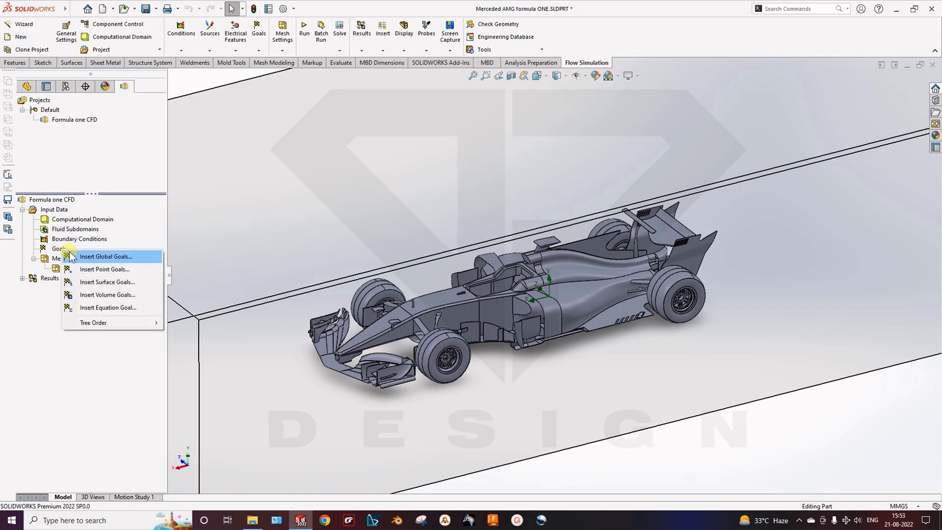
{"action": "mouse_move", "coordinate": [107, 265]}
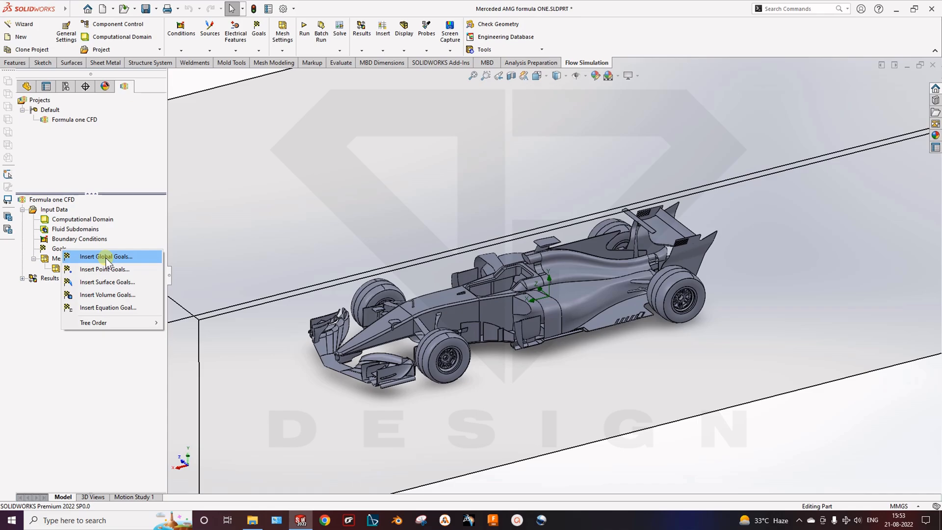
{"action": "left_click", "coordinate": [107, 257]}
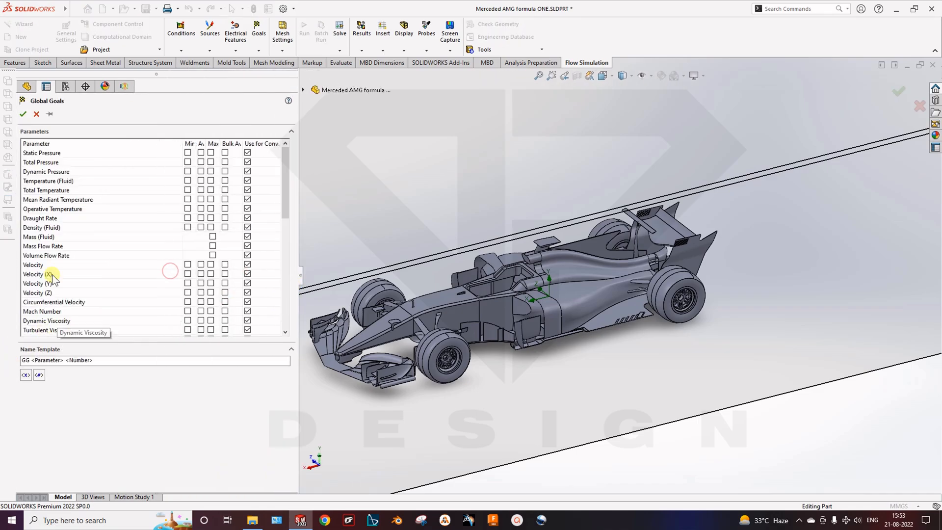
{"action": "scroll", "scroll_direction": "down", "scroll_amount": 3}
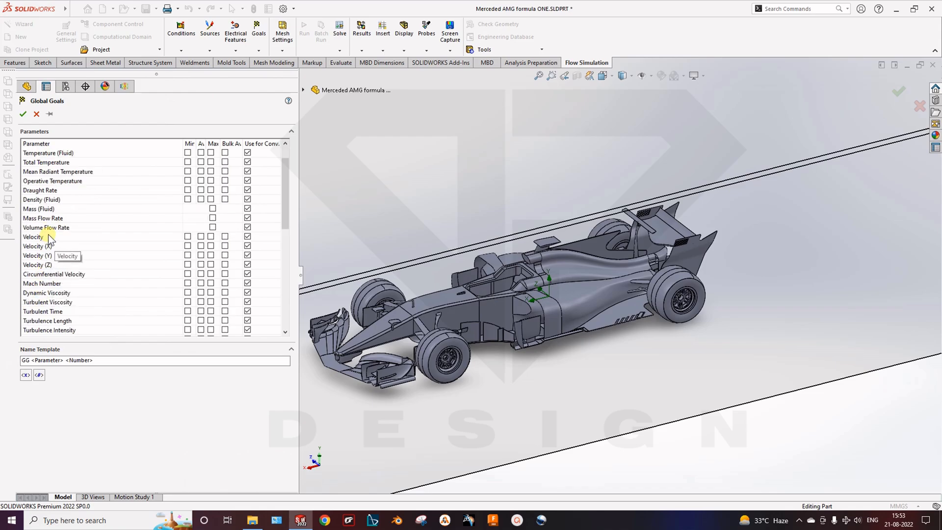
{"action": "scroll", "scroll_direction": "down", "scroll_amount": 3}
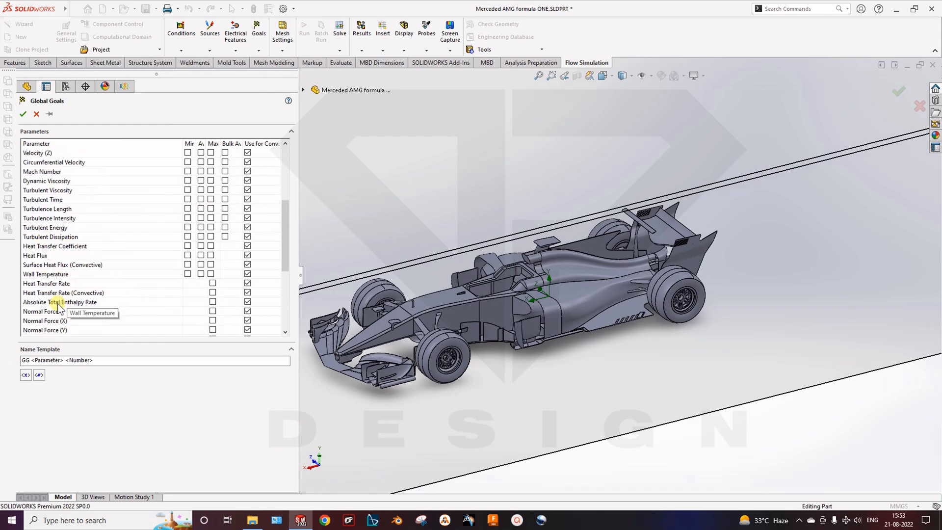
{"action": "scroll", "scroll_direction": "down", "scroll_amount": 3}
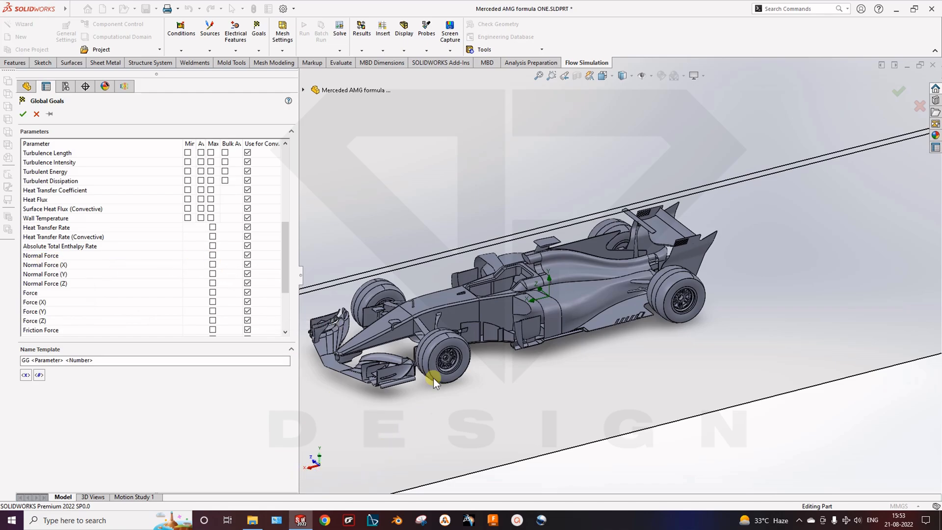
{"action": "mouse_move", "coordinate": [324, 445]}
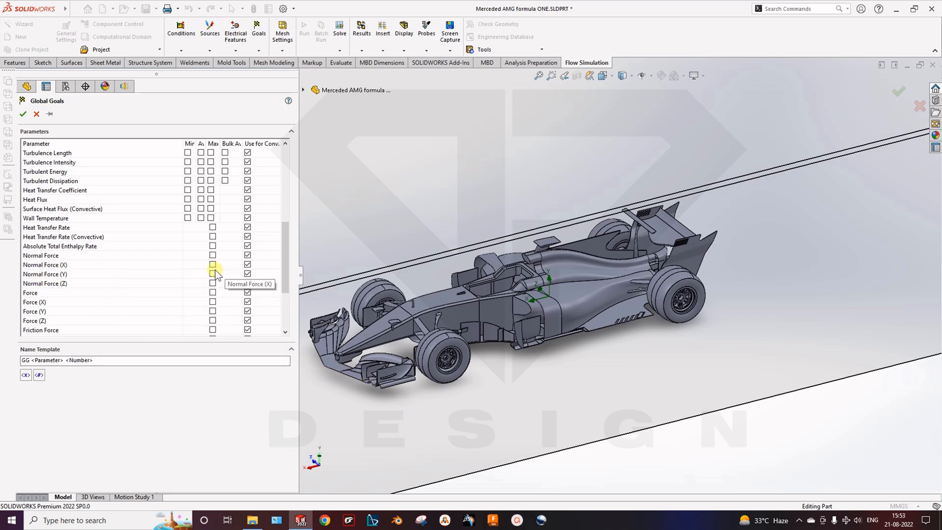
{"action": "left_click", "coordinate": [212, 265]}
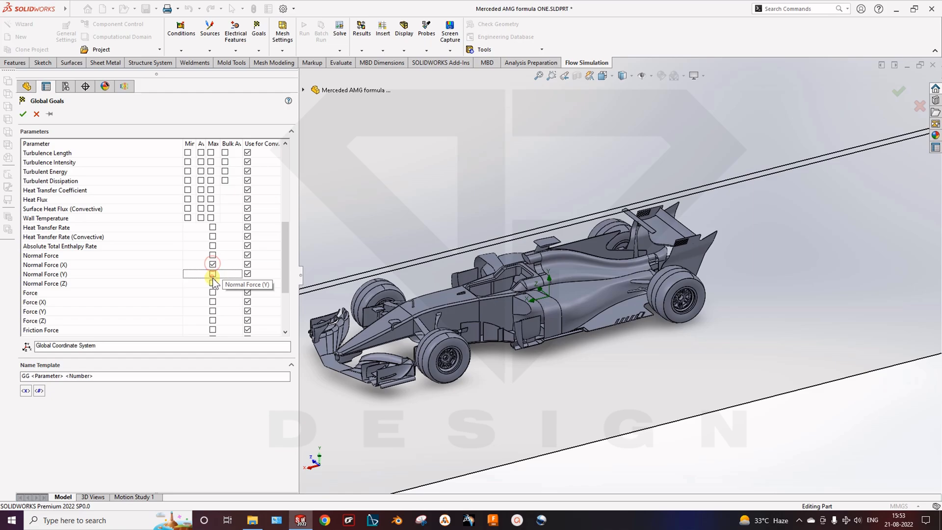
{"action": "left_click", "coordinate": [212, 265]}
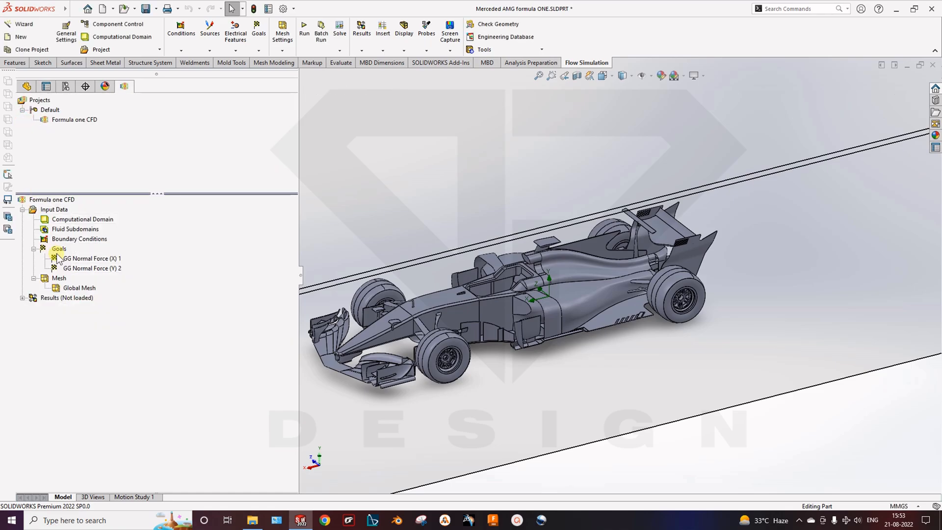
{"action": "right_click", "coordinate": [59, 248]}
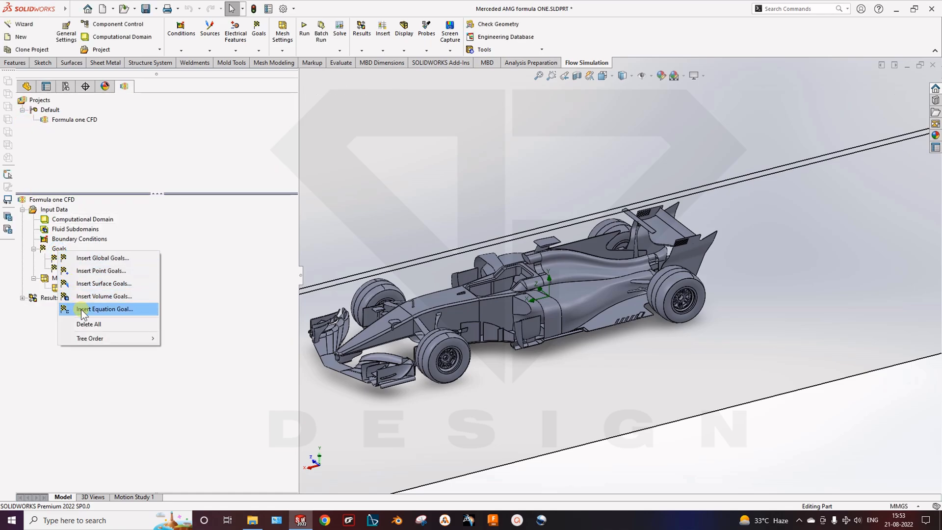
{"action": "left_click", "coordinate": [104, 308]}
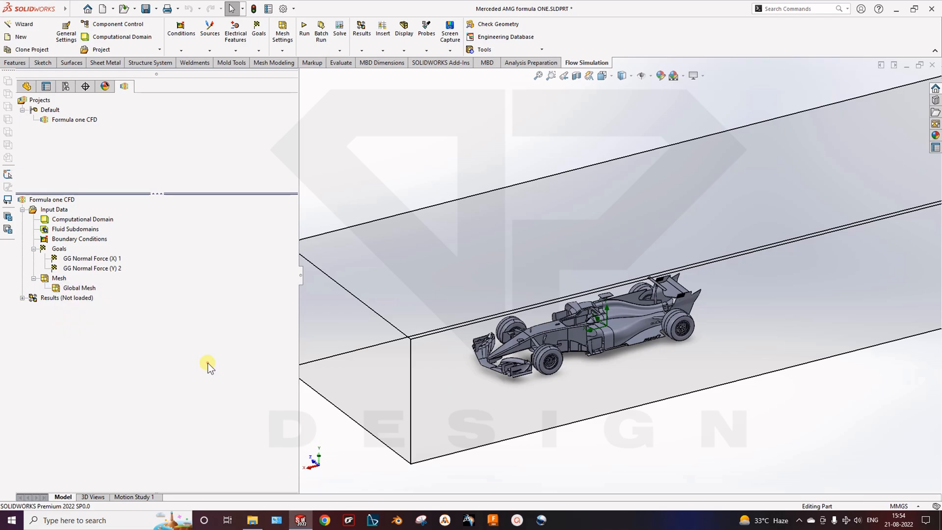
{"action": "right_click", "coordinate": [43, 277]}
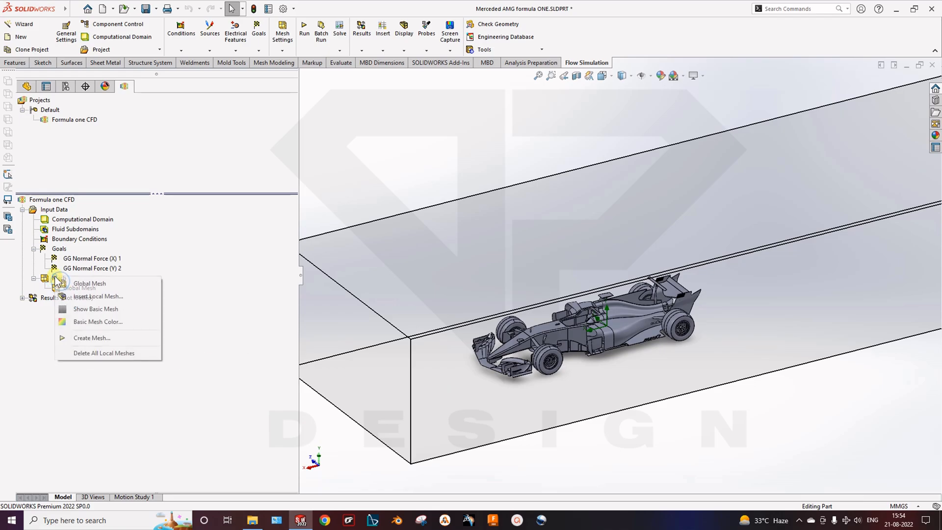
{"action": "left_click", "coordinate": [92, 337]}
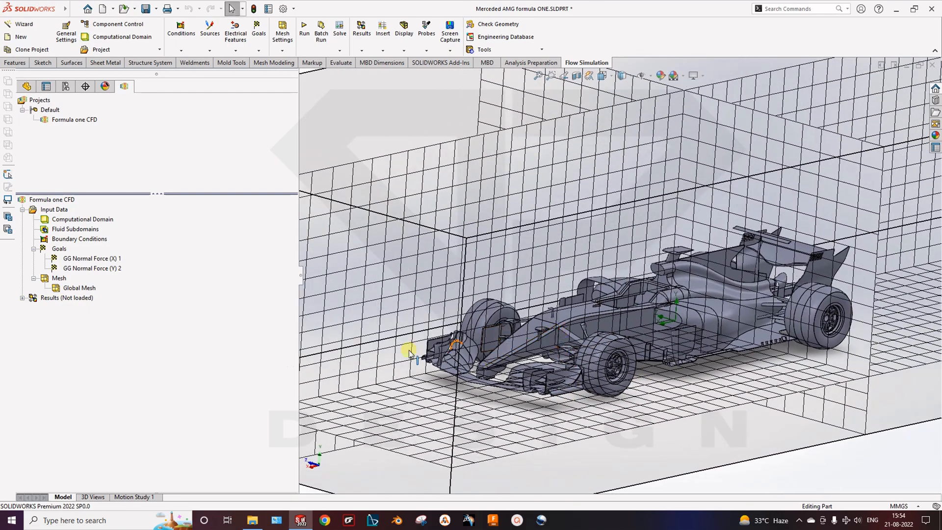
{"action": "right_click", "coordinate": [59, 277]}
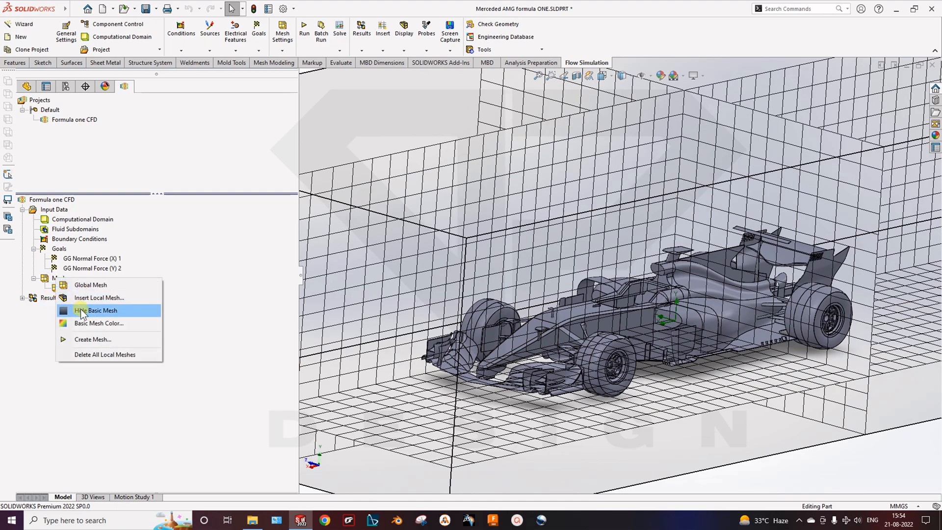
{"action": "mouse_move", "coordinate": [99, 297]}
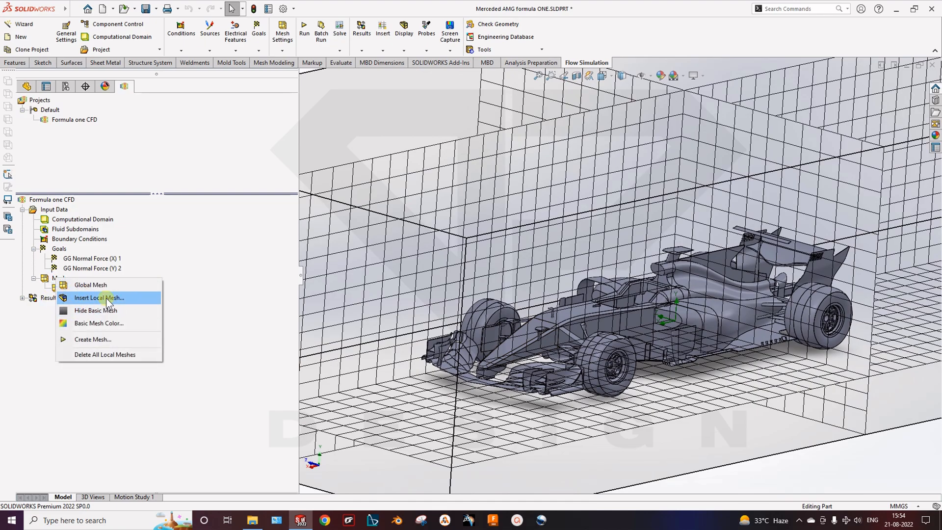
{"action": "mouse_move", "coordinate": [96, 310]}
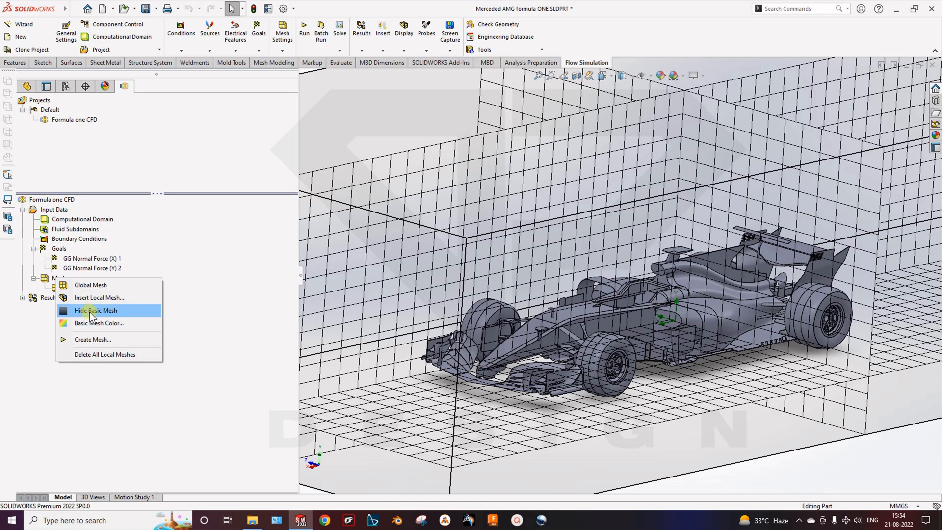
{"action": "left_click", "coordinate": [95, 310]}
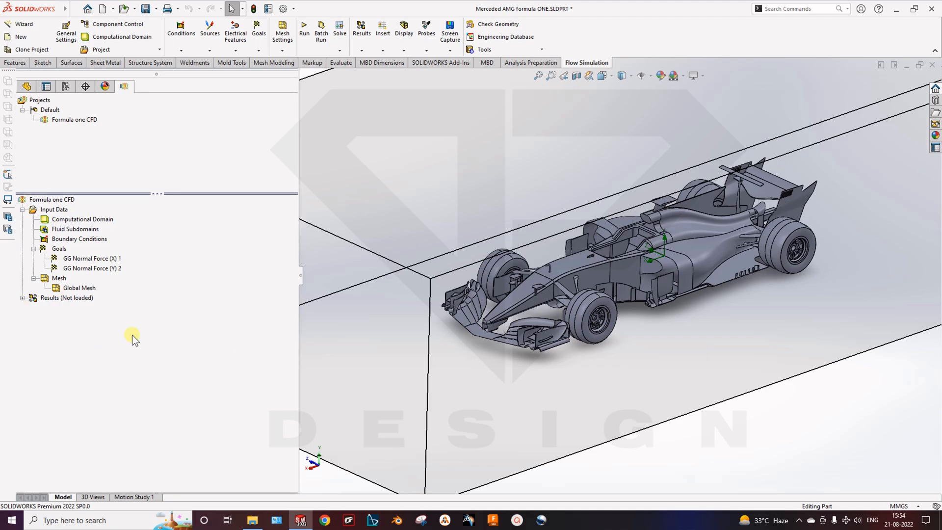
{"action": "mouse_move", "coordinate": [72, 299]}
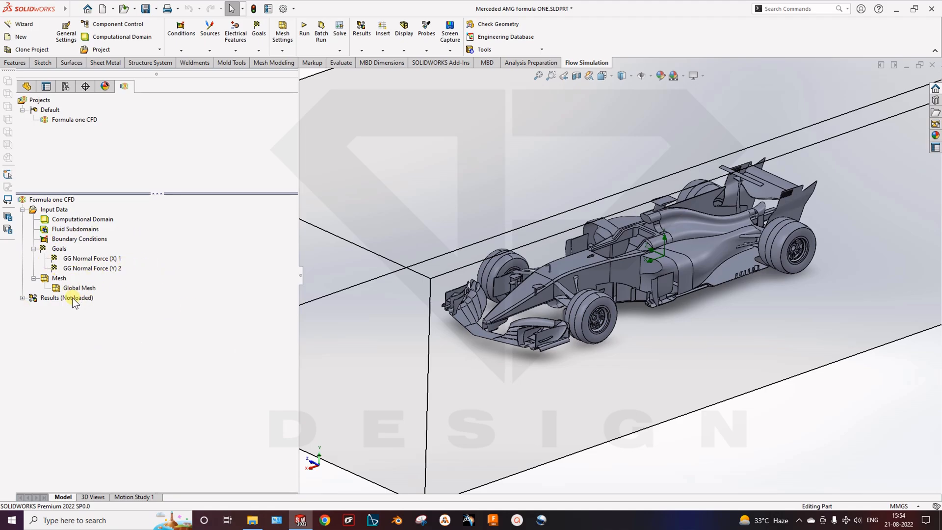
Step: Run a new calculation of the Formula one study with Load results enabled
{"action": "right_click", "coordinate": [67, 297]}
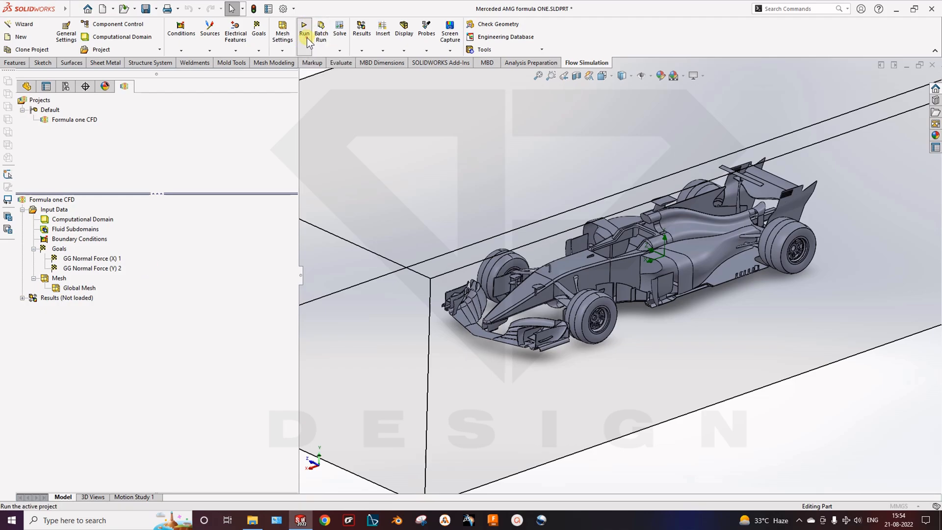
{"action": "left_click", "coordinate": [304, 27]}
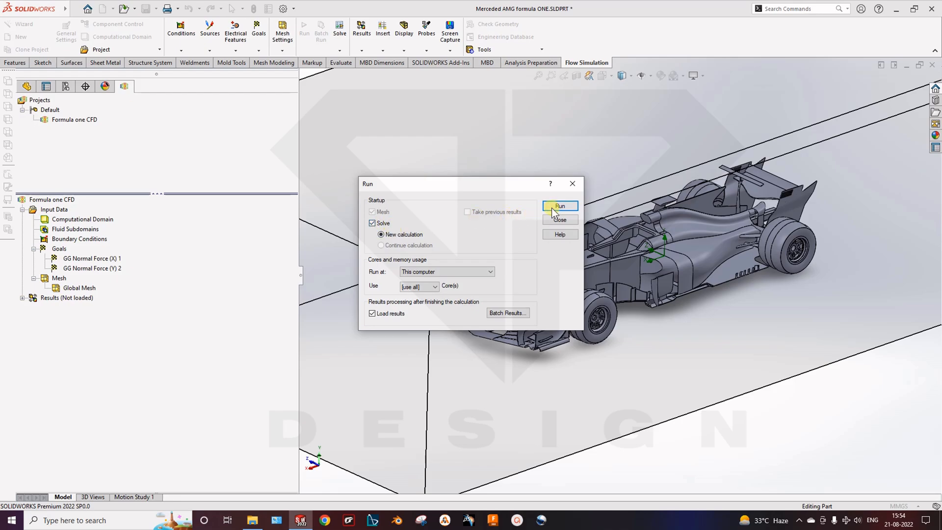
{"action": "left_click", "coordinate": [559, 206]}
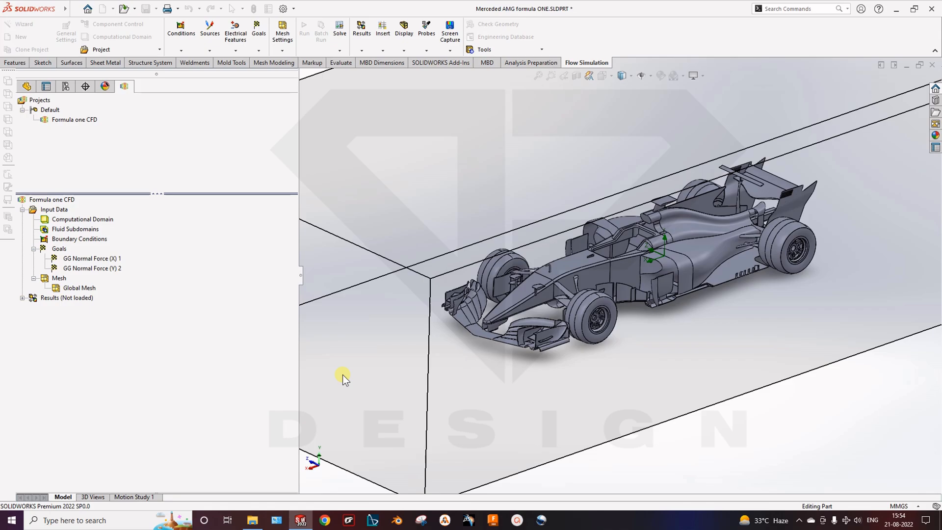
Step: Monitor the solver until the 80-iteration calculation finishes
{"action": "left_click", "coordinate": [303, 29]}
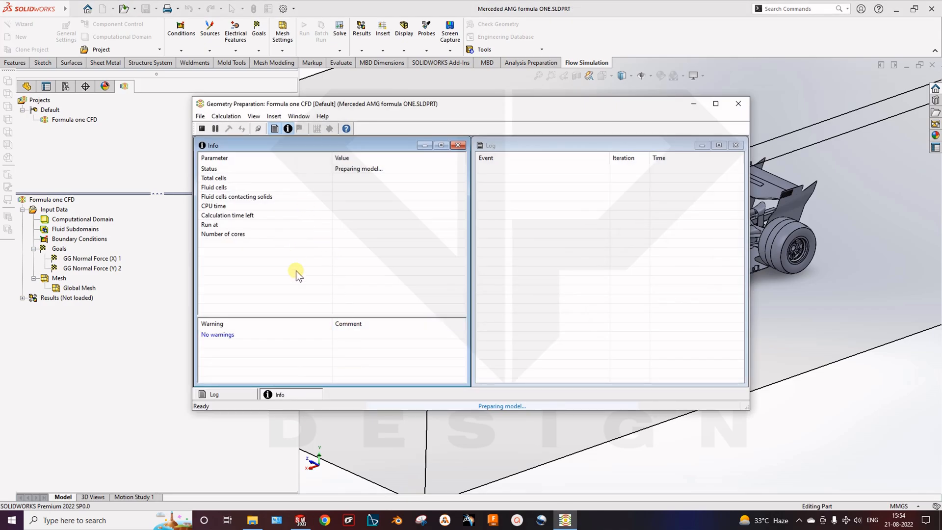
{"action": "mouse_move", "coordinate": [289, 185]}
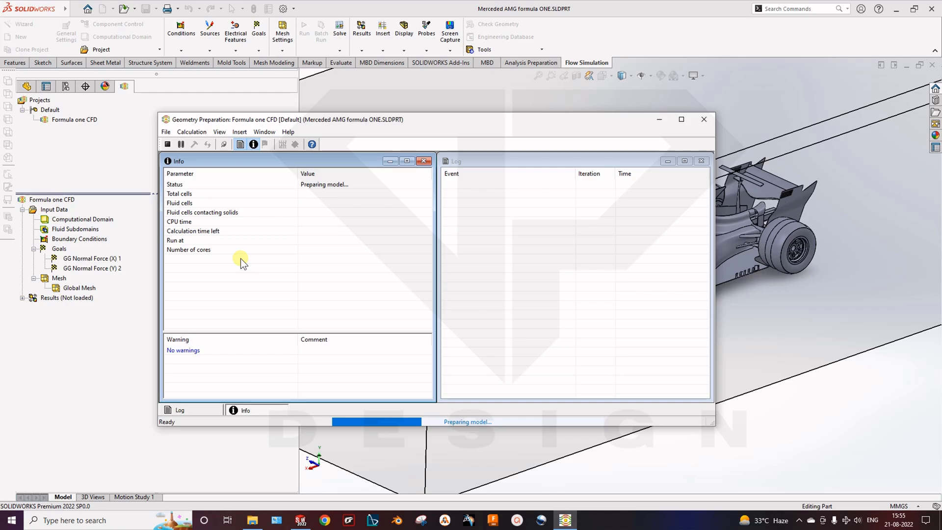
{"action": "mouse_move", "coordinate": [460, 411]}
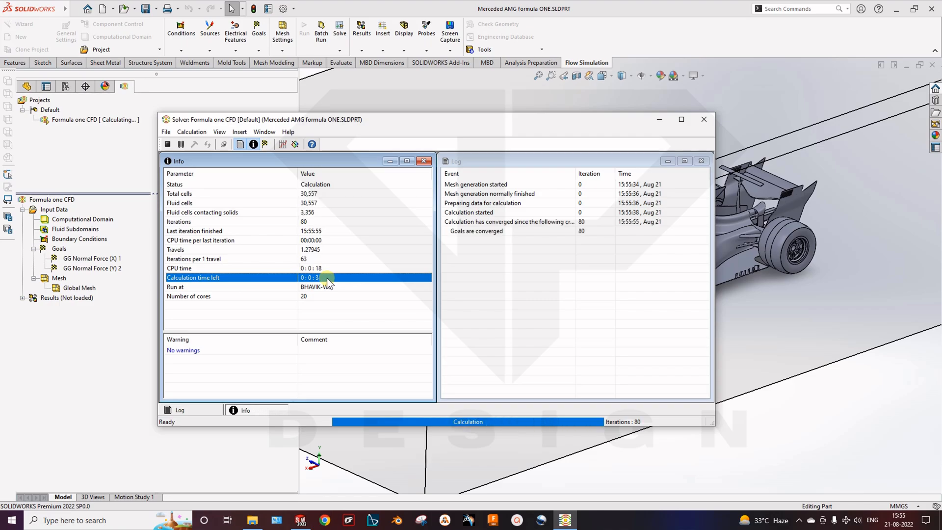
{"action": "mouse_move", "coordinate": [367, 323]}
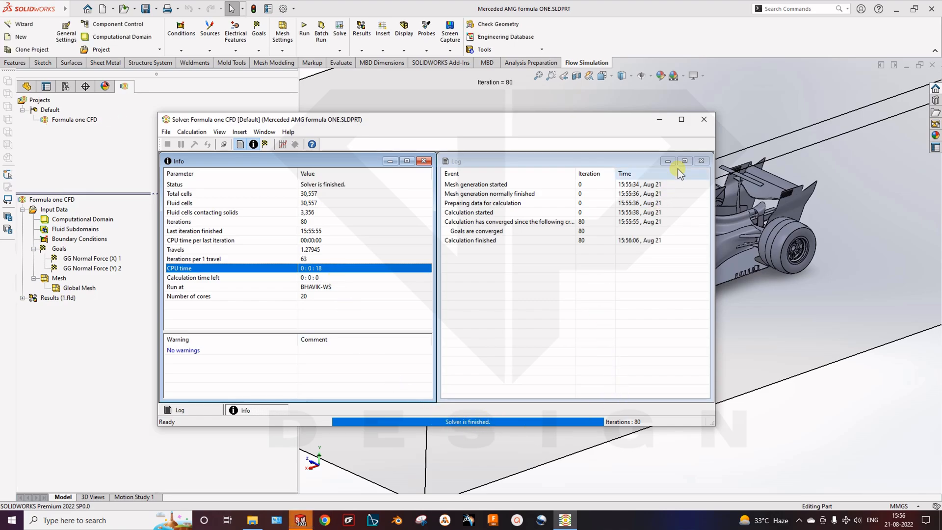
Step: Close the finished solver and insert a Front Plane pressure cut plot under Results
{"action": "left_click", "coordinate": [703, 118]}
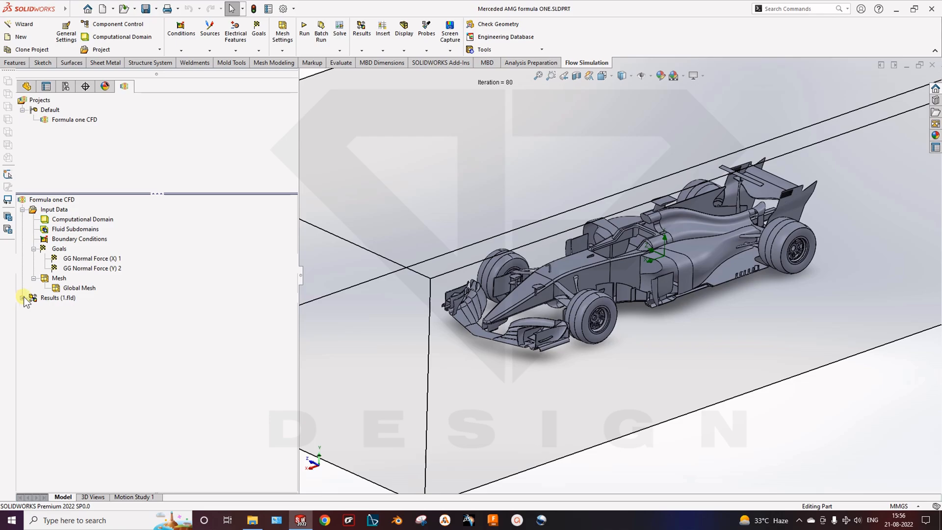
{"action": "left_click", "coordinate": [22, 299]}
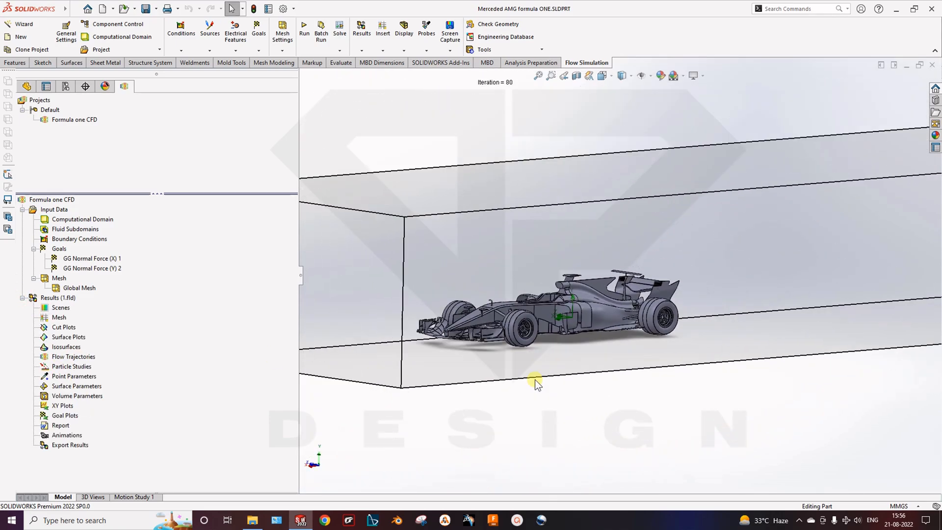
{"action": "right_click", "coordinate": [83, 219]}
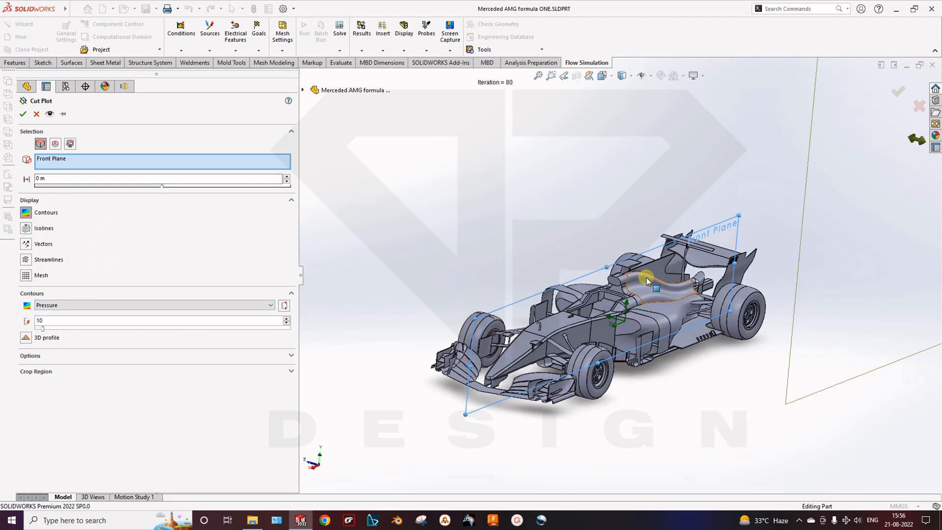
Step: Create Cut Plot 1 on the Front Plane and view the car from the side
{"action": "left_click_drag", "start_coordinate": [648, 279], "coordinate": [597, 294]}
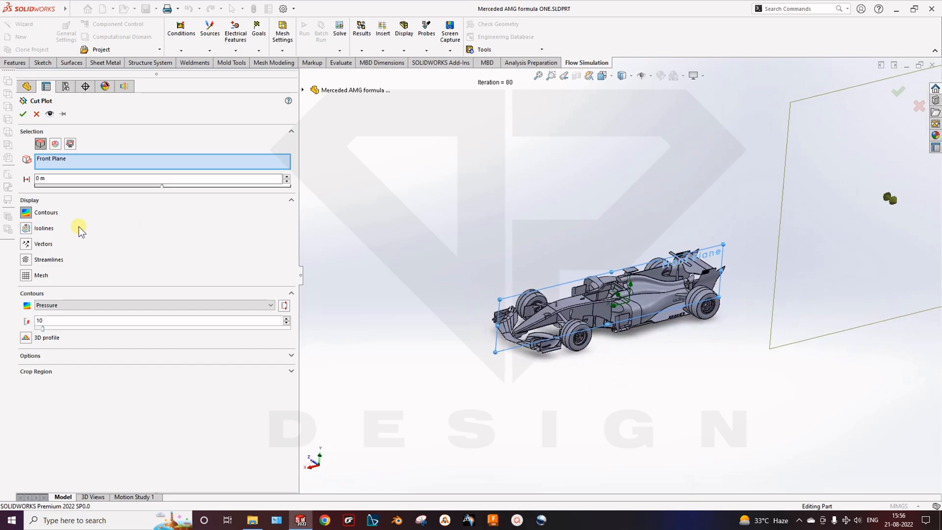
{"action": "left_click", "coordinate": [23, 113]}
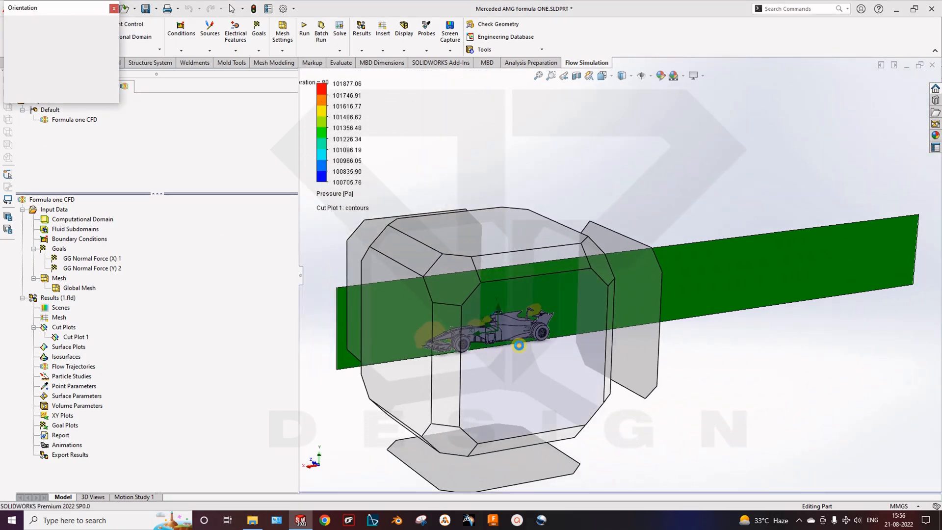
{"action": "left_click", "coordinate": [366, 196]}
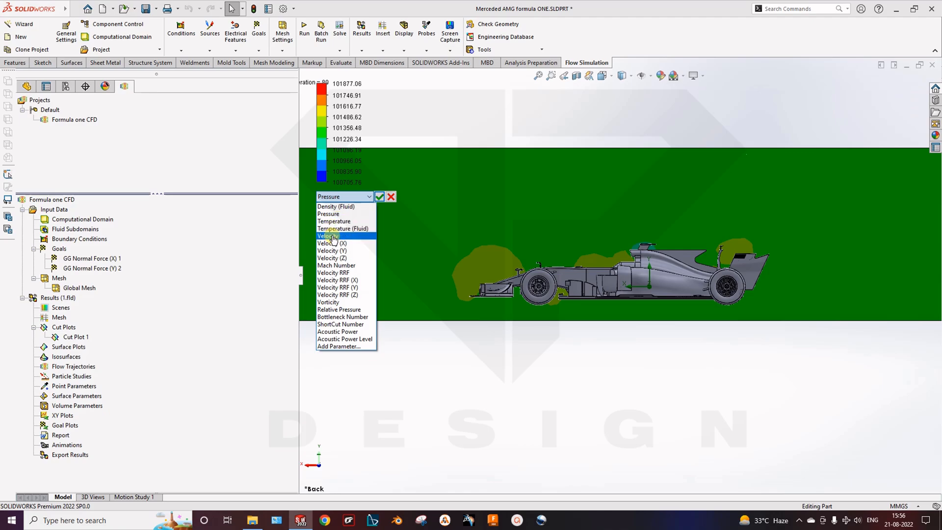
Step: Preview velocity and Mach number contours, then switch the plot back to pressure
{"action": "left_click", "coordinate": [327, 235]}
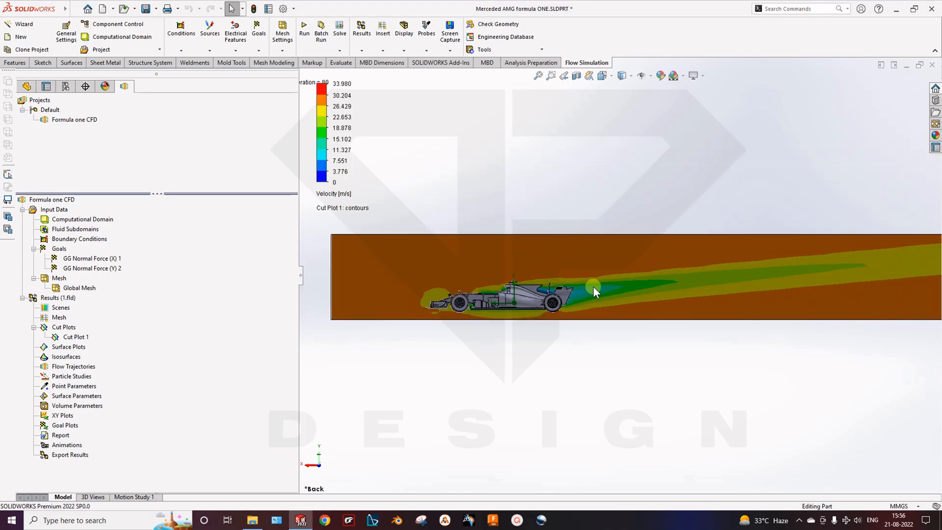
{"action": "left_click_drag", "start_coordinate": [594, 292], "coordinate": [639, 300]}
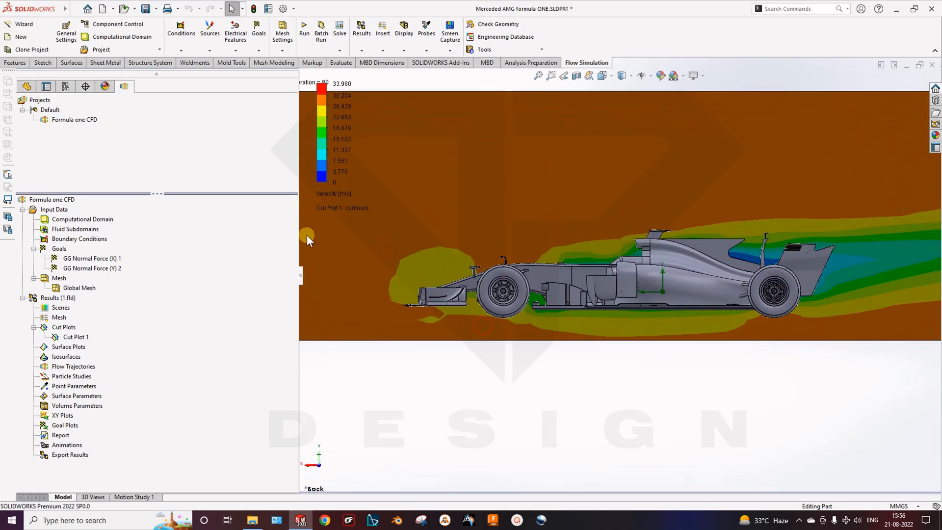
{"action": "left_click", "coordinate": [369, 197]}
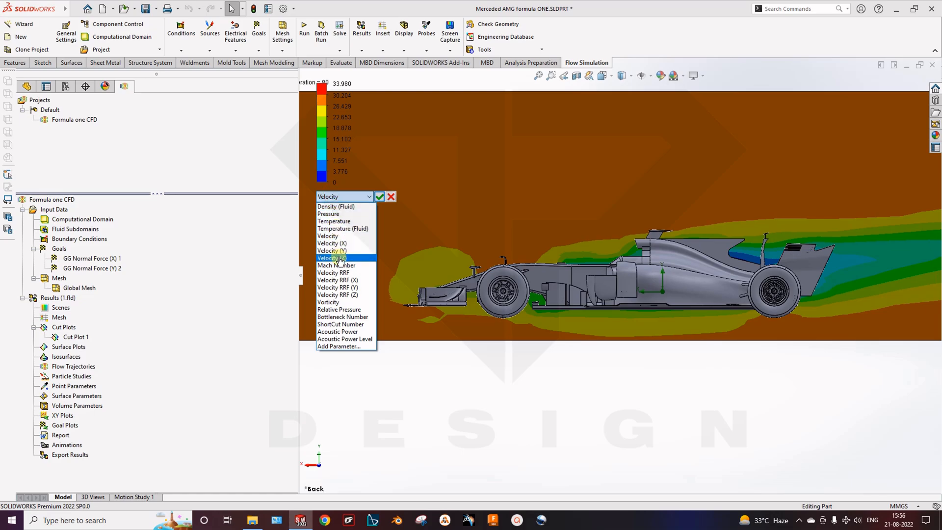
{"action": "left_click", "coordinate": [336, 265]}
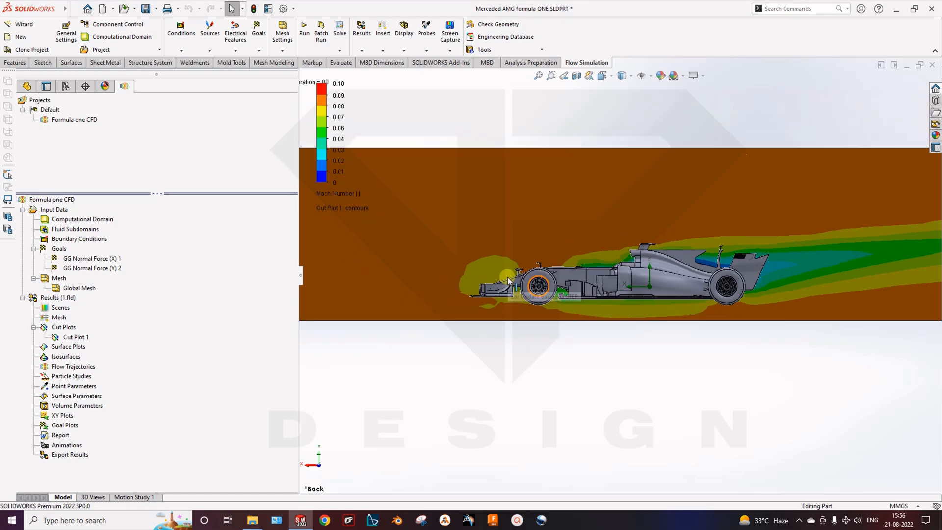
{"action": "left_click", "coordinate": [339, 194]}
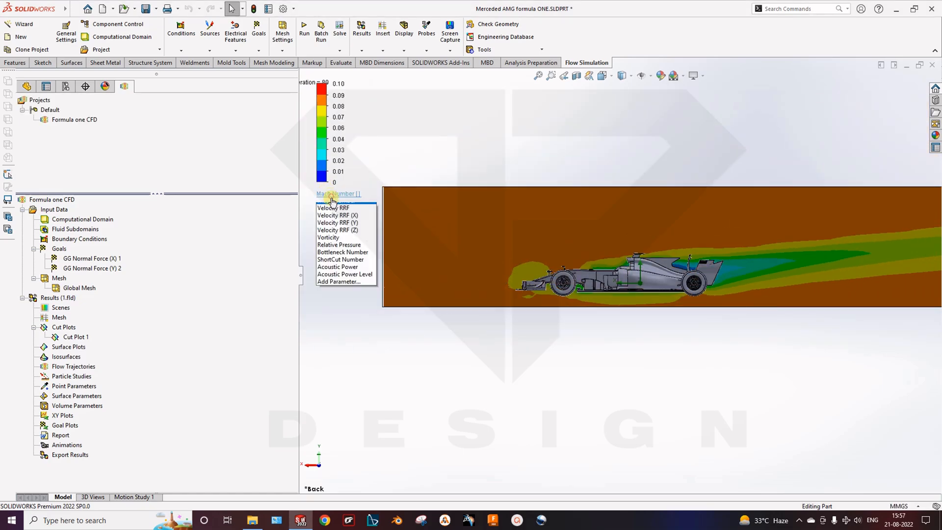
{"action": "left_click", "coordinate": [338, 192]}
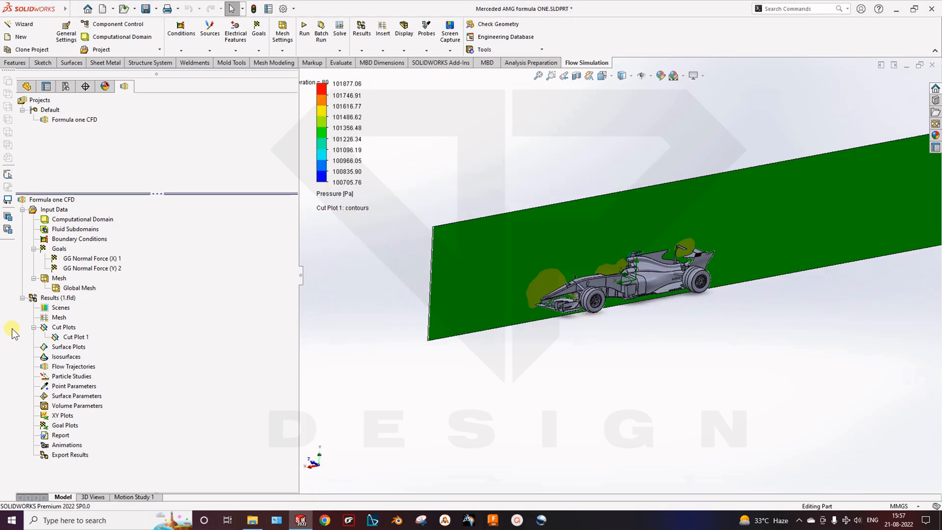
Step: Hide Cut Plot 1 and seed new flow trajectories from the Right Plane
{"action": "right_click", "coordinate": [76, 337]}
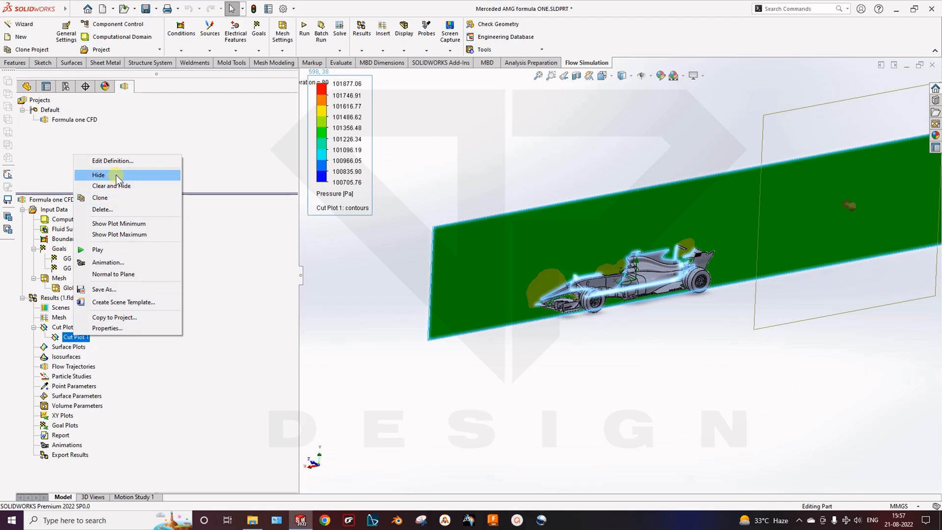
{"action": "left_click", "coordinate": [98, 174]}
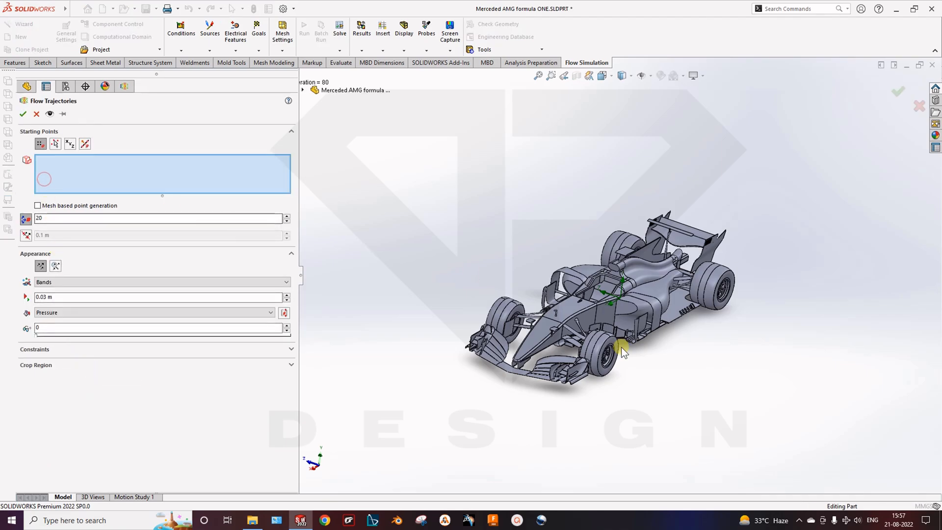
{"action": "left_click", "coordinate": [304, 86]}
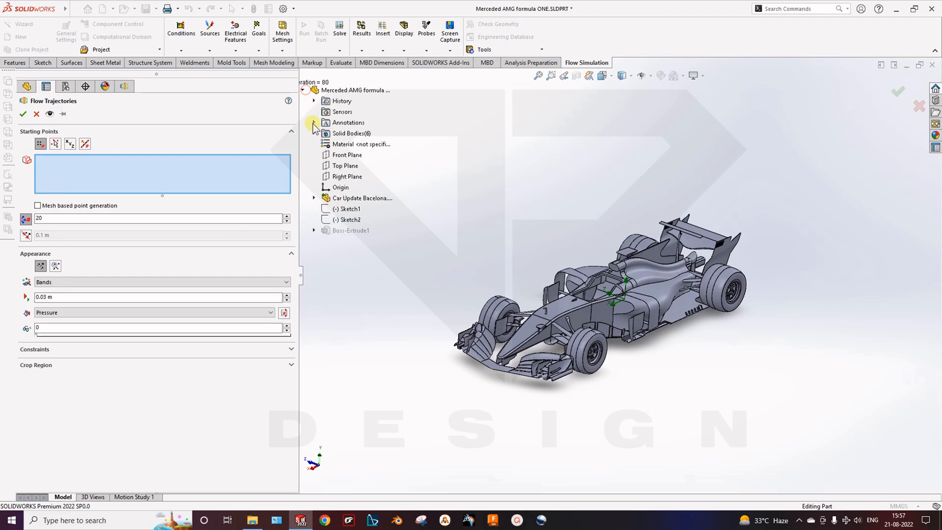
{"action": "left_click", "coordinate": [346, 176]}
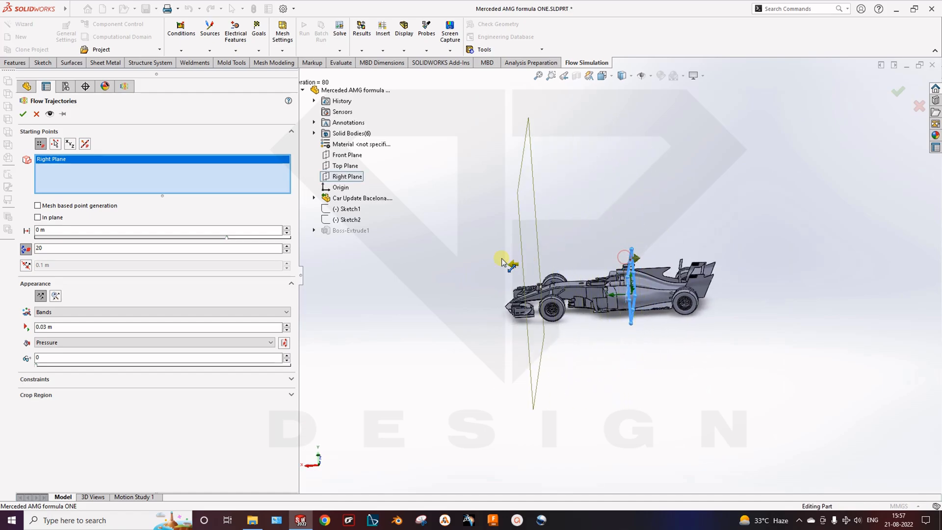
Step: Offset the start plane and create 50 flat-arrow trajectories coloured by velocity
{"action": "left_click_drag", "start_coordinate": [510, 264], "coordinate": [467, 266]}
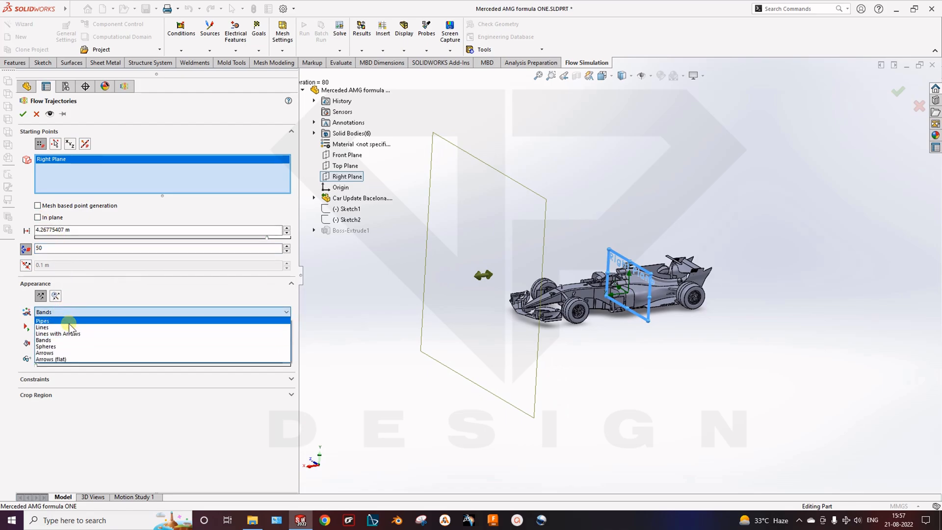
{"action": "mouse_move", "coordinate": [68, 333]}
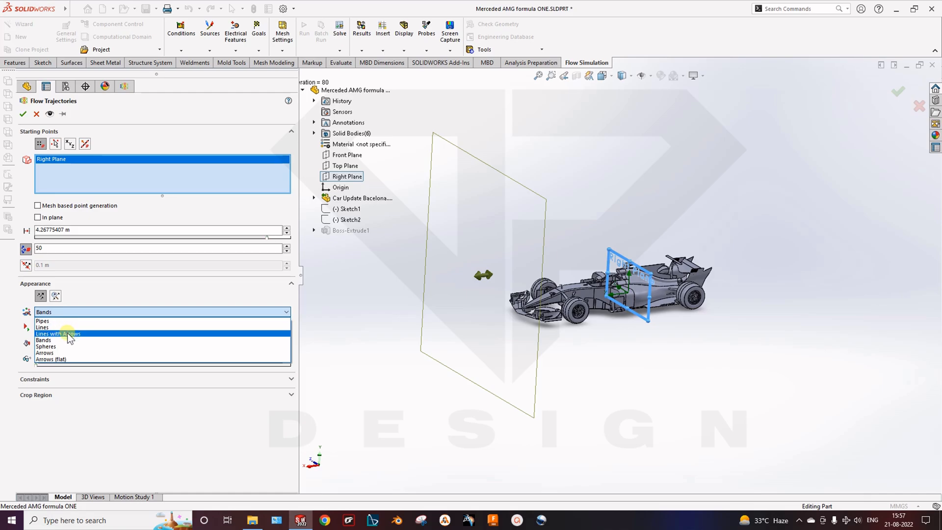
{"action": "left_click", "coordinate": [58, 333]}
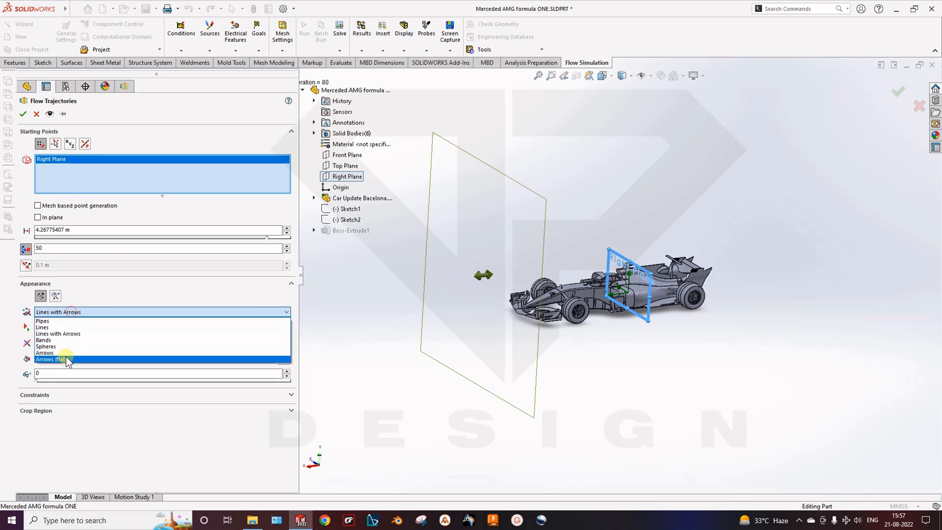
{"action": "left_click", "coordinate": [53, 359]}
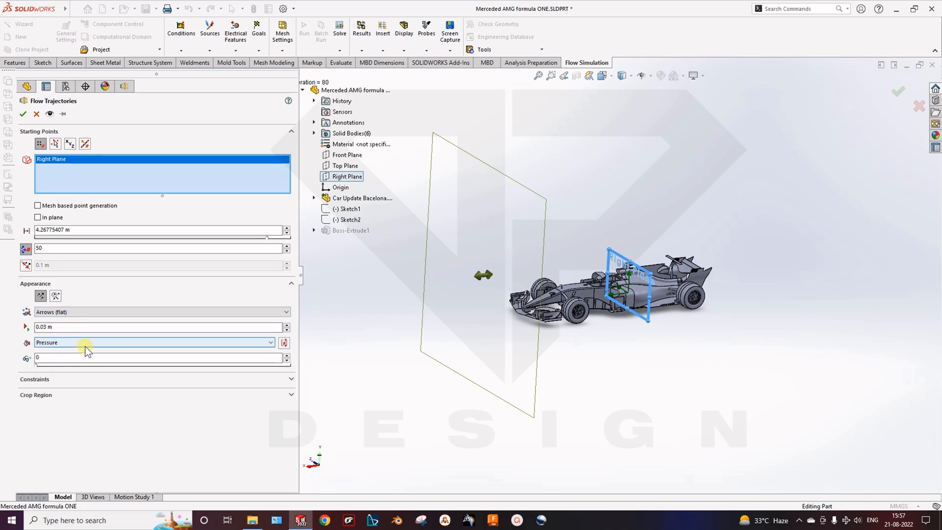
{"action": "left_click", "coordinate": [153, 343]}
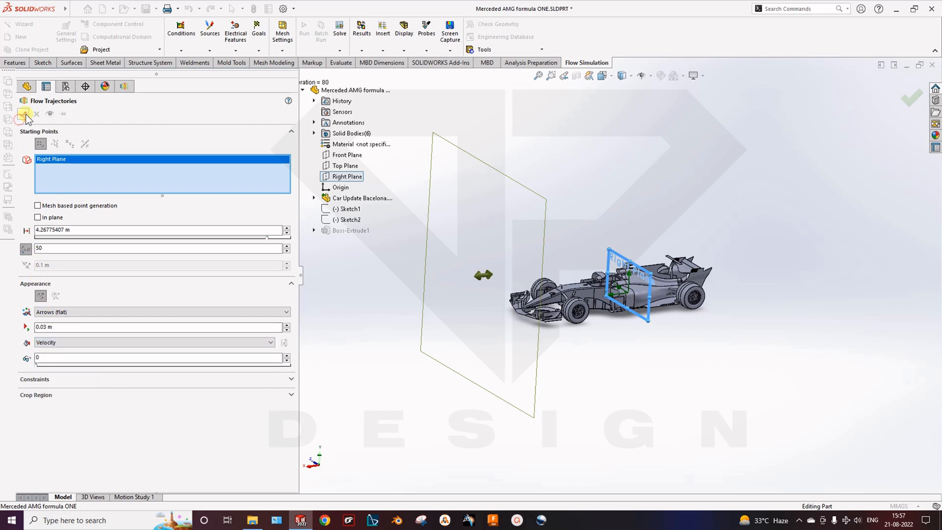
{"action": "left_click", "coordinate": [24, 113]}
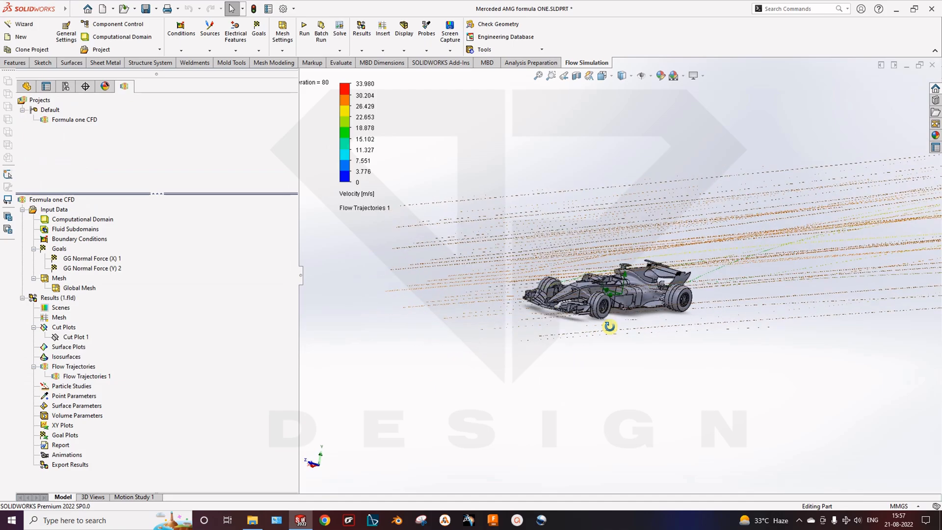
{"action": "left_click_drag", "start_coordinate": [608, 326], "coordinate": [599, 276]}
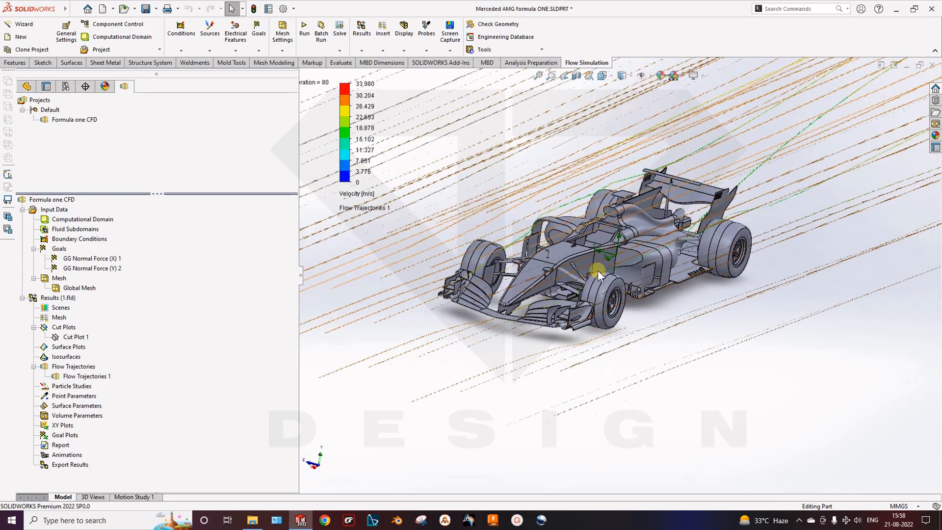
{"action": "right_click", "coordinate": [86, 376]}
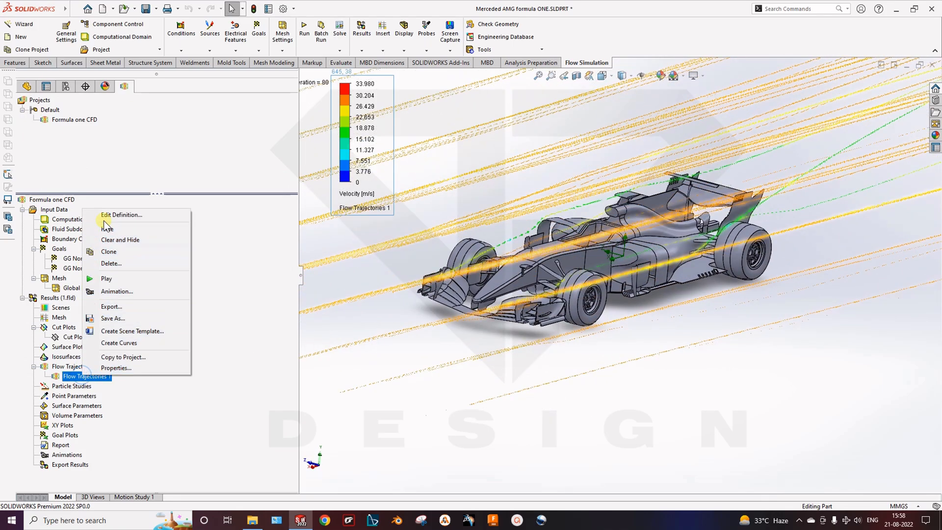
{"action": "left_click", "coordinate": [121, 215]}
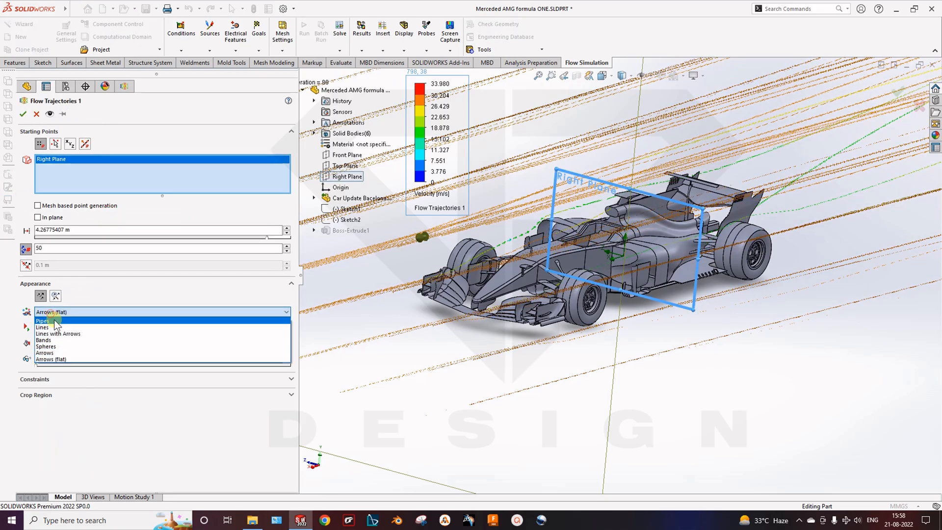
{"action": "left_click", "coordinate": [42, 321]}
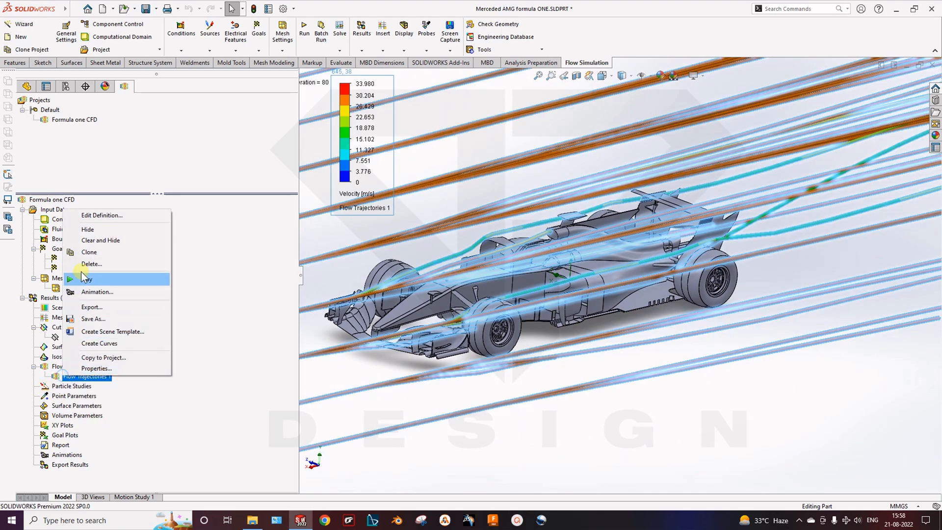
{"action": "left_click", "coordinate": [102, 215]}
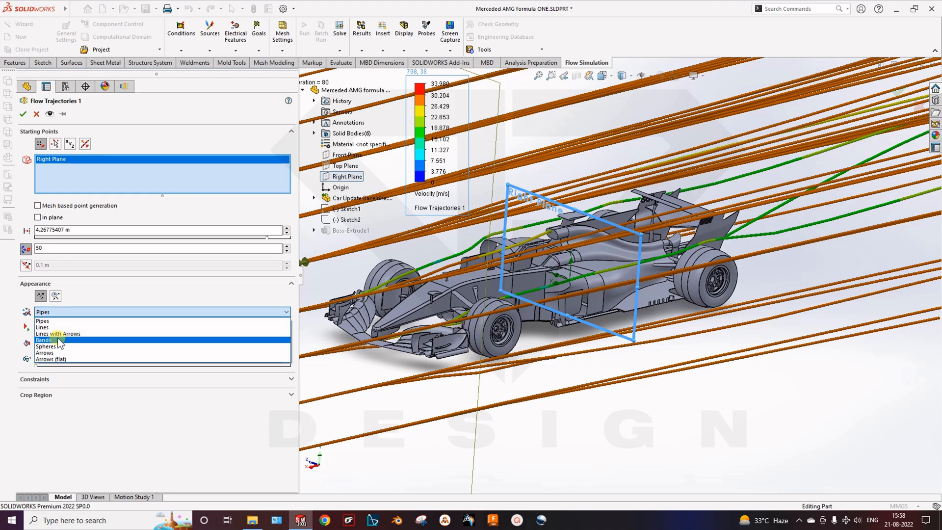
{"action": "mouse_move", "coordinate": [69, 347]}
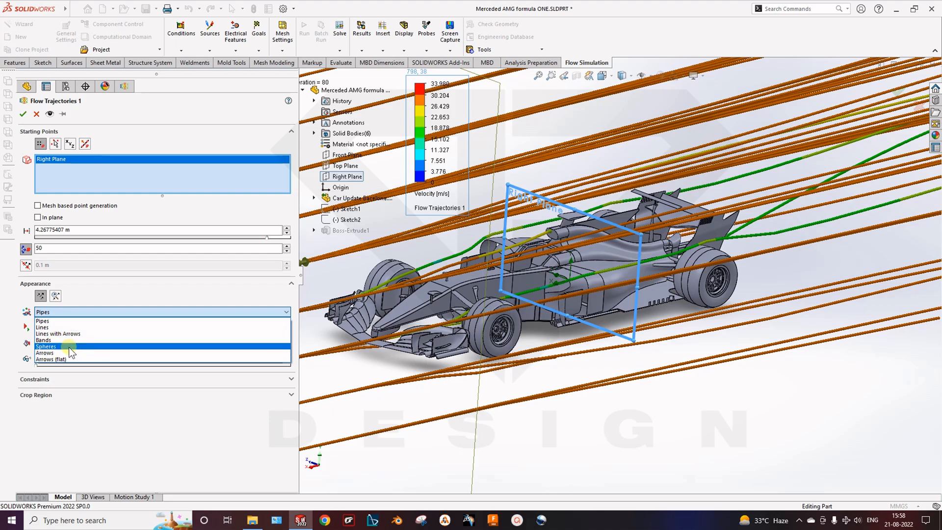
{"action": "mouse_move", "coordinate": [65, 334]}
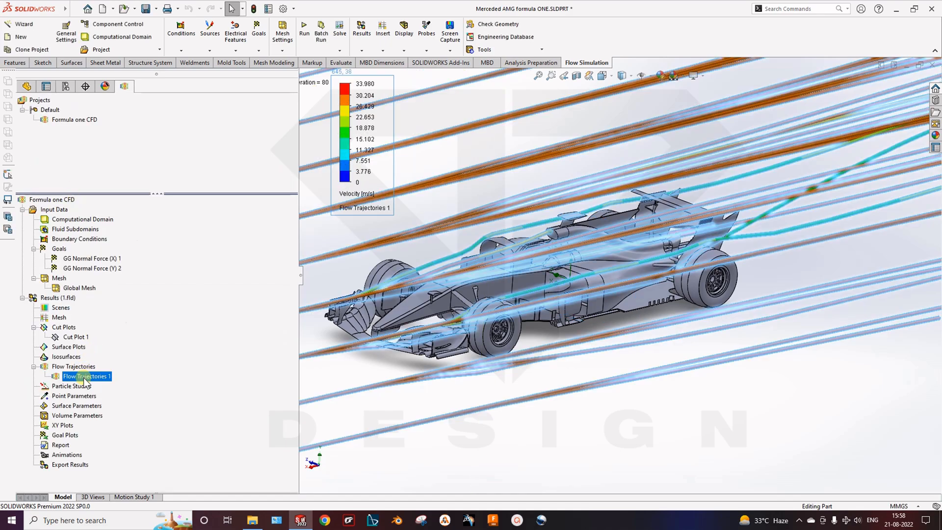
{"action": "right_click", "coordinate": [86, 376]}
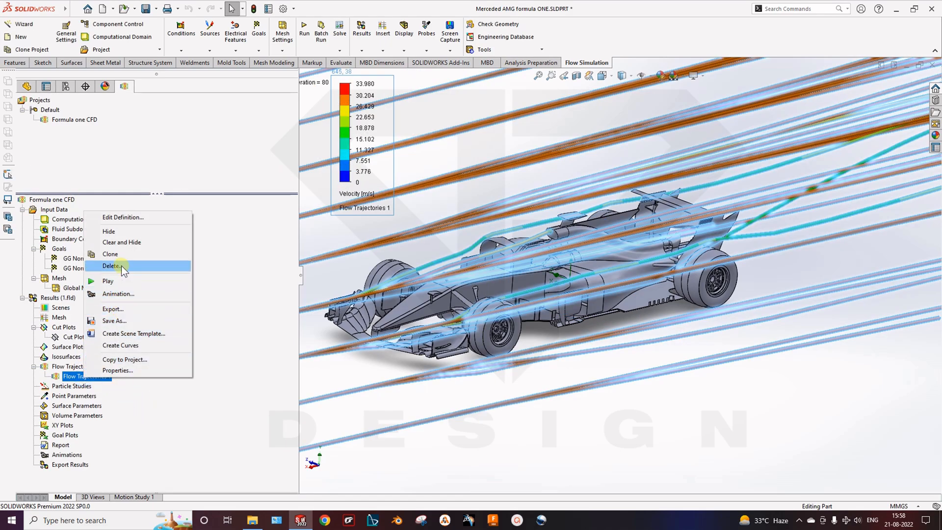
{"action": "mouse_move", "coordinate": [127, 341]}
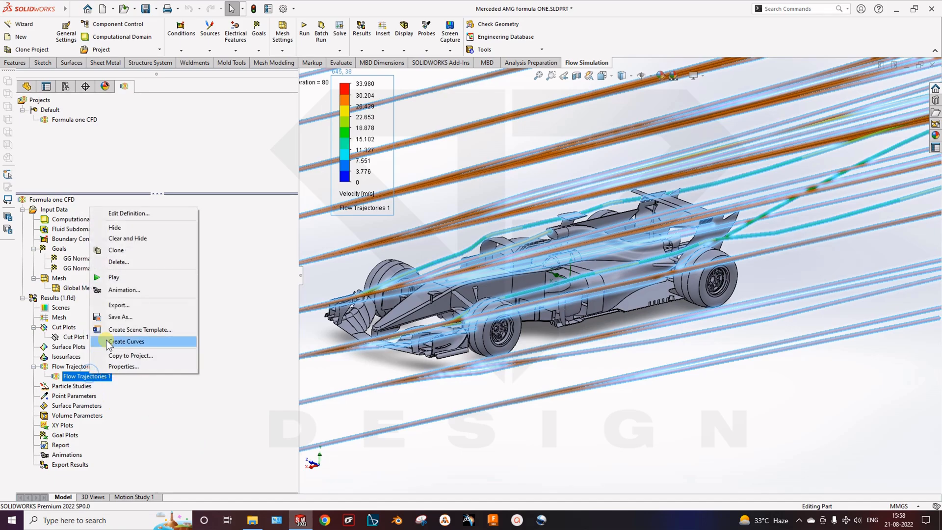
{"action": "left_click", "coordinate": [115, 227]}
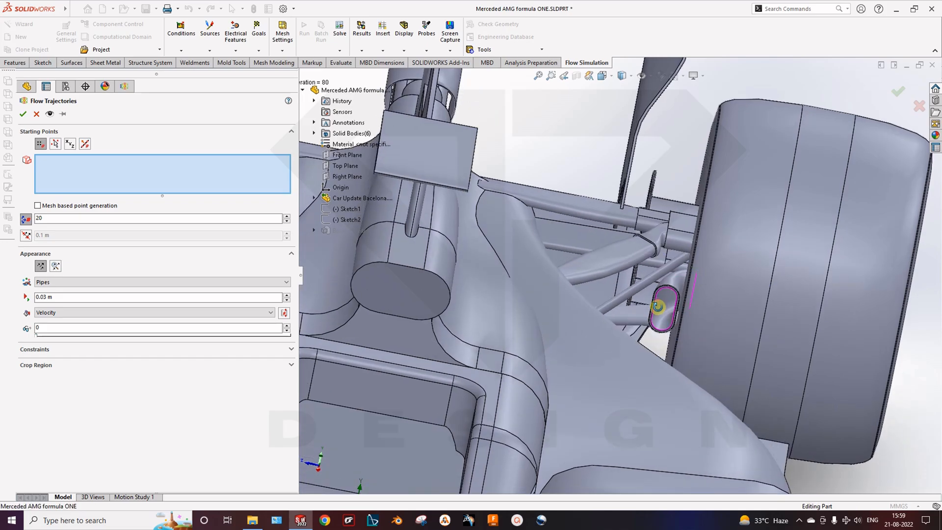
Step: Create Flow Trajectories 2 seeded from the brake duct face and reopen its definition
{"action": "left_click", "coordinate": [663, 309]}
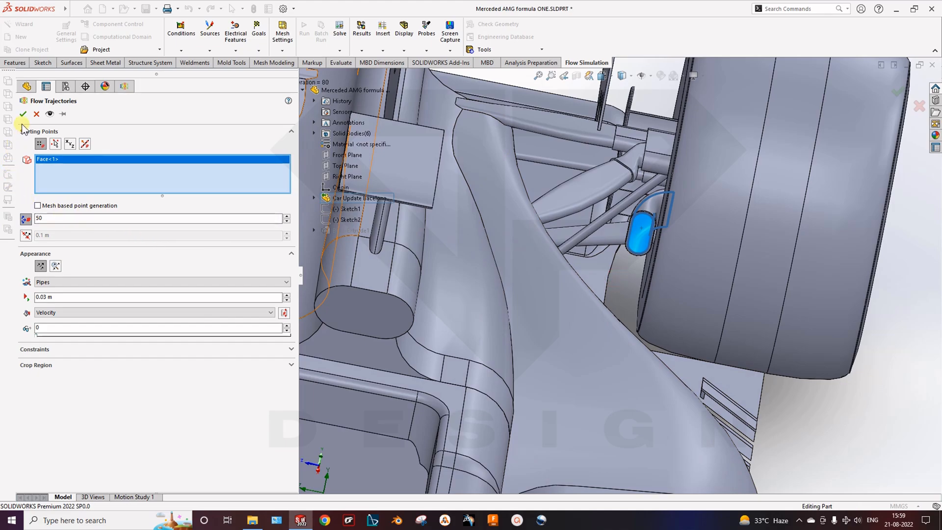
{"action": "left_click", "coordinate": [23, 114]}
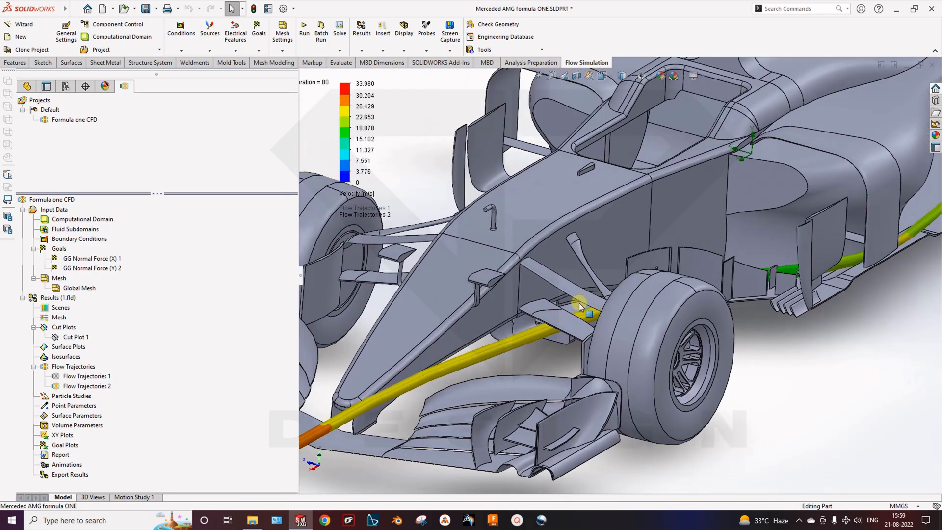
{"action": "left_click_drag", "start_coordinate": [579, 306], "coordinate": [613, 361]}
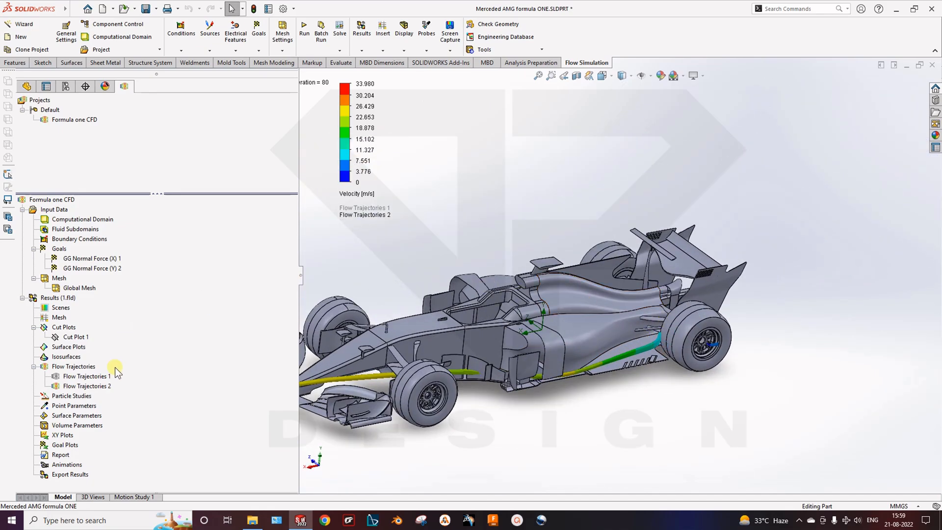
{"action": "left_click", "coordinate": [87, 386]}
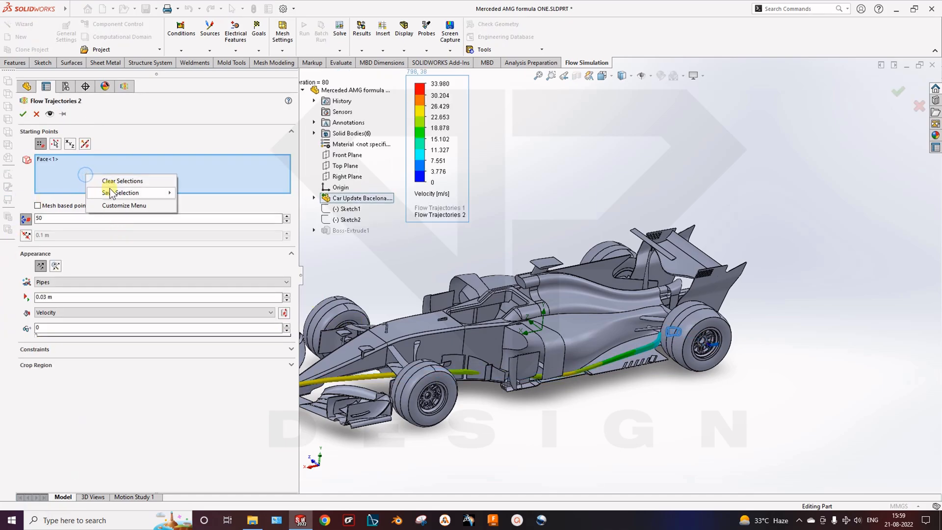
Step: Replace the brake duct start face with rear-wing faces and use 100 points
{"action": "left_click", "coordinate": [122, 181]}
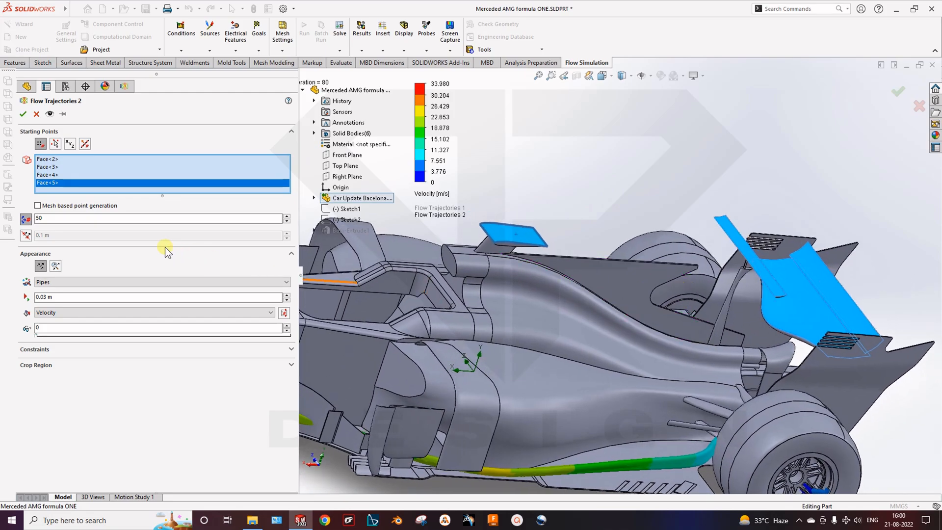
{"action": "type", "text": "100"}
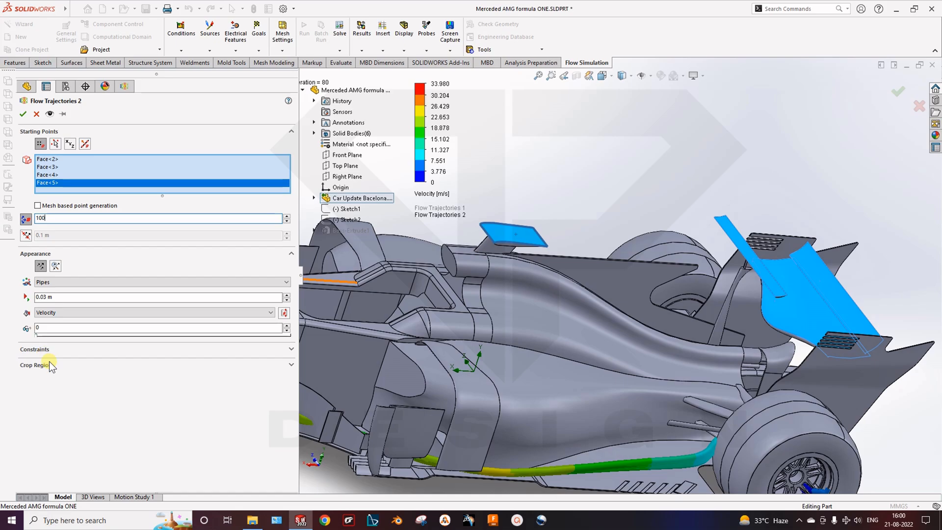
{"action": "left_click", "coordinate": [22, 113]}
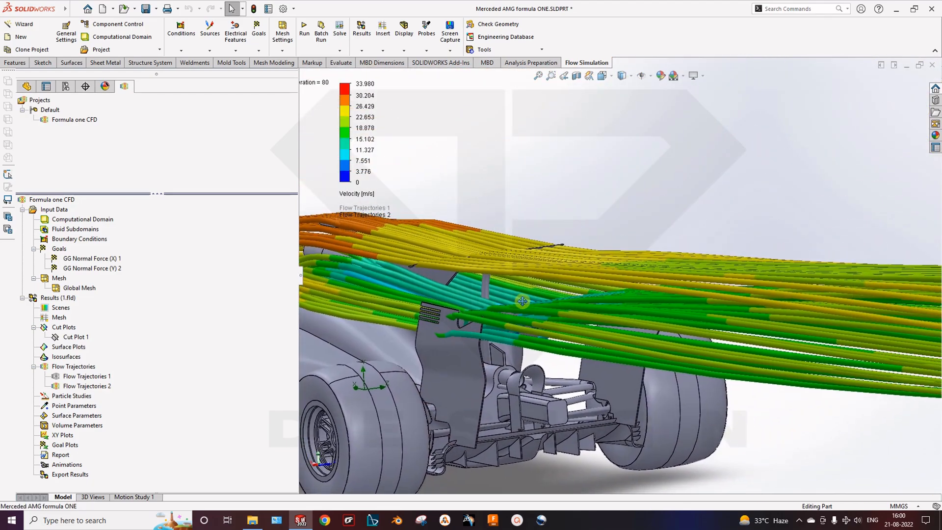
{"action": "left_click_drag", "start_coordinate": [523, 300], "coordinate": [598, 271]}
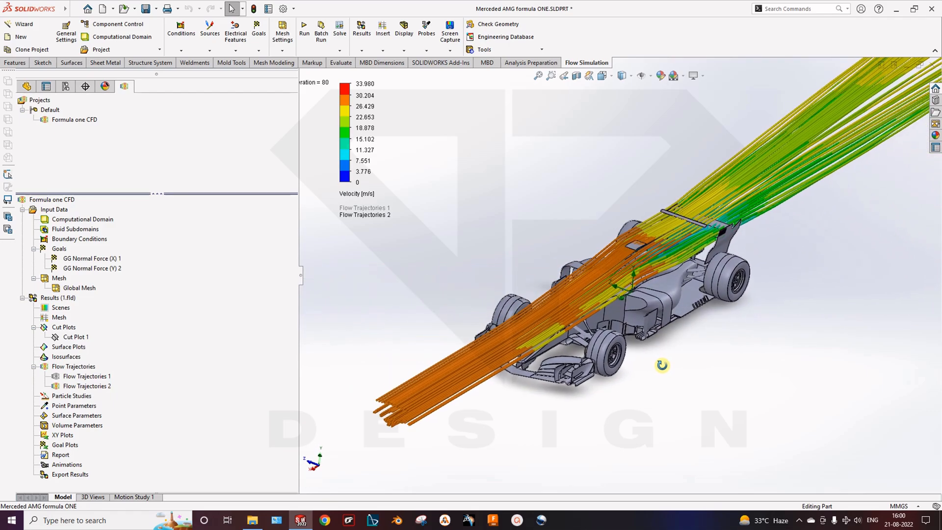
Step: Reopen Flow Trajectories 2's definition and add the front wing faces as starting faces
{"action": "left_click_drag", "start_coordinate": [661, 364], "coordinate": [641, 341]}
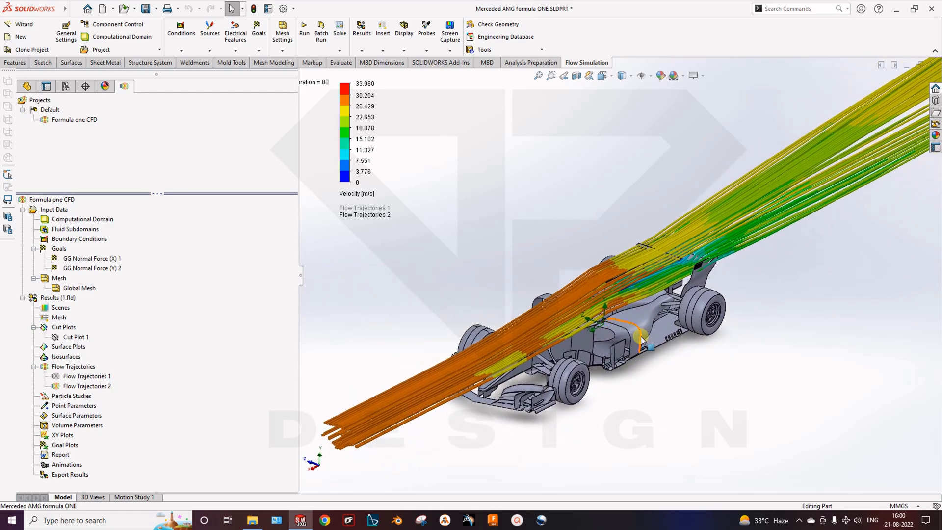
{"action": "right_click", "coordinate": [86, 385]}
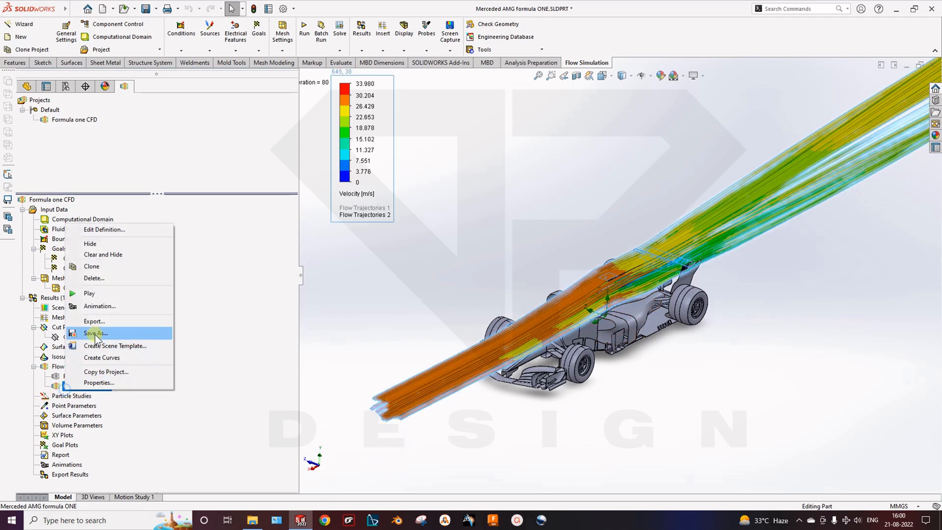
{"action": "mouse_move", "coordinate": [99, 306]}
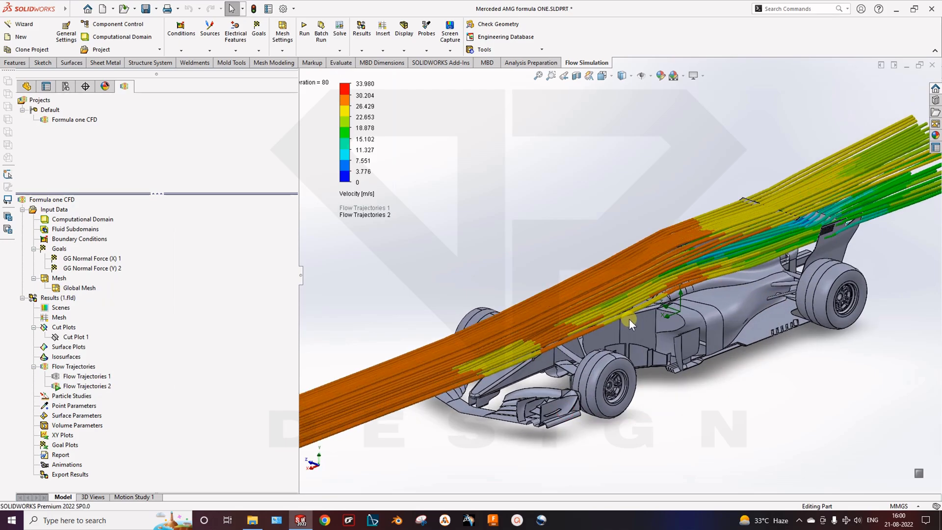
{"action": "left_click", "coordinate": [86, 386]}
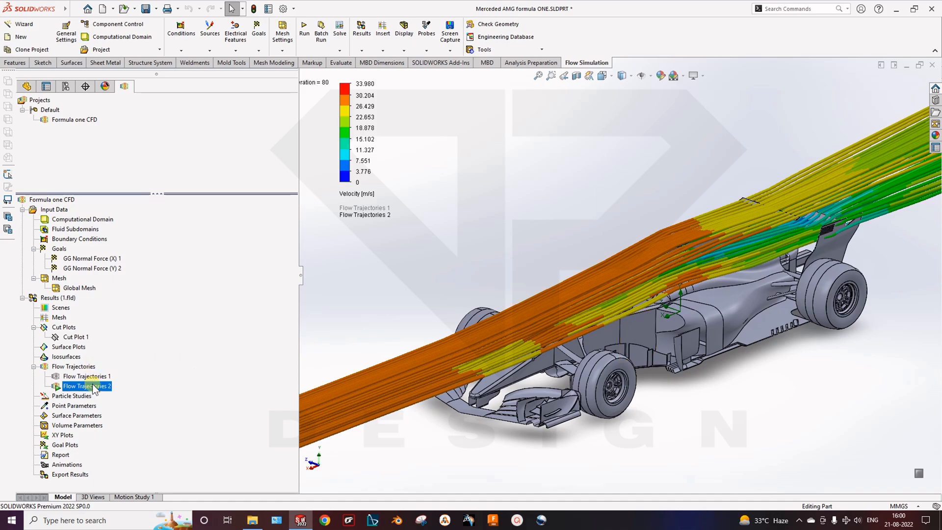
{"action": "double_click", "coordinate": [87, 385]}
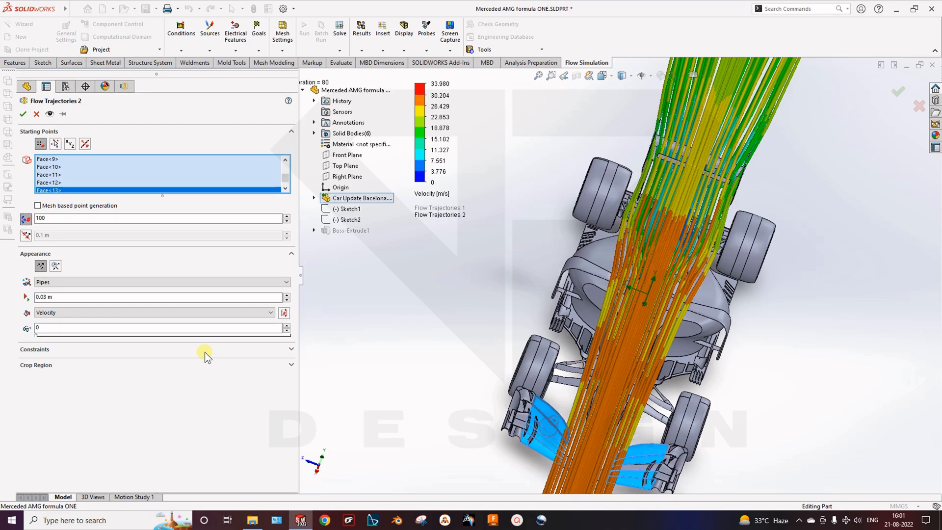
Step: Apply the thirteen-face definition to regenerate Flow Trajectories 2 over the whole car
{"action": "left_click", "coordinate": [22, 114]}
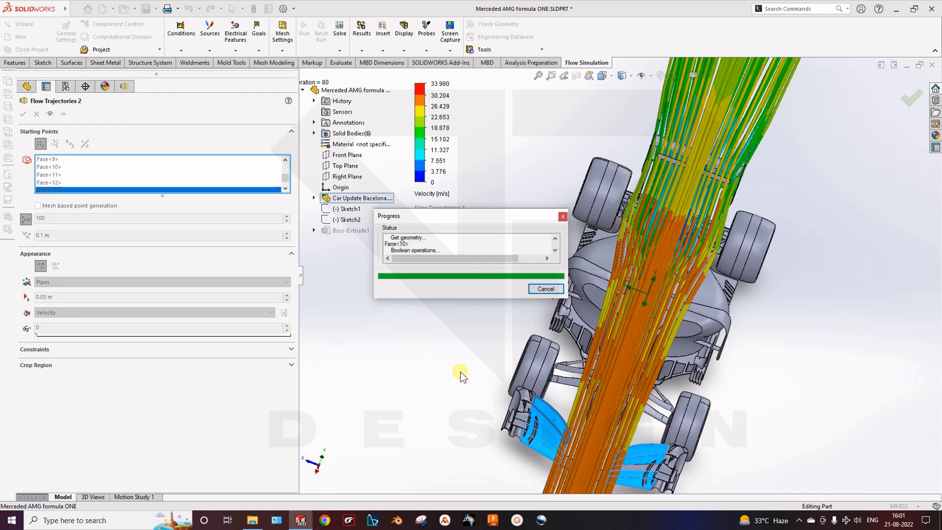
{"action": "mouse_move", "coordinate": [439, 343]}
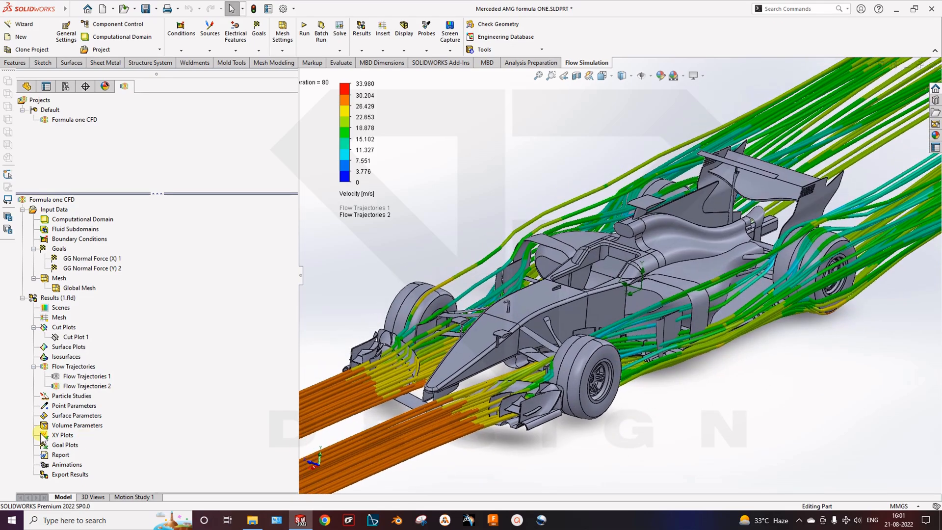
Step: Hide Flow Trajectories 2 so both trajectory plots are hidden and only the F1 car shows
{"action": "right_click", "coordinate": [88, 385]}
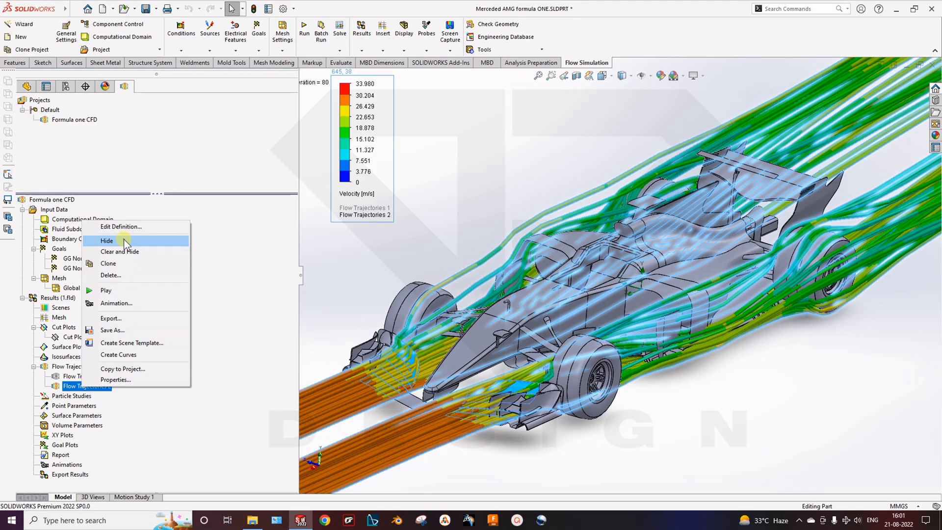
{"action": "left_click", "coordinate": [107, 240]}
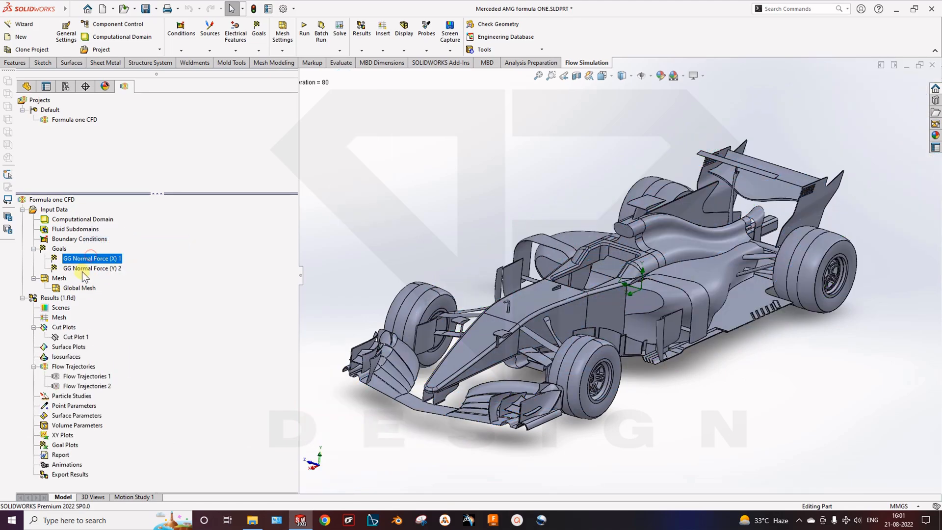
{"action": "left_click", "coordinate": [92, 268]}
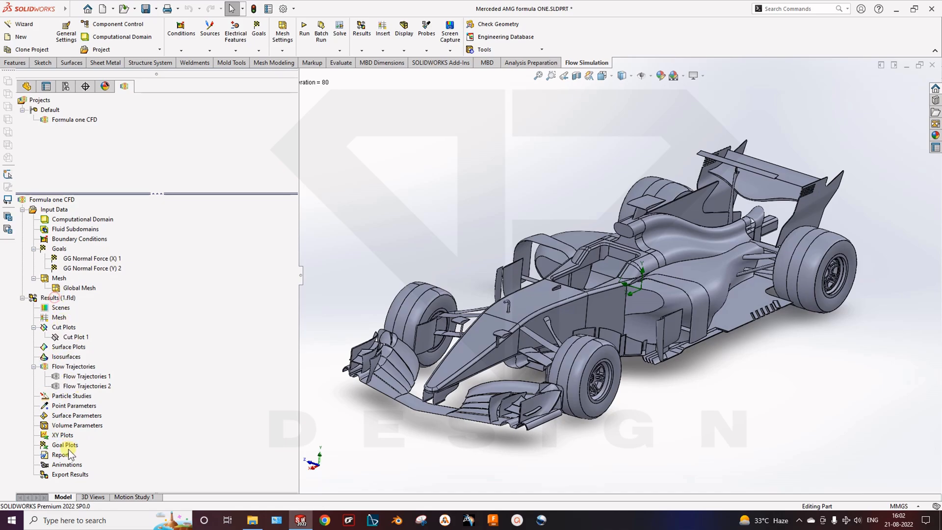
Step: Create Goal Plot 1 for both Normal Force goals and review its Summary table
{"action": "left_click", "coordinate": [64, 445]}
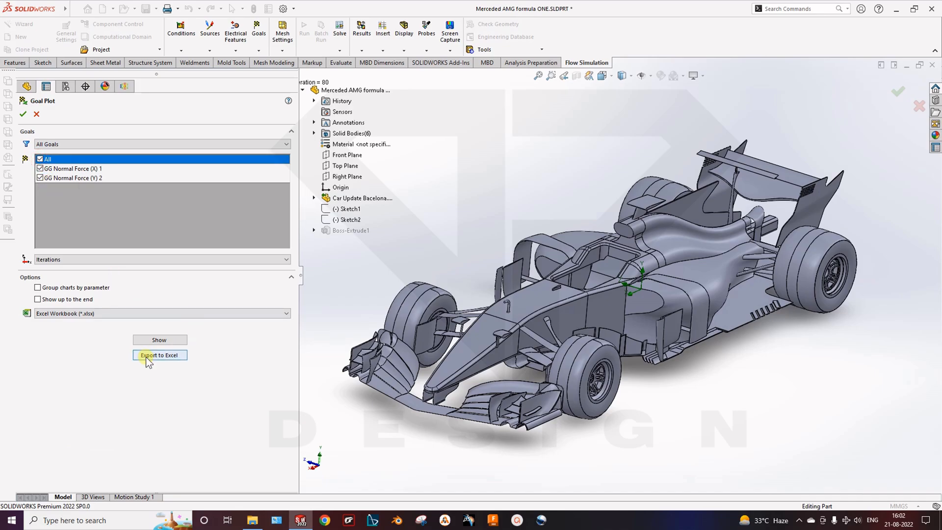
{"action": "mouse_move", "coordinate": [159, 340]}
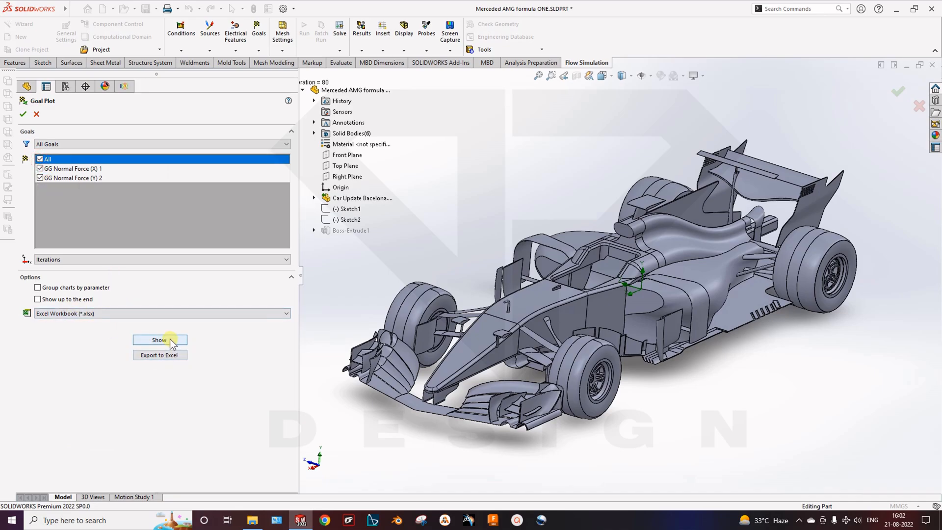
{"action": "left_click", "coordinate": [160, 339]}
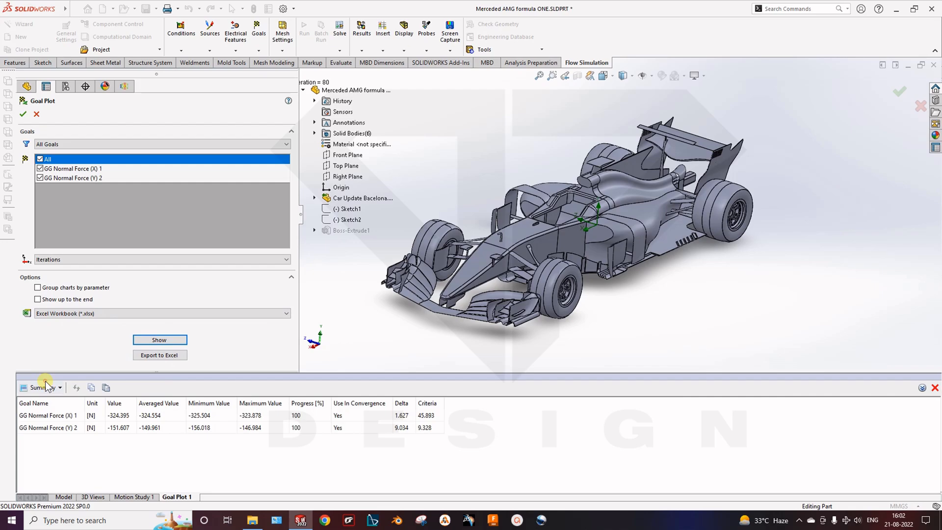
{"action": "left_click", "coordinate": [39, 387]}
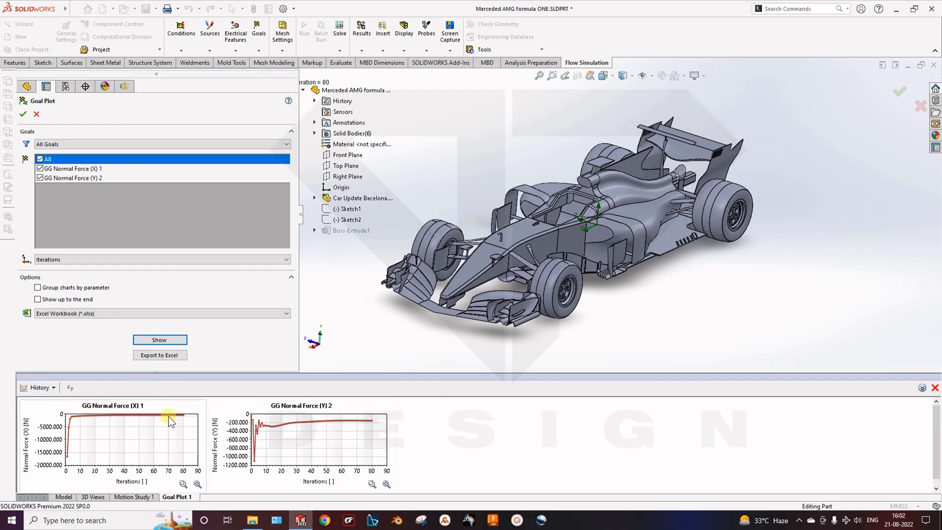
{"action": "left_click", "coordinate": [39, 388]}
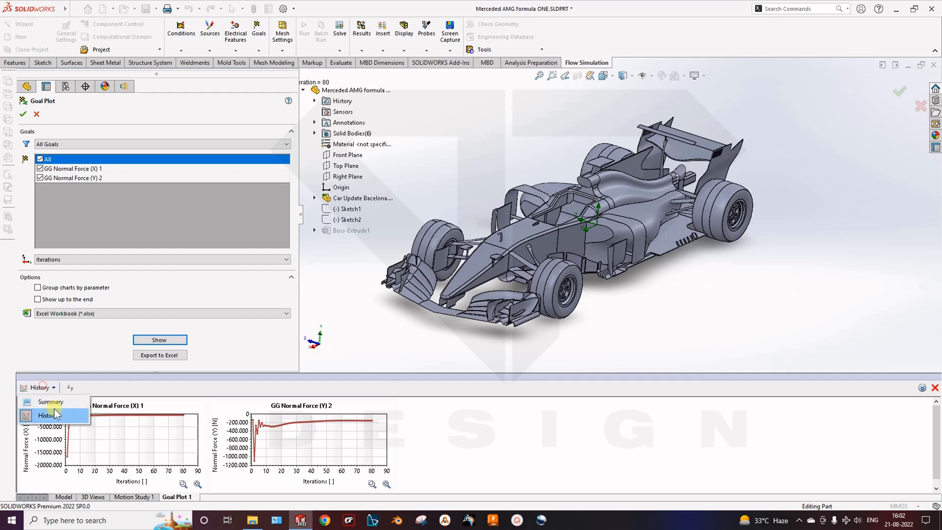
{"action": "left_click", "coordinate": [51, 402]}
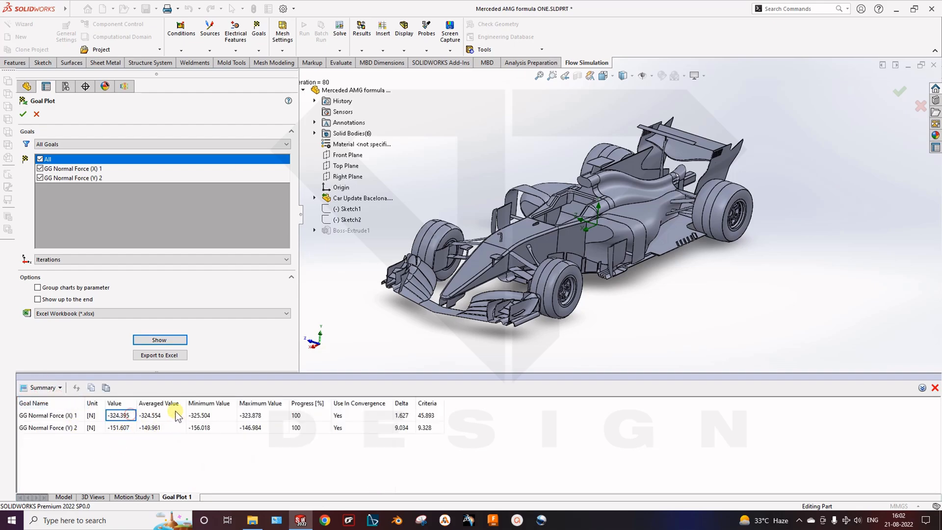
{"action": "left_click", "coordinate": [260, 415]}
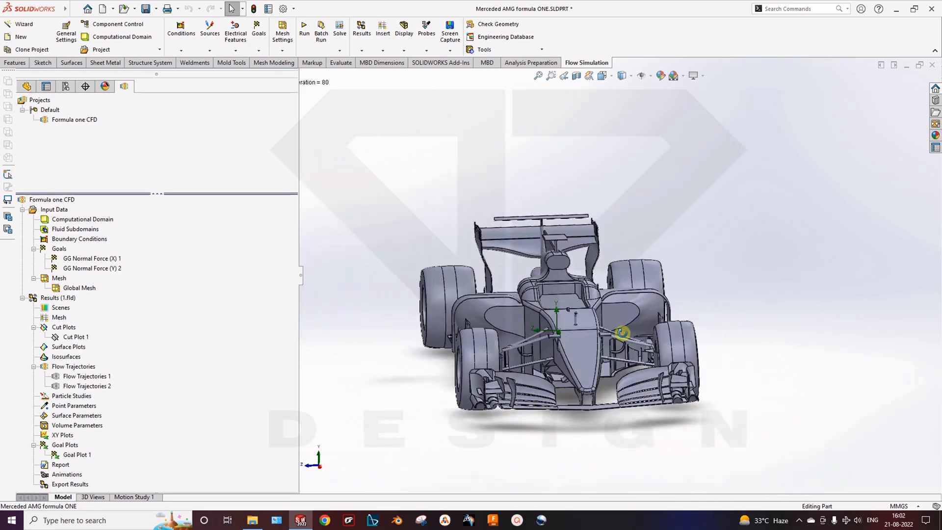
{"action": "left_click_drag", "start_coordinate": [570, 300], "coordinate": [660, 288]}
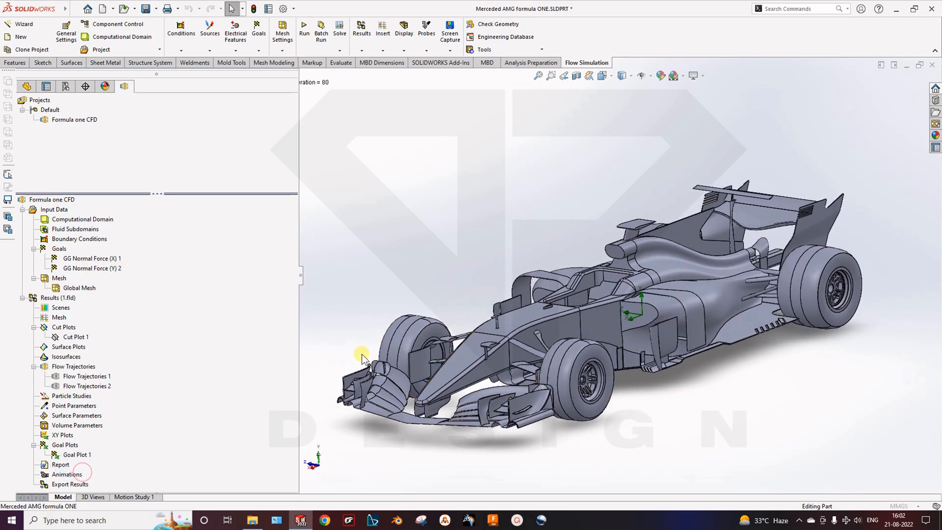
{"action": "double_click", "coordinate": [60, 464]}
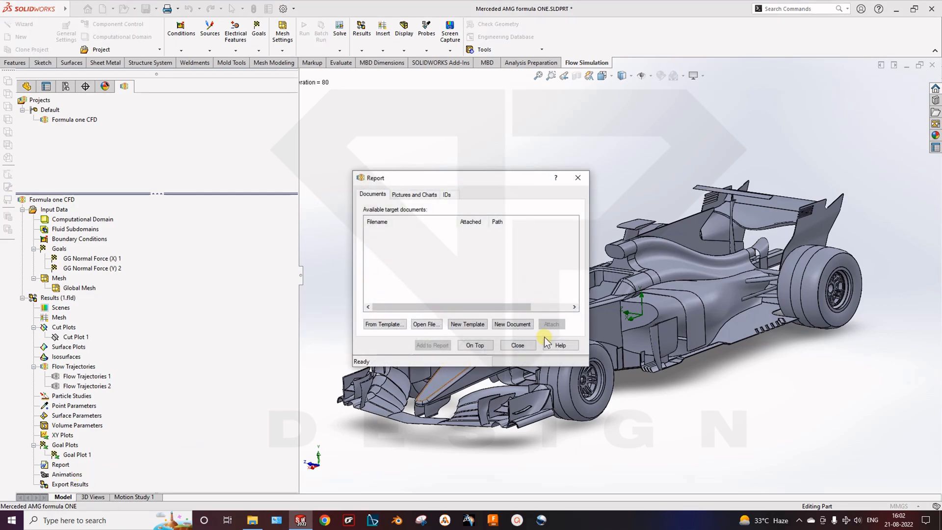
{"action": "mouse_move", "coordinate": [387, 348]}
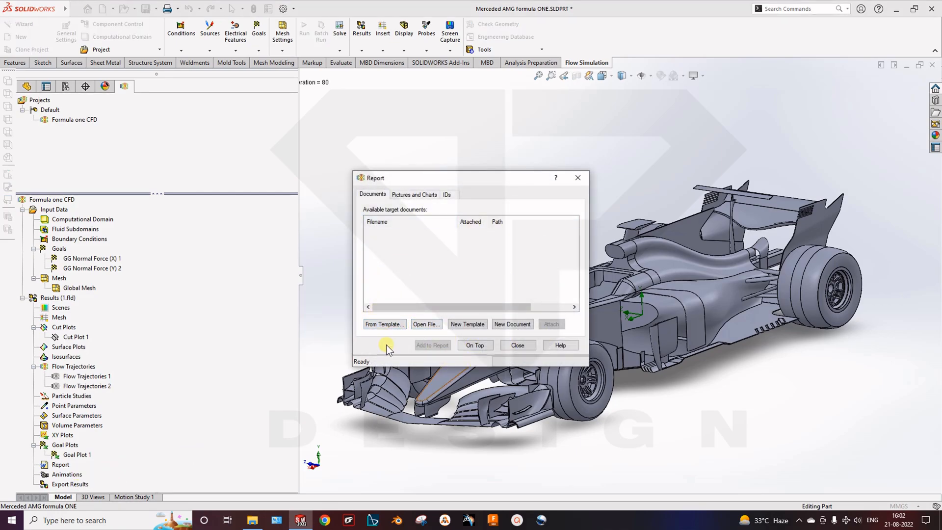
{"action": "left_click", "coordinate": [413, 195]}
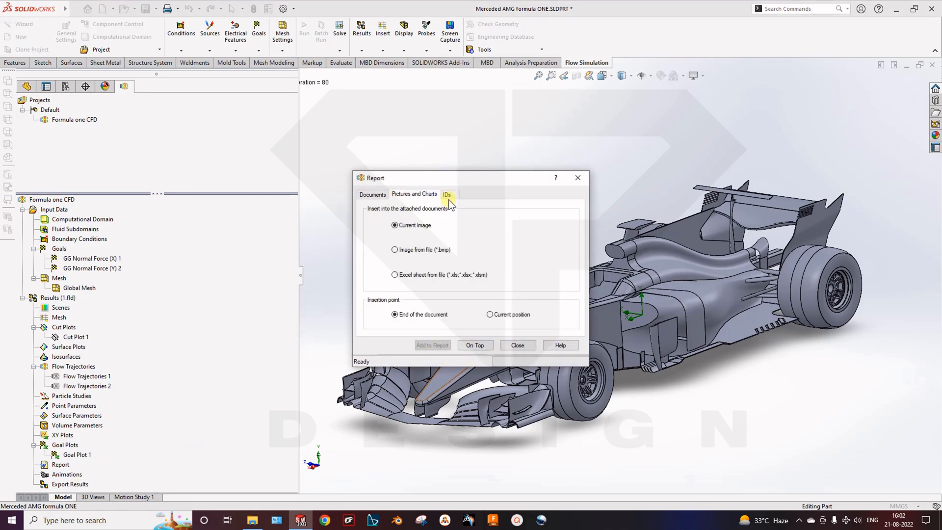
{"action": "left_click", "coordinate": [447, 195]}
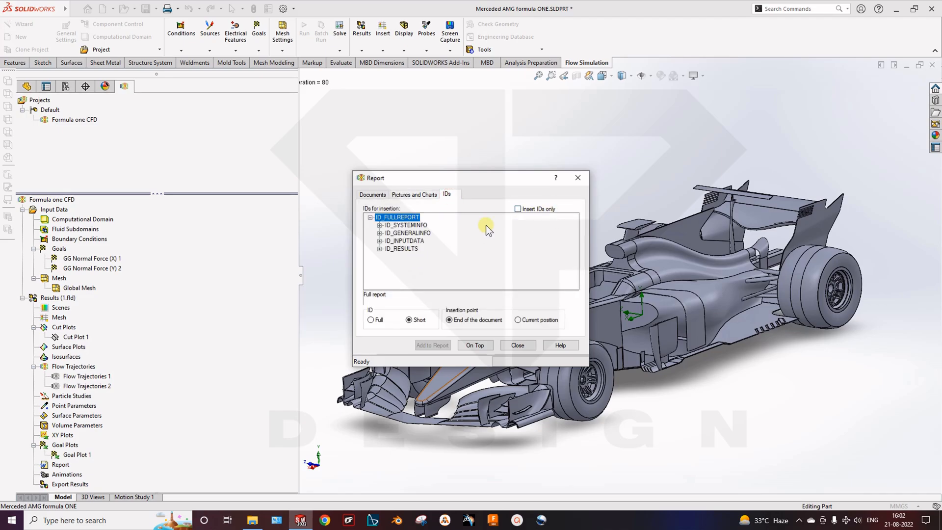
{"action": "mouse_move", "coordinate": [506, 276]}
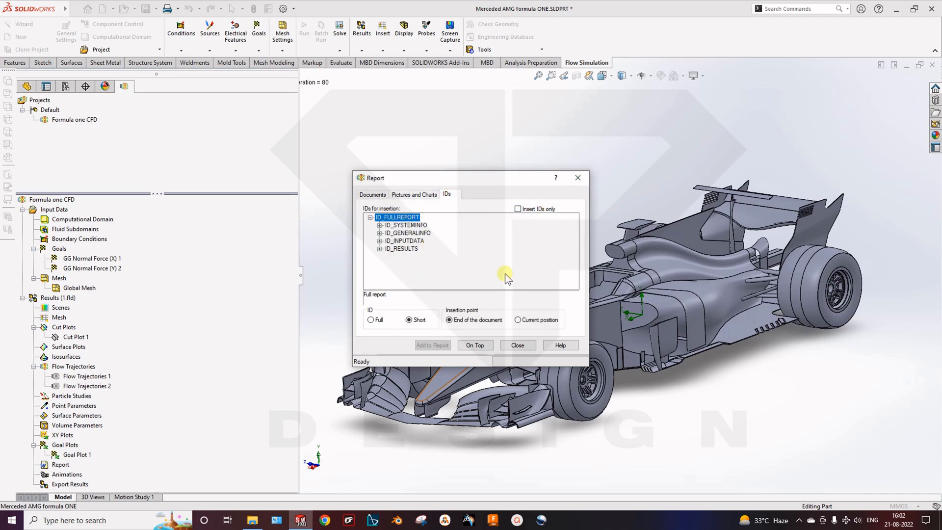
{"action": "left_click", "coordinate": [516, 345]}
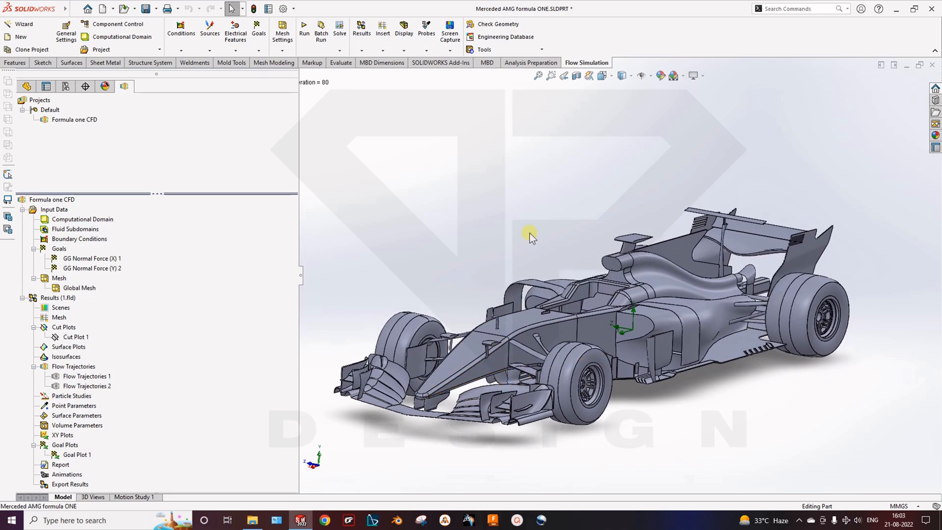
Step: Try Hidden Lines Removed and other display styles, then show a shaded section view of the car
{"action": "left_click", "coordinate": [623, 75]}
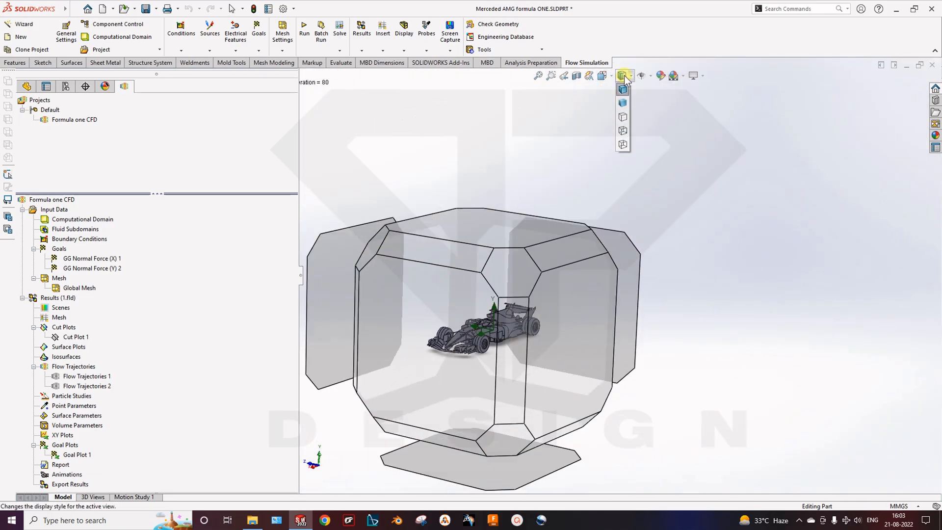
{"action": "left_click", "coordinate": [623, 103]}
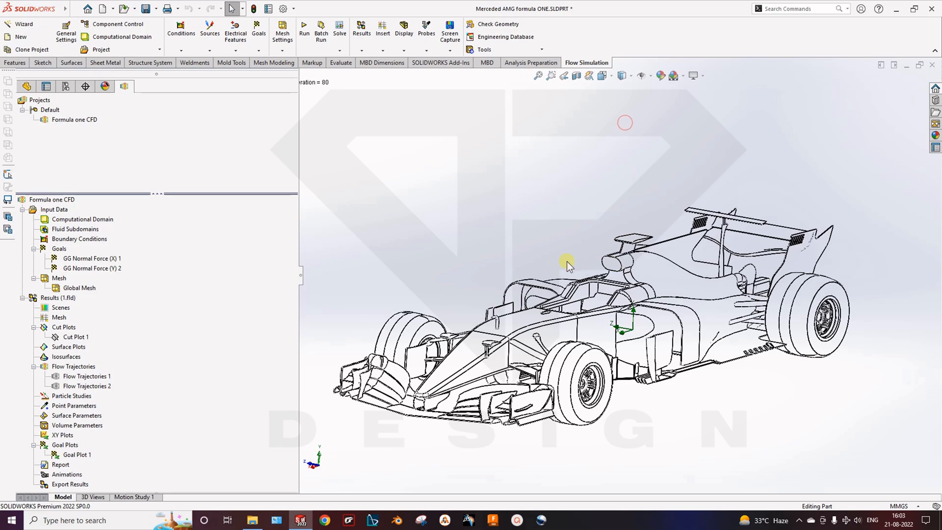
{"action": "left_click", "coordinate": [621, 75]}
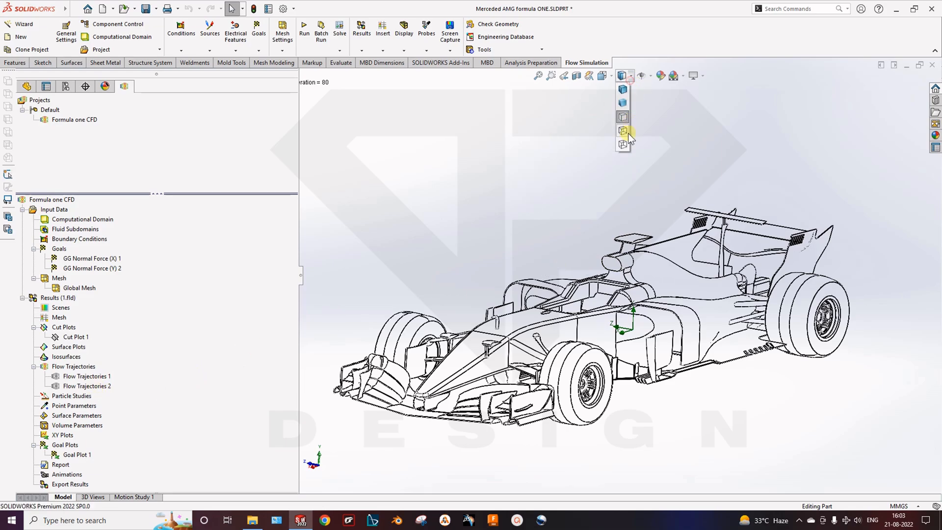
{"action": "left_click", "coordinate": [623, 131]}
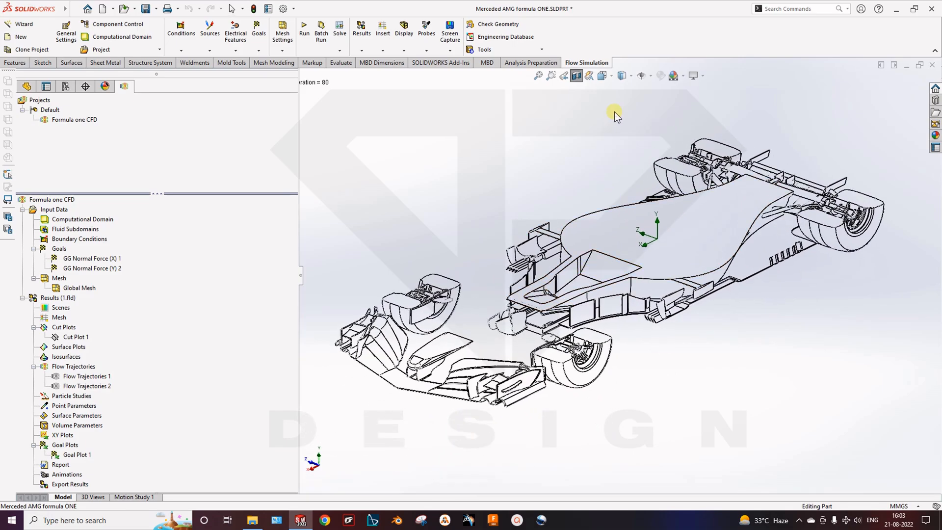
{"action": "left_click", "coordinate": [630, 75]}
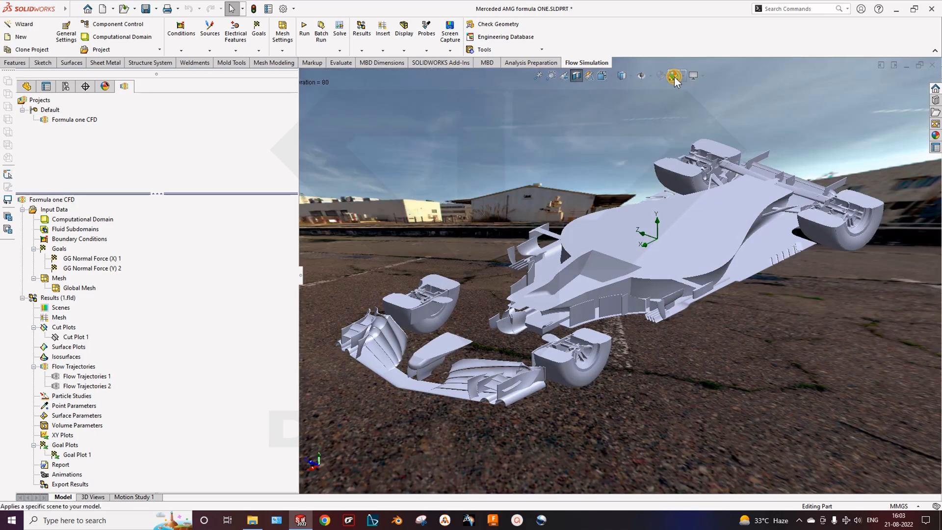
{"action": "left_click", "coordinate": [673, 77]}
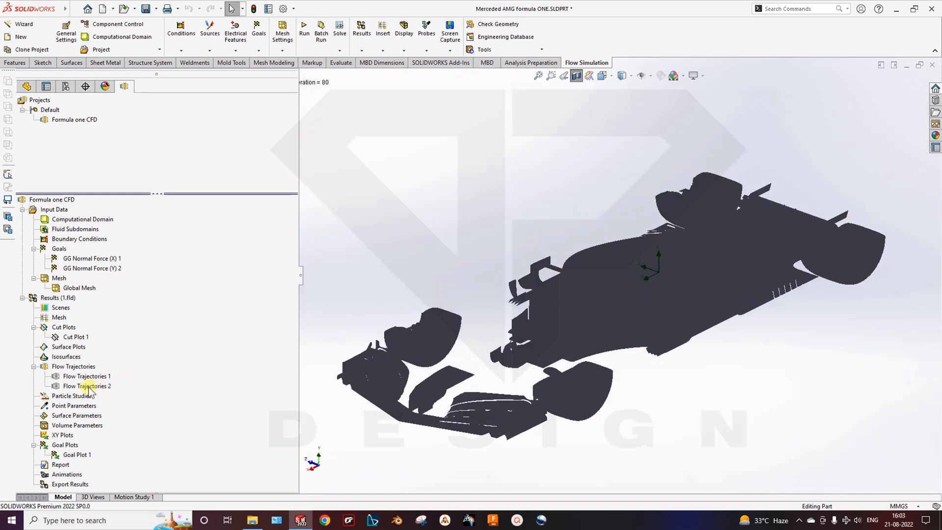
Step: Insert Flow Trajectories 3 from the brake duct faces with 100 points as velocity-coloured pipes
{"action": "right_click", "coordinate": [84, 376]}
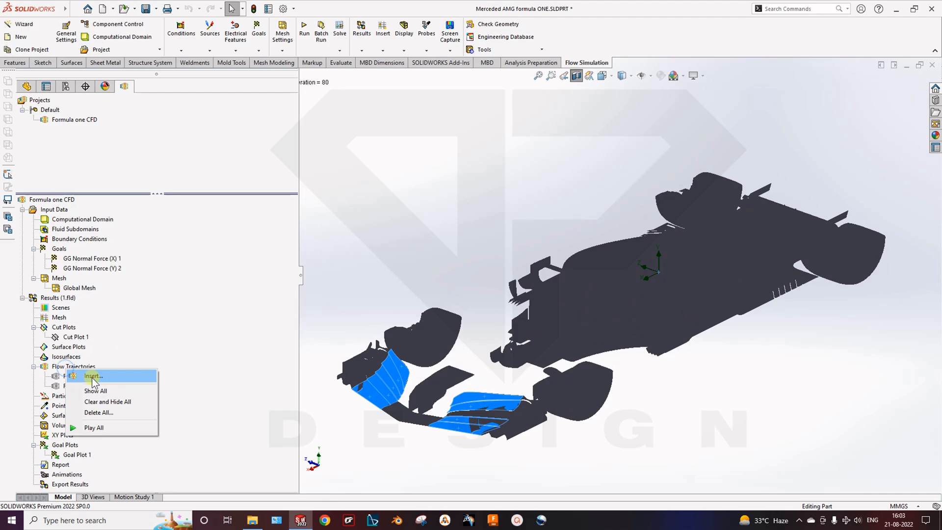
{"action": "left_click", "coordinate": [94, 375]}
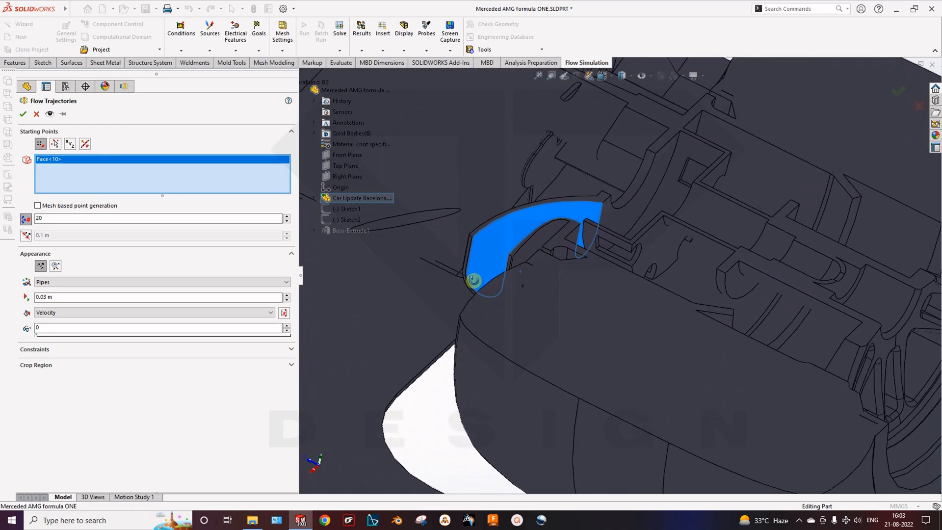
{"action": "left_click", "coordinate": [683, 198]}
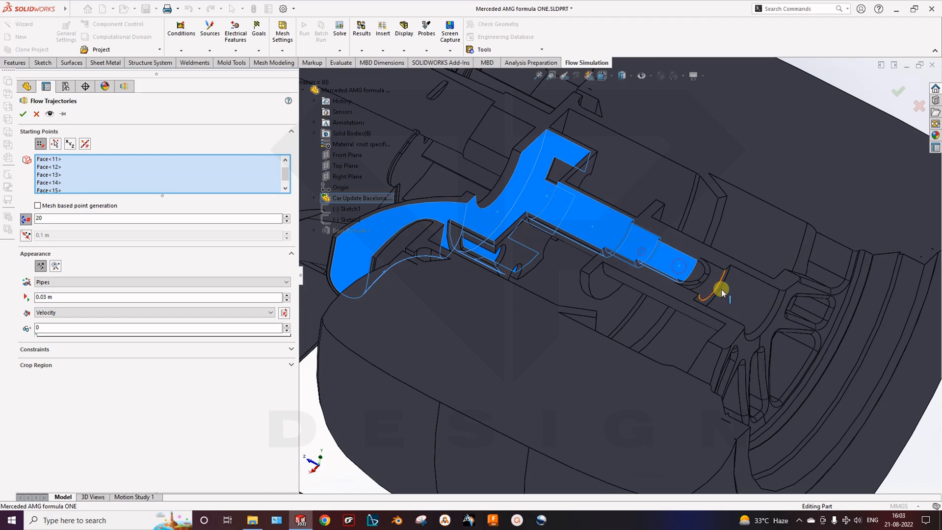
{"action": "left_click", "coordinate": [787, 351]}
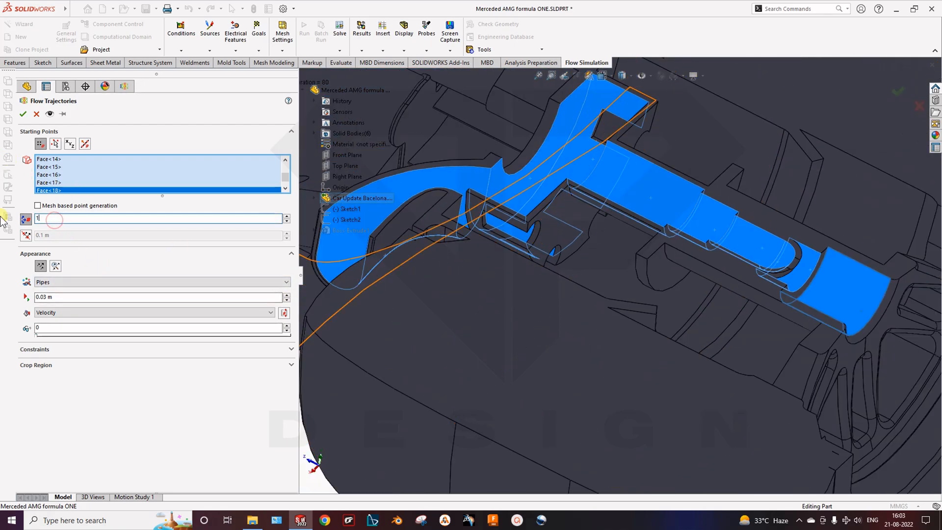
{"action": "type", "text": "100"}
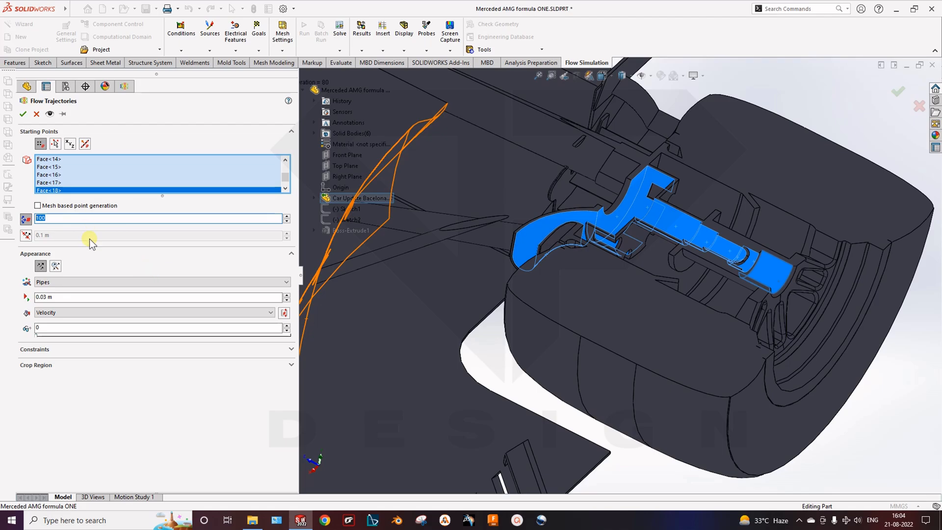
{"action": "left_click", "coordinate": [23, 115]}
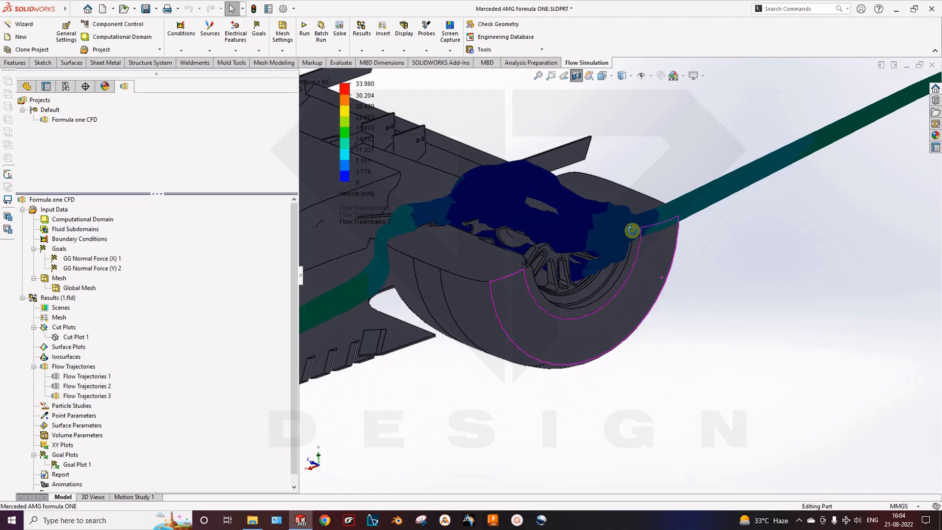
{"action": "left_click", "coordinate": [622, 75]}
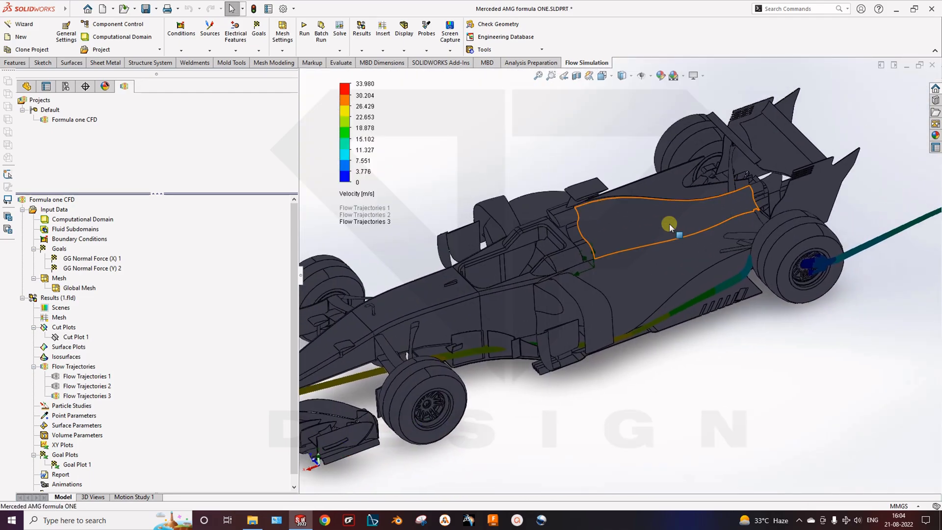
{"action": "left_click_drag", "start_coordinate": [669, 225], "coordinate": [644, 263]}
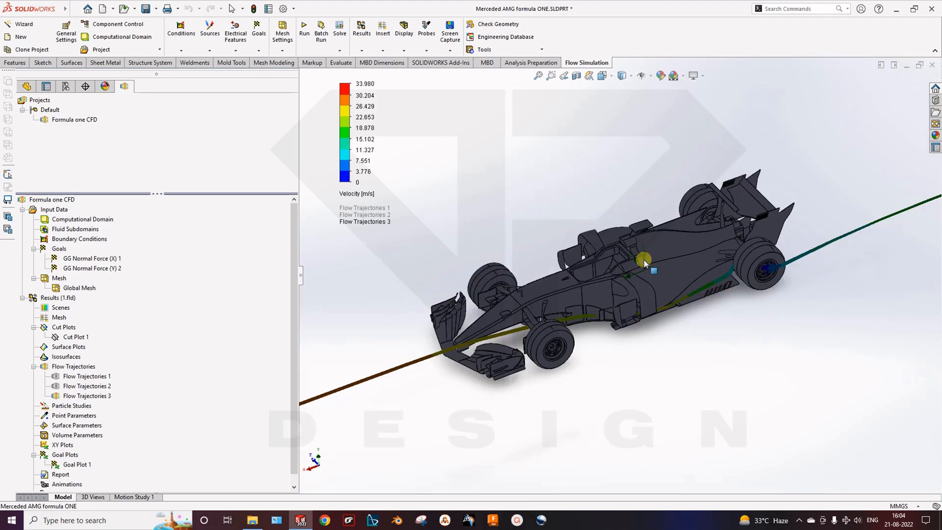
{"action": "left_click_drag", "start_coordinate": [643, 262], "coordinate": [610, 333]}
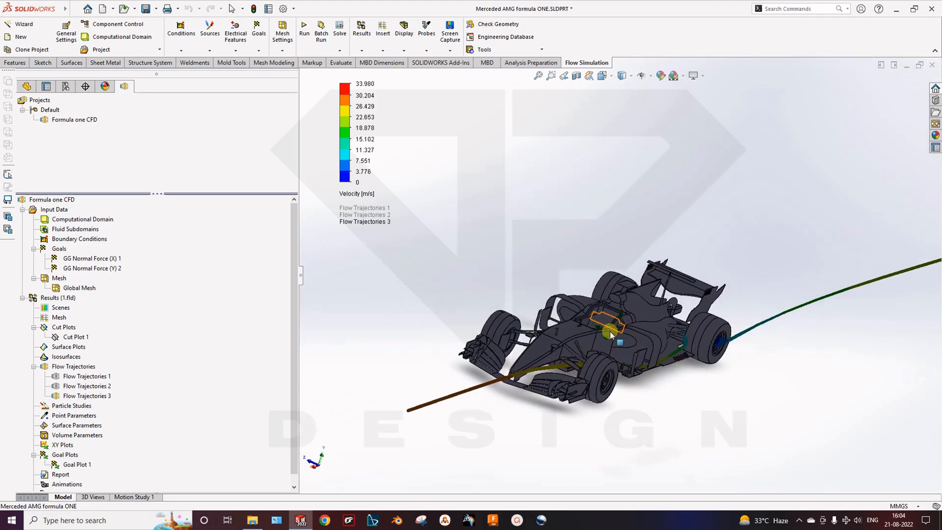
{"action": "left_click_drag", "start_coordinate": [610, 333], "coordinate": [631, 335]}
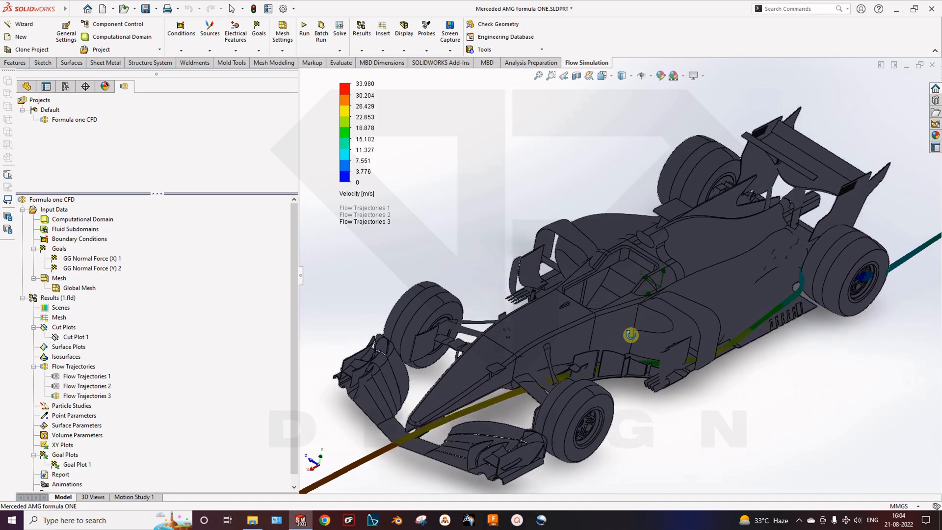